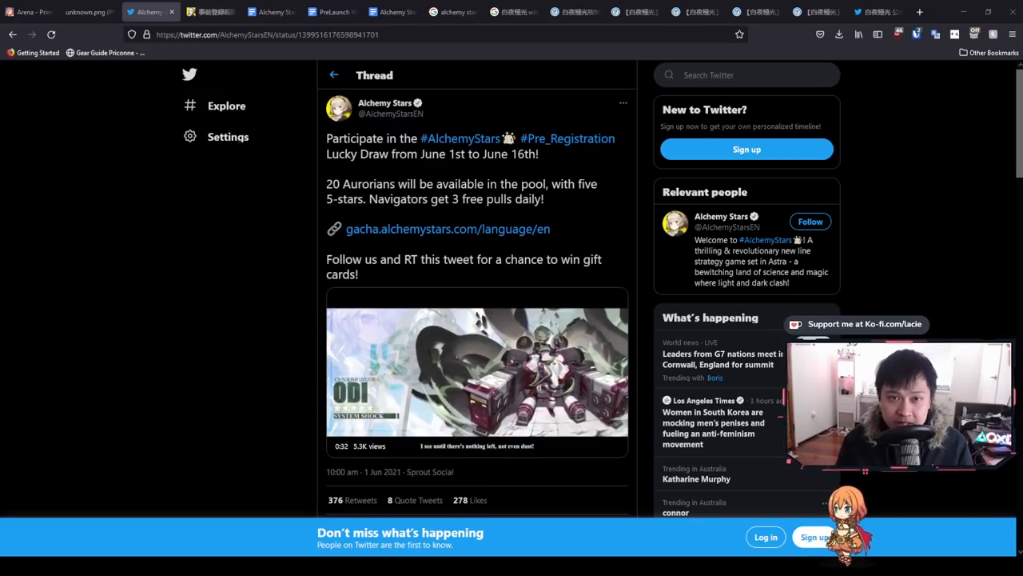
- View the Japanese official Alchemy Stars account from the Lucky Draw site
left_click(477, 368)
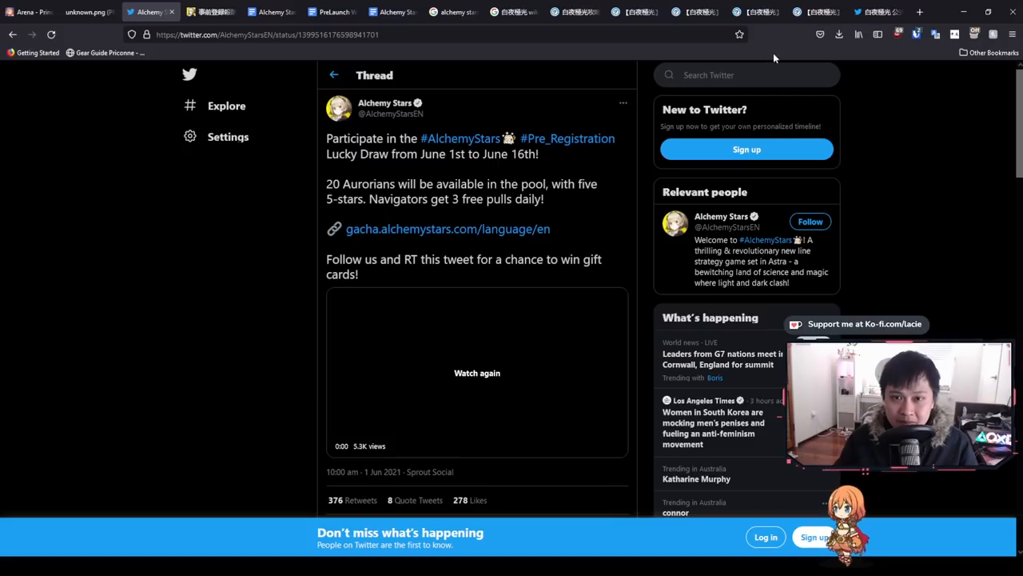
left_click(877, 12)
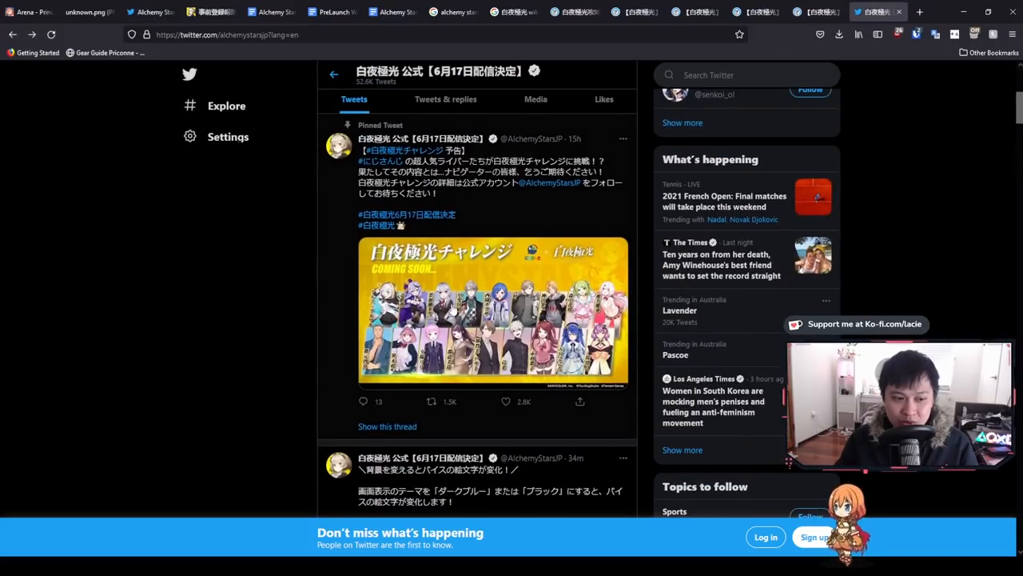
left_click(493, 310)
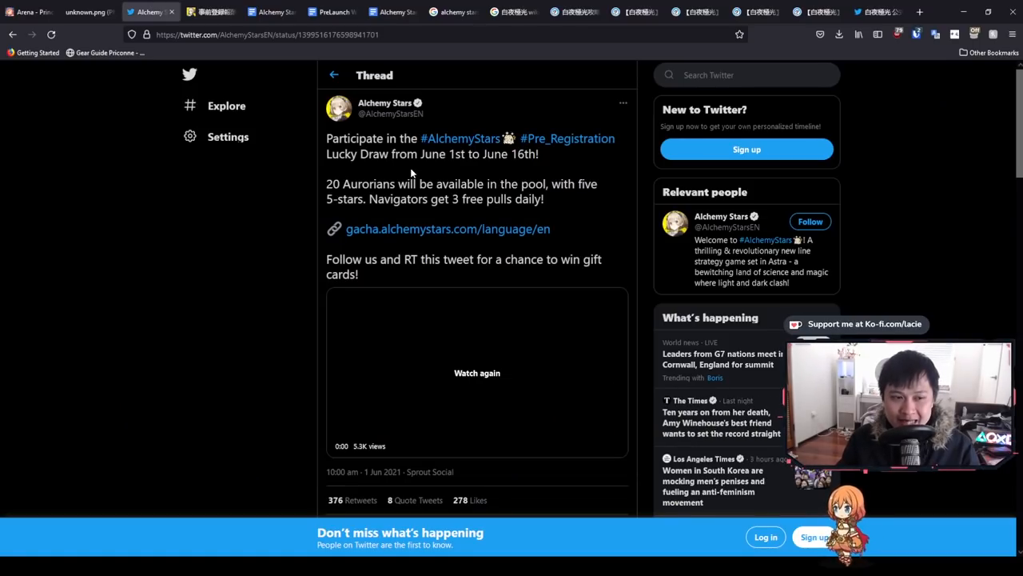
mouse_move(322, 157)
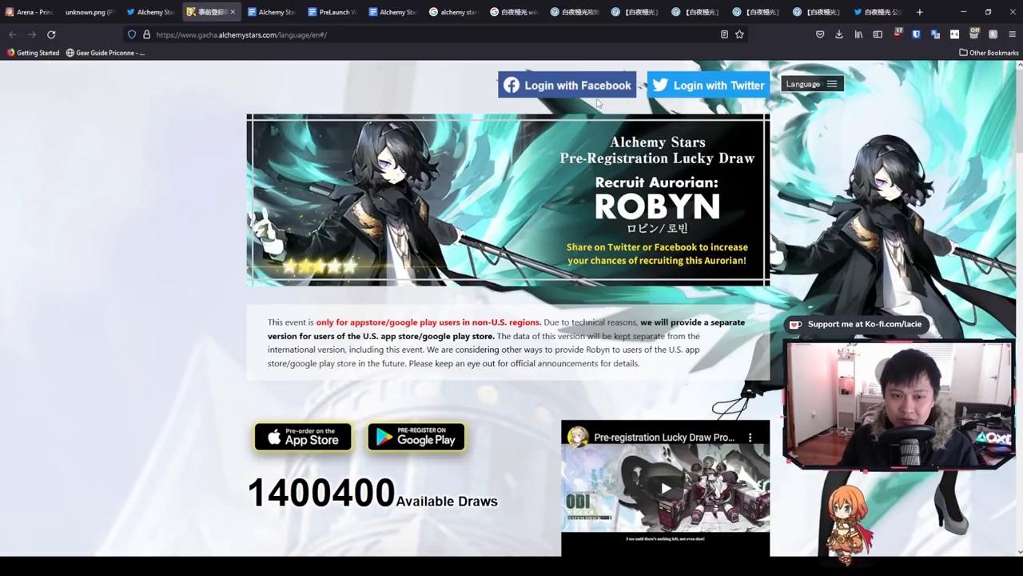
- Scroll down to the Pre-Registration Lucky Draw section showing 3 chances remaining today
scroll("down", 3)
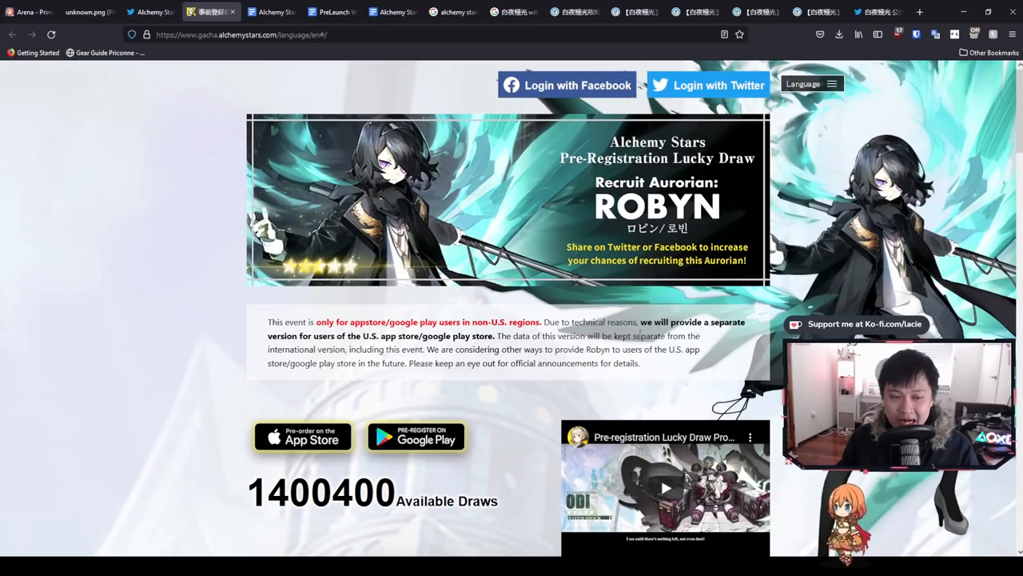
scroll("down", 3)
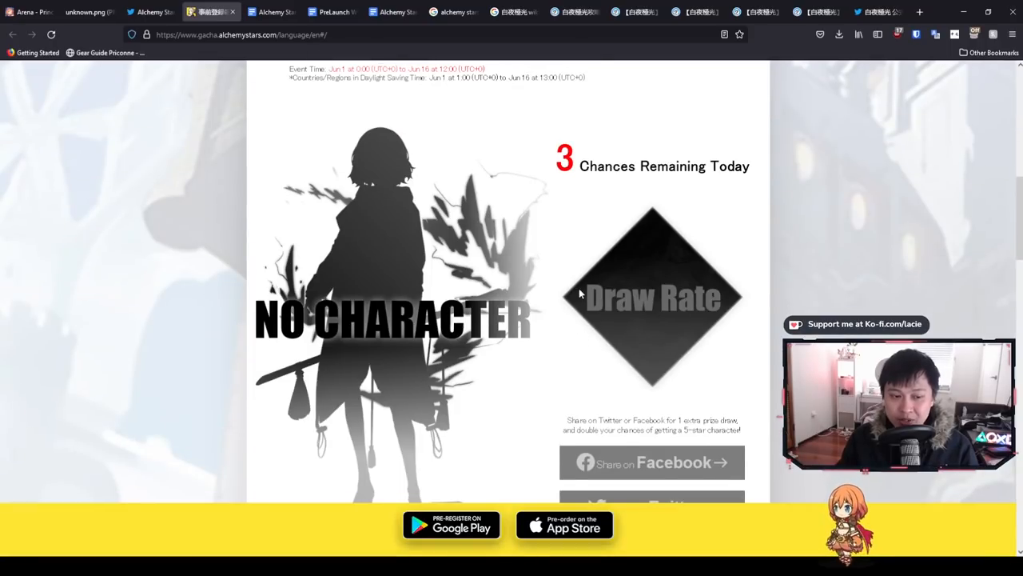
scroll("down", 3)
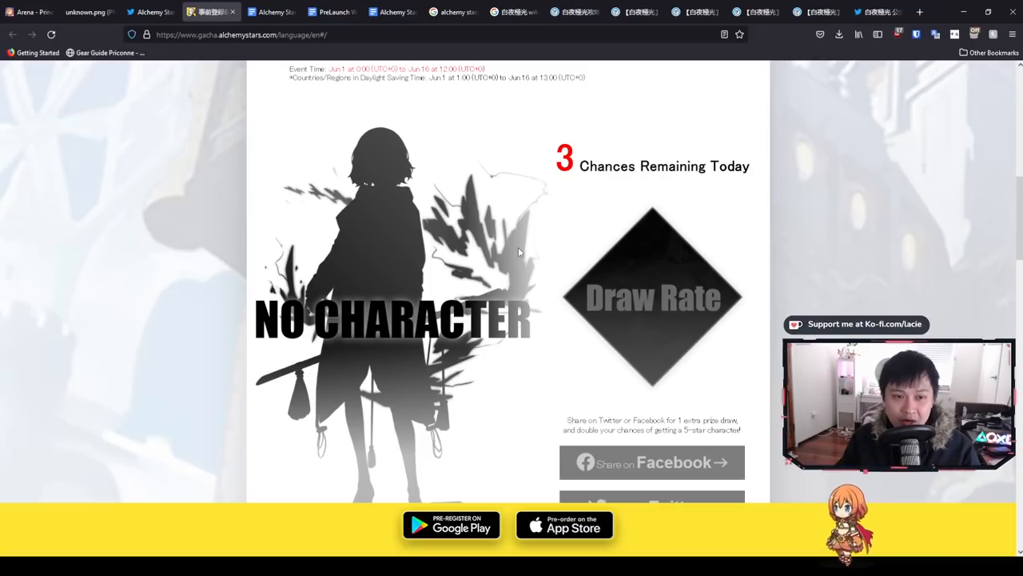
mouse_move(526, 242)
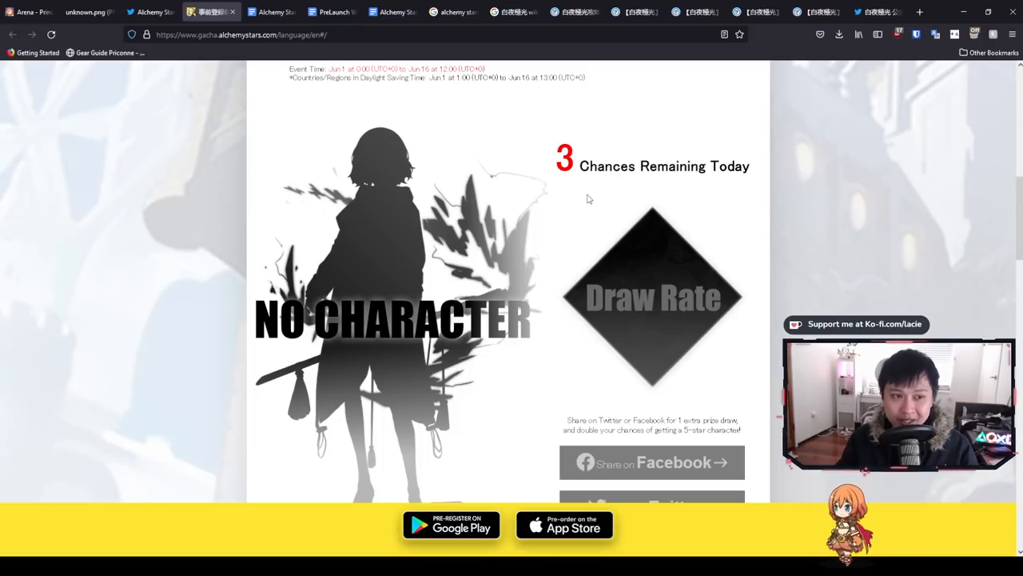
mouse_move(616, 194)
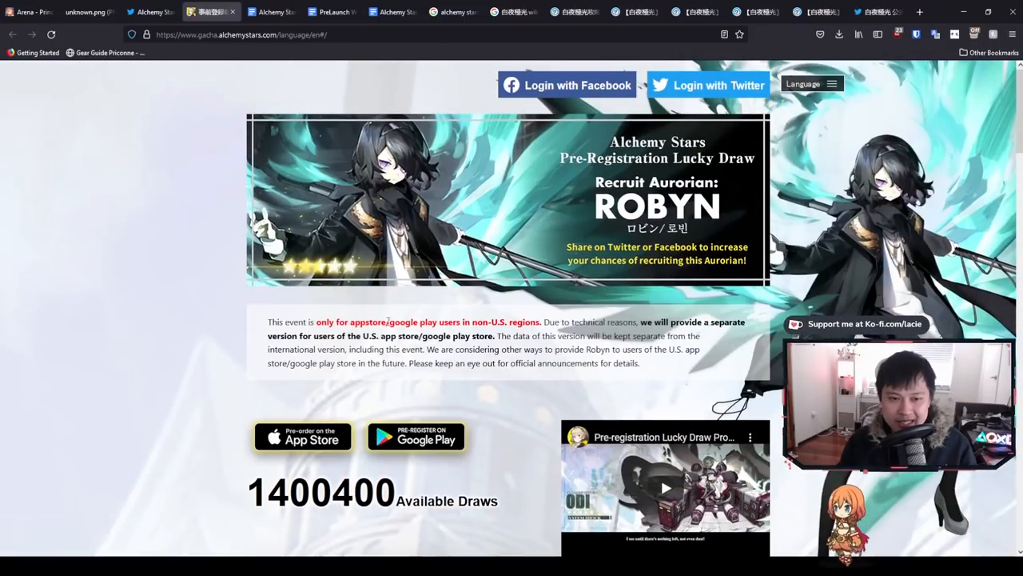
scroll("down", 3)
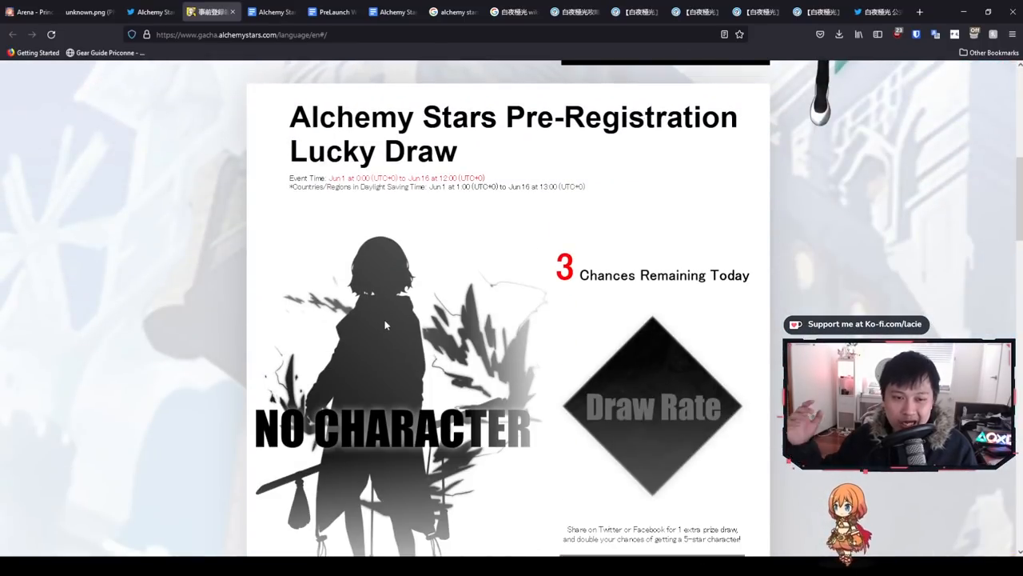
scroll("down", 3)
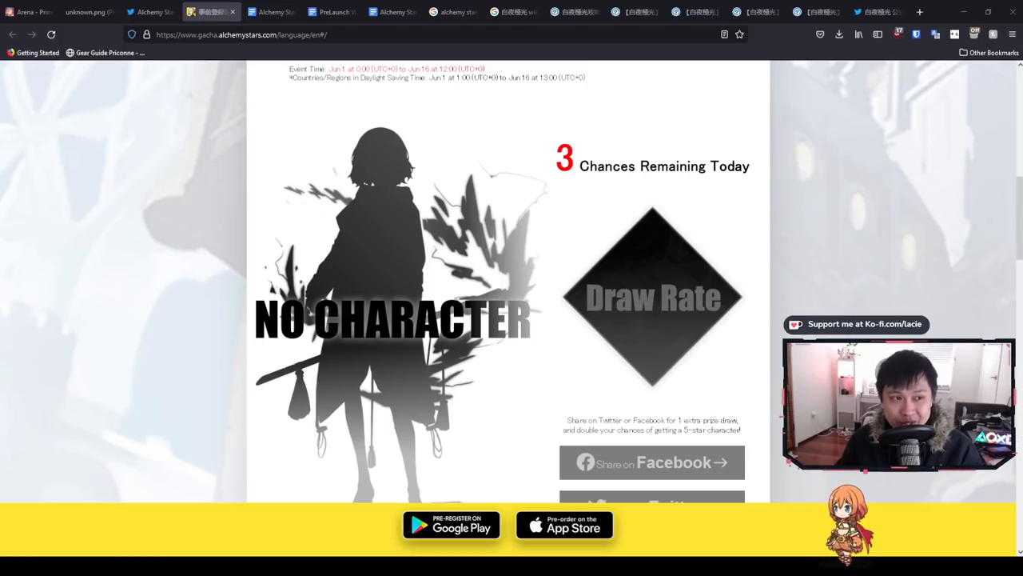
- Read the PreLaunch Web Gacha Event Guide's Odi, Leona and Vivian entries, then return to the top
left_click(332, 12)
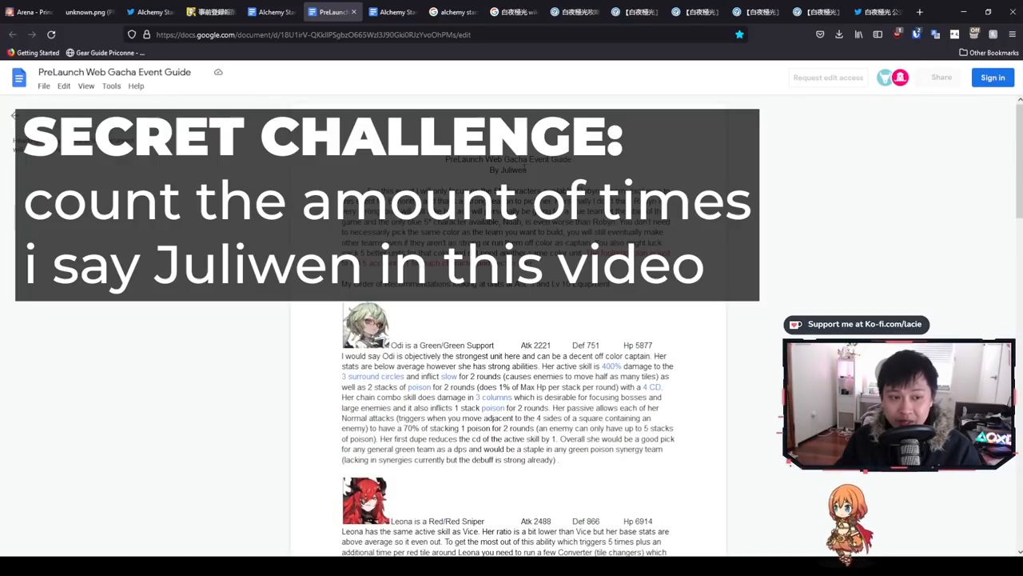
scroll("down", 3)
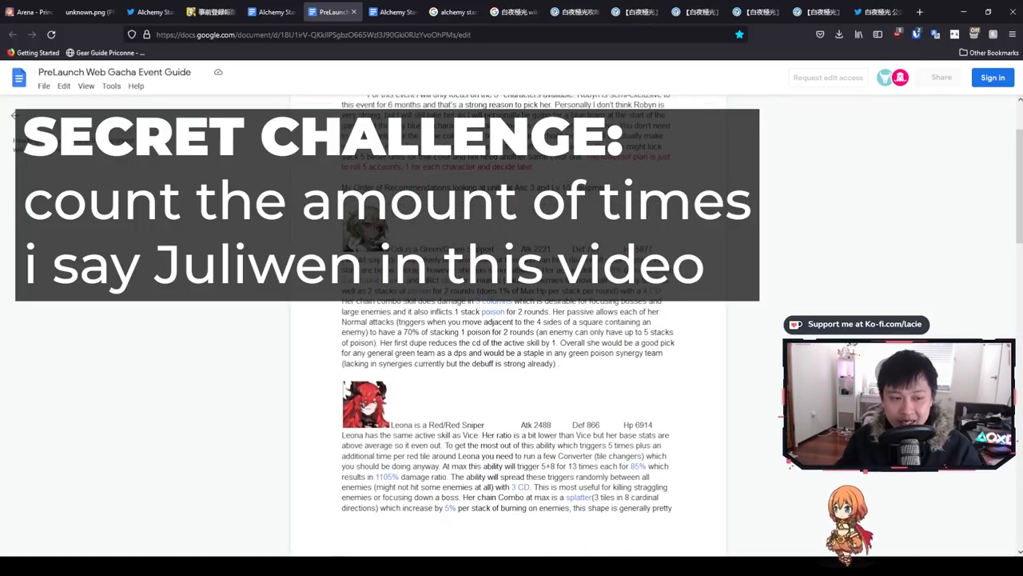
scroll("down", 3)
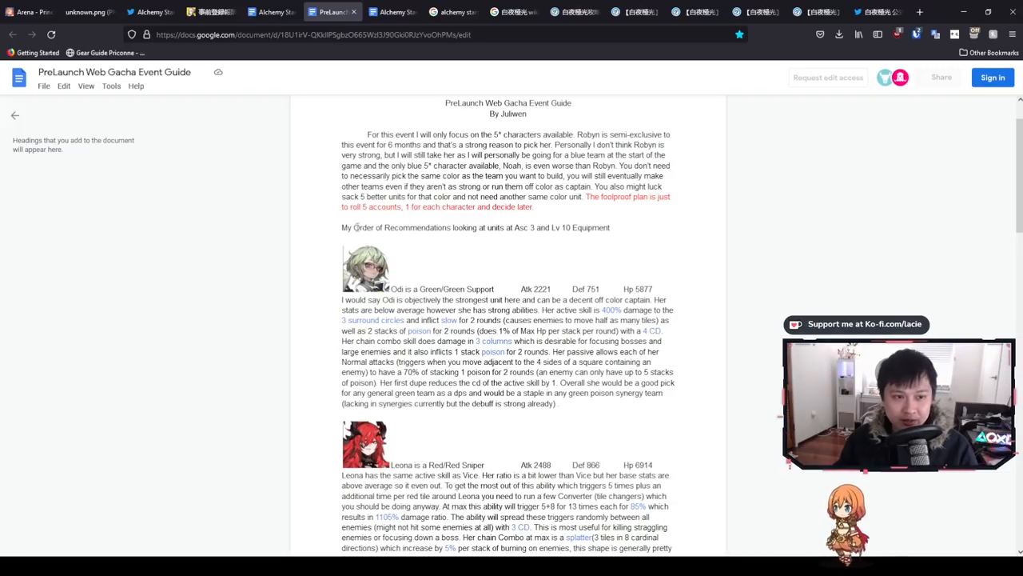
scroll("down", 3)
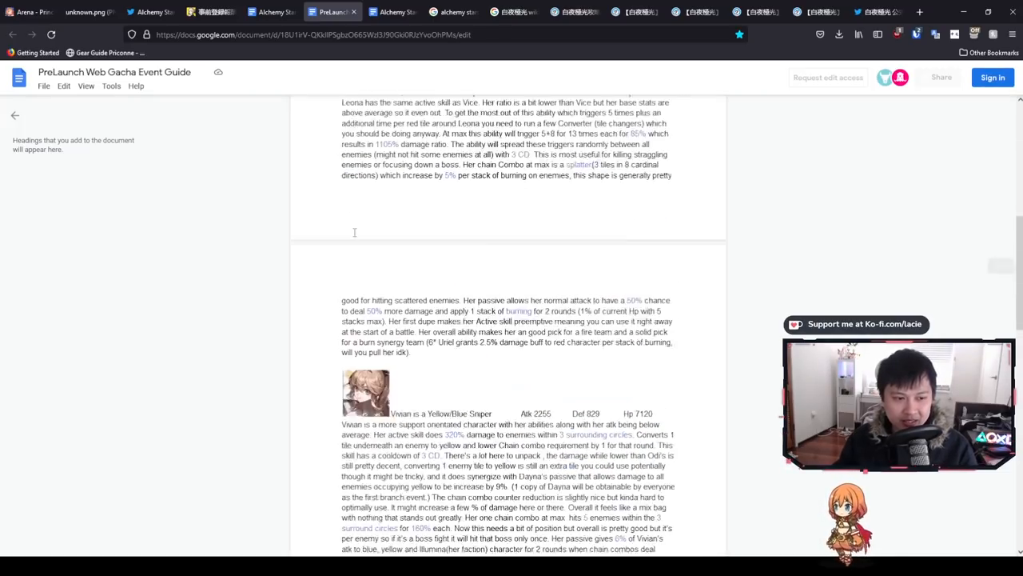
scroll("up", 3)
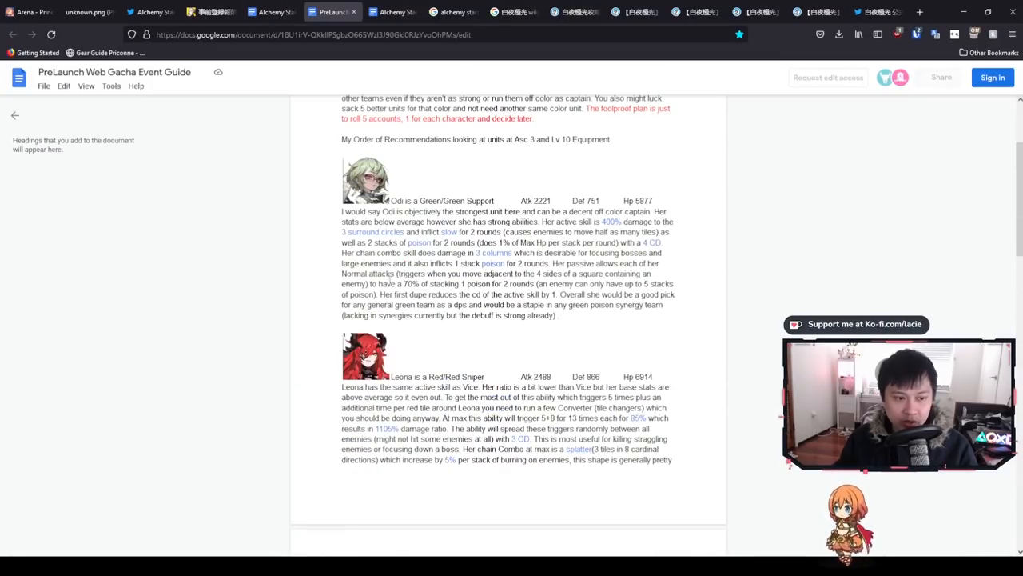
scroll("down", 3)
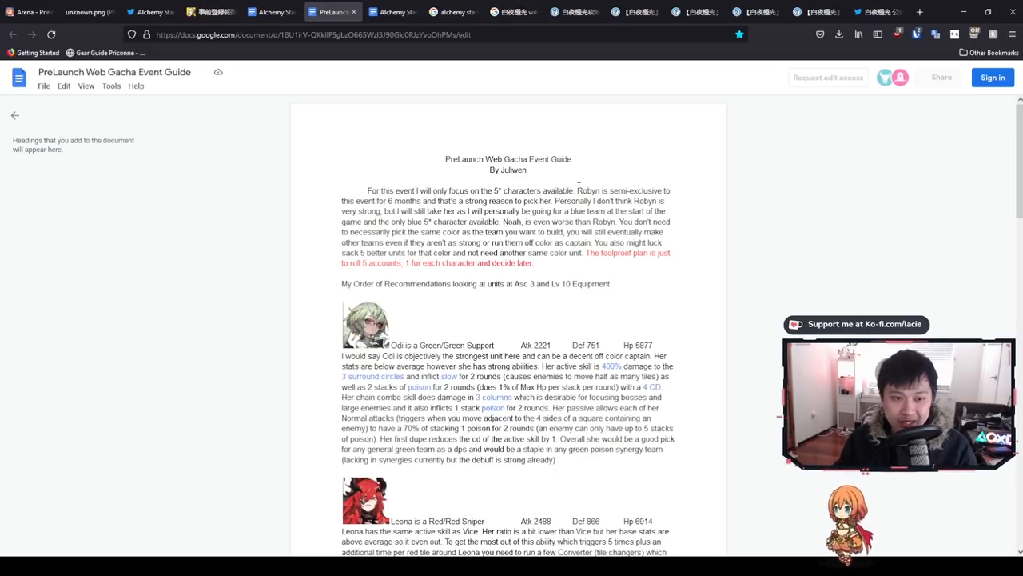
left_click_drag(577, 190, 651, 190)
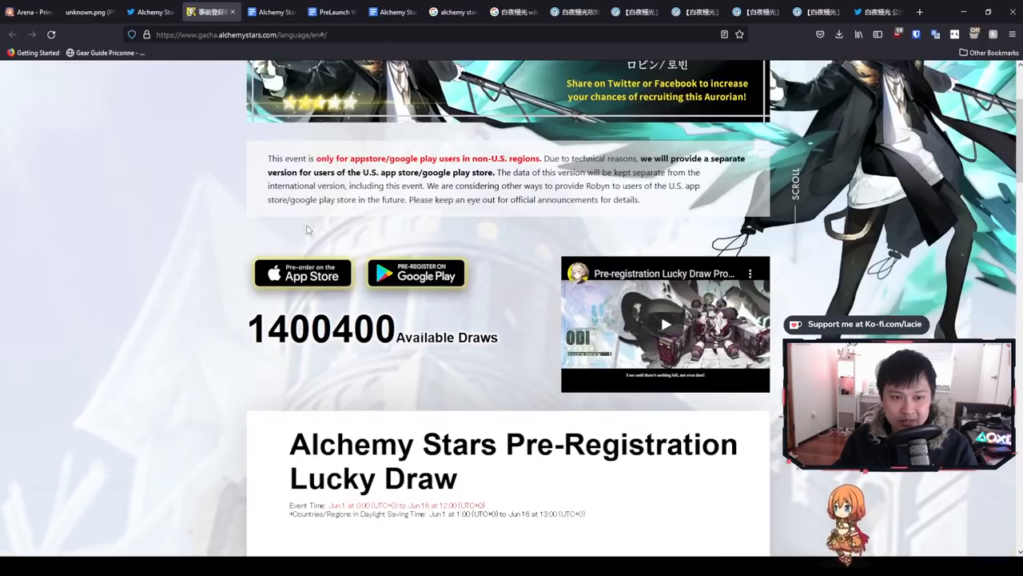
- Scroll up to the Robyn banner and highlight the non-U.S. regions notice
scroll("up", 3)
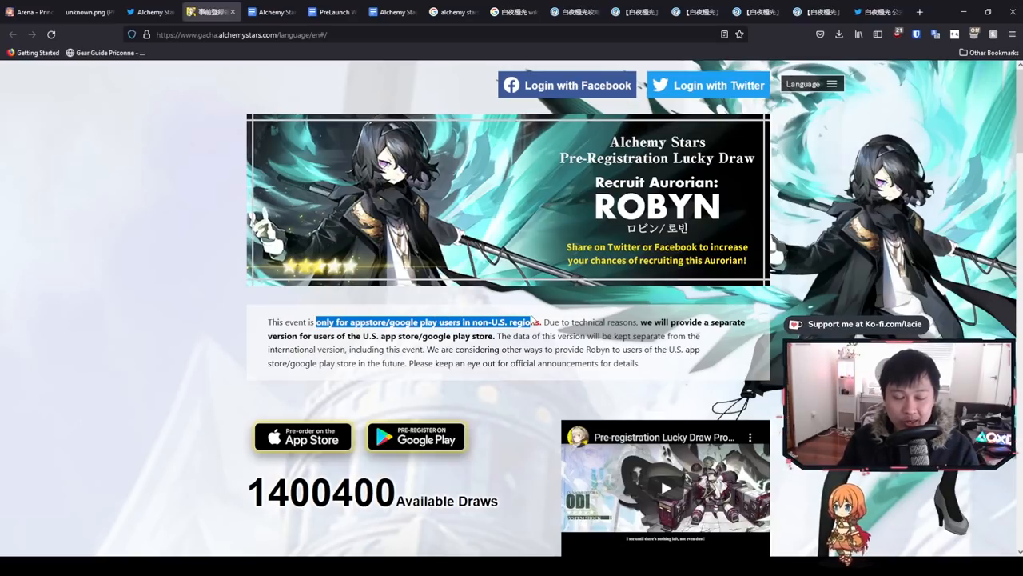
left_click_drag(532, 321, 444, 335)
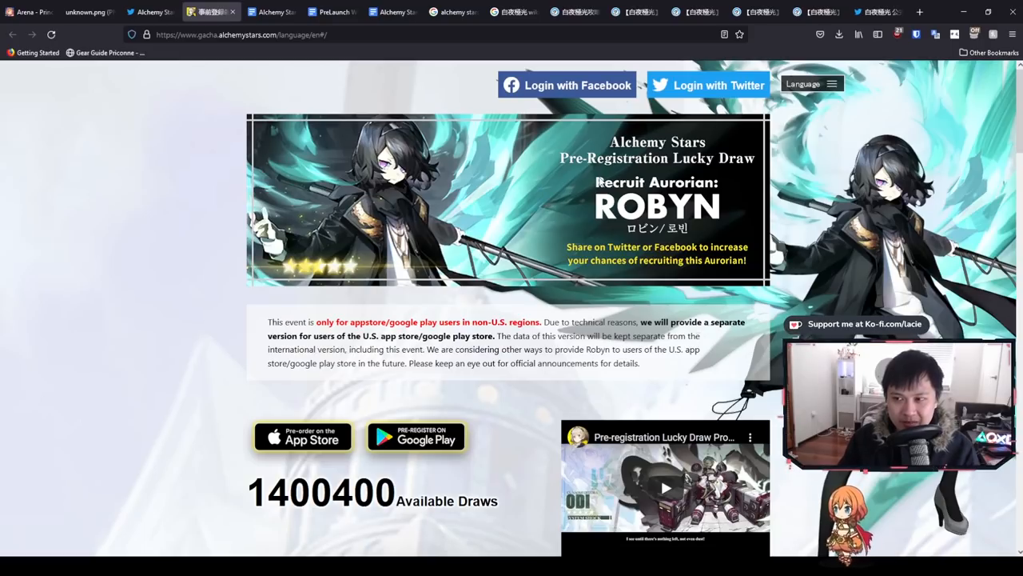
mouse_move(566, 300)
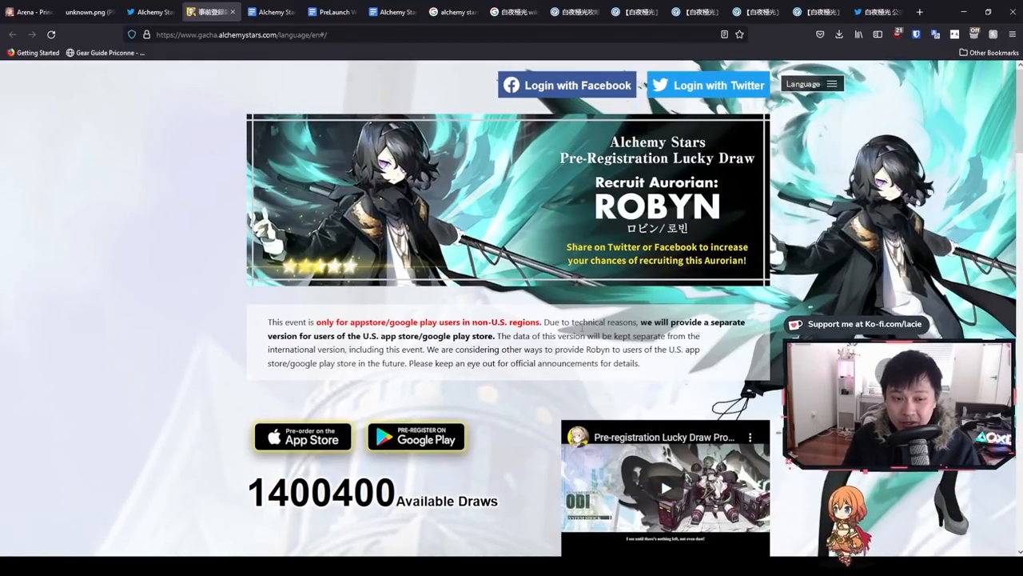
scroll("down", 3)
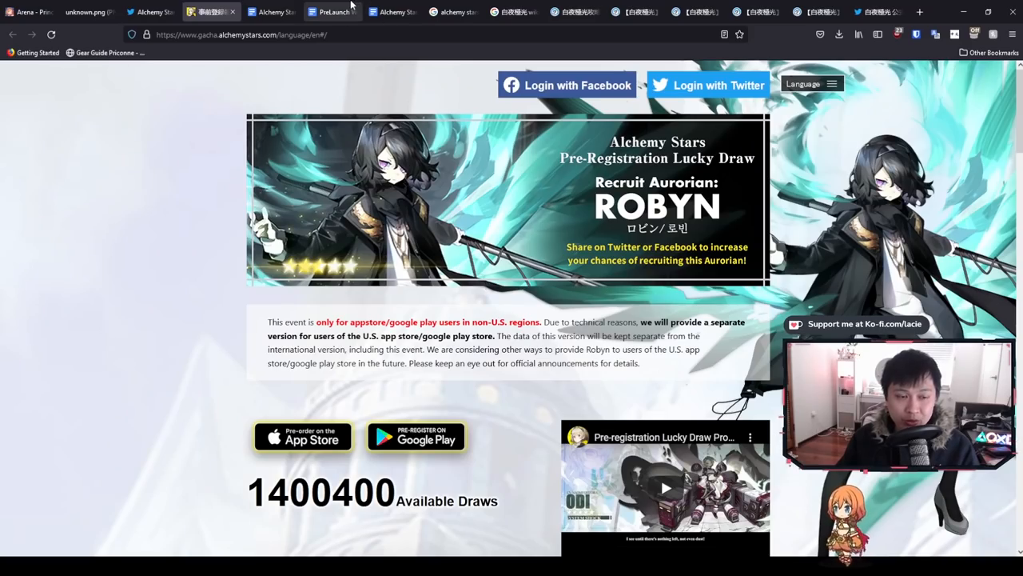
- Scroll the PreLaunch guide to Robyn's entry and highlight Odi's Atk/Def/Hp stats
left_click(330, 12)
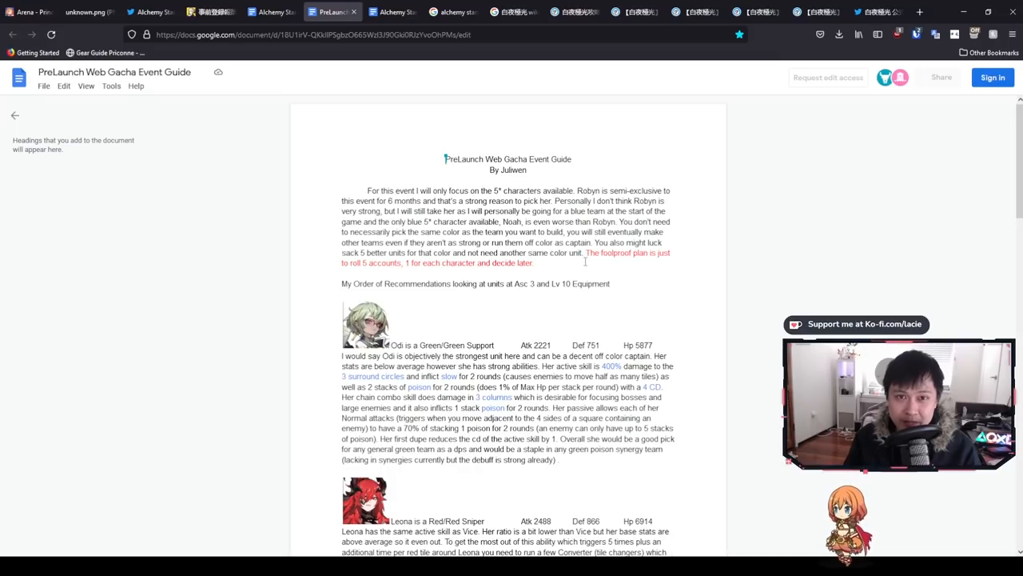
left_click_drag(587, 252, 534, 263)
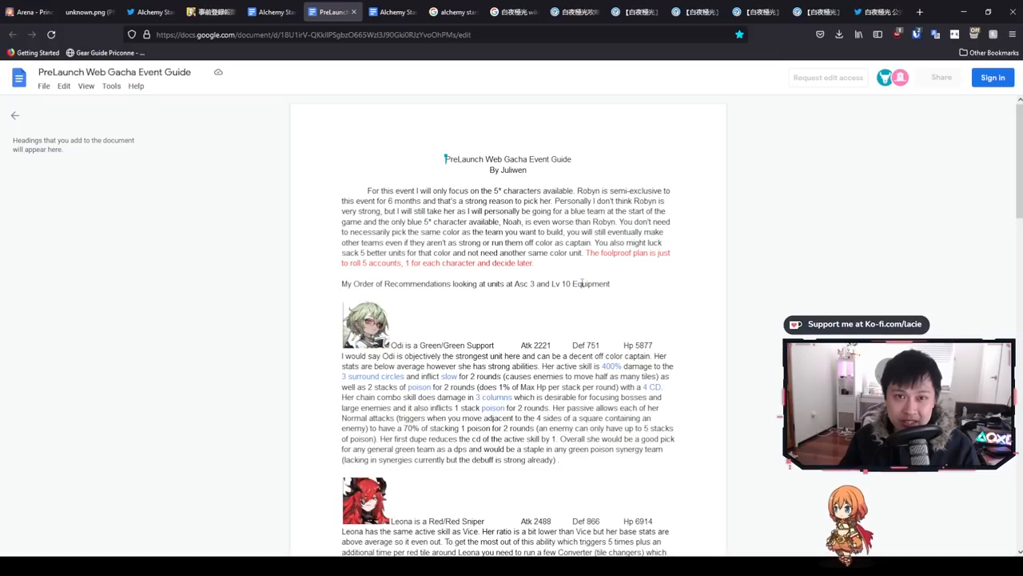
scroll("down", 3)
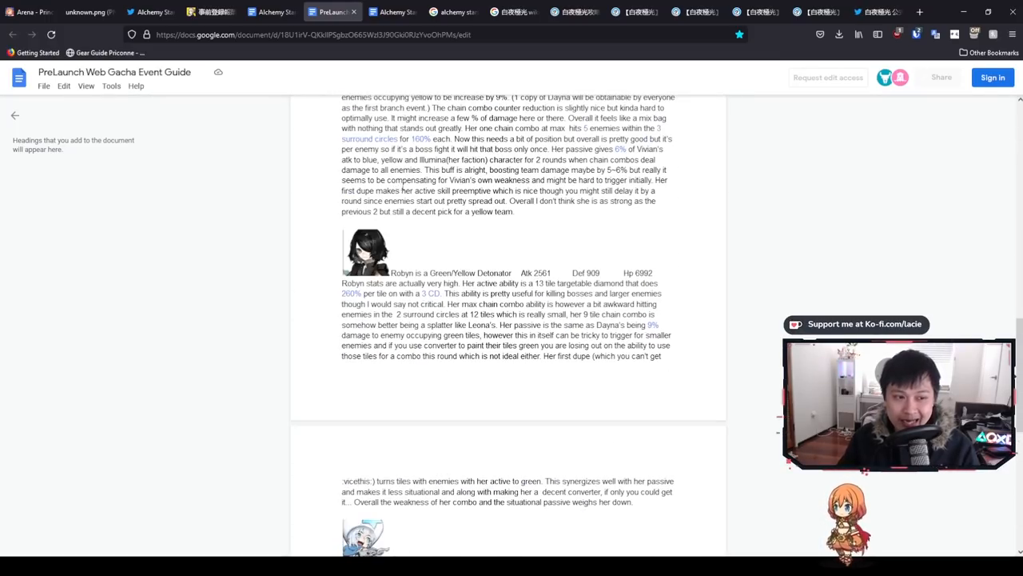
scroll("down", 3)
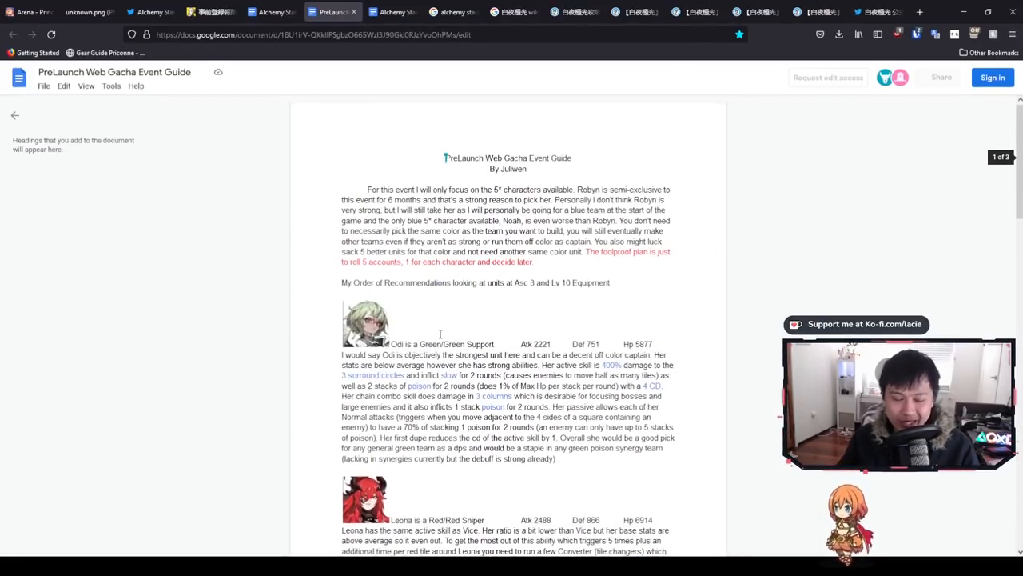
scroll("down", 3)
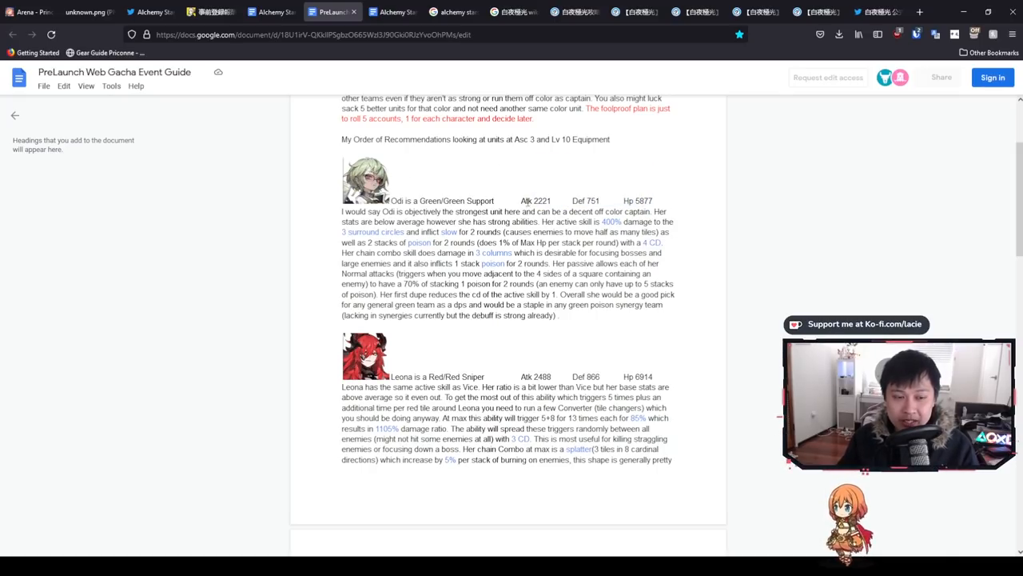
left_click_drag(532, 160, 651, 203)
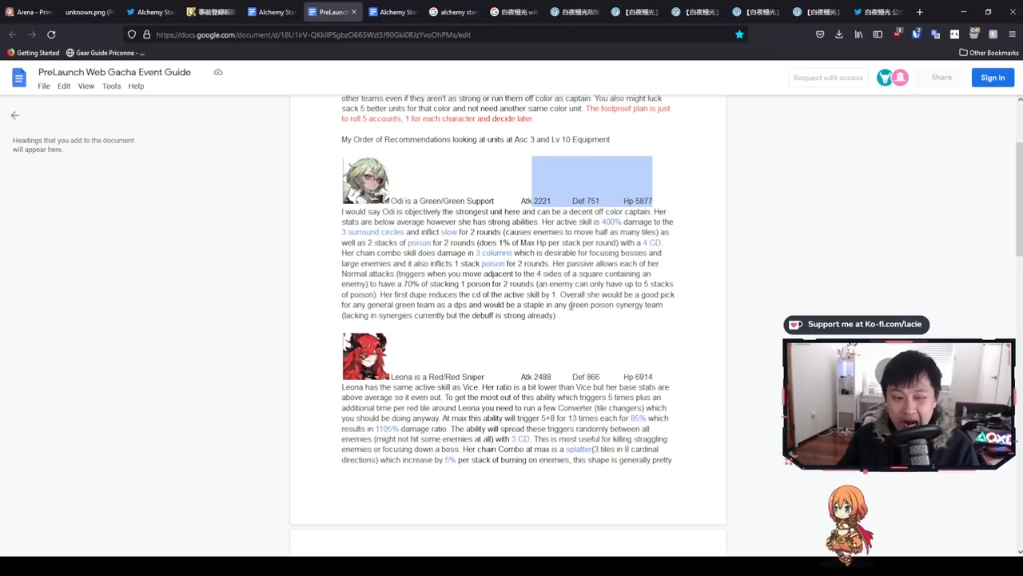
scroll("down", 3)
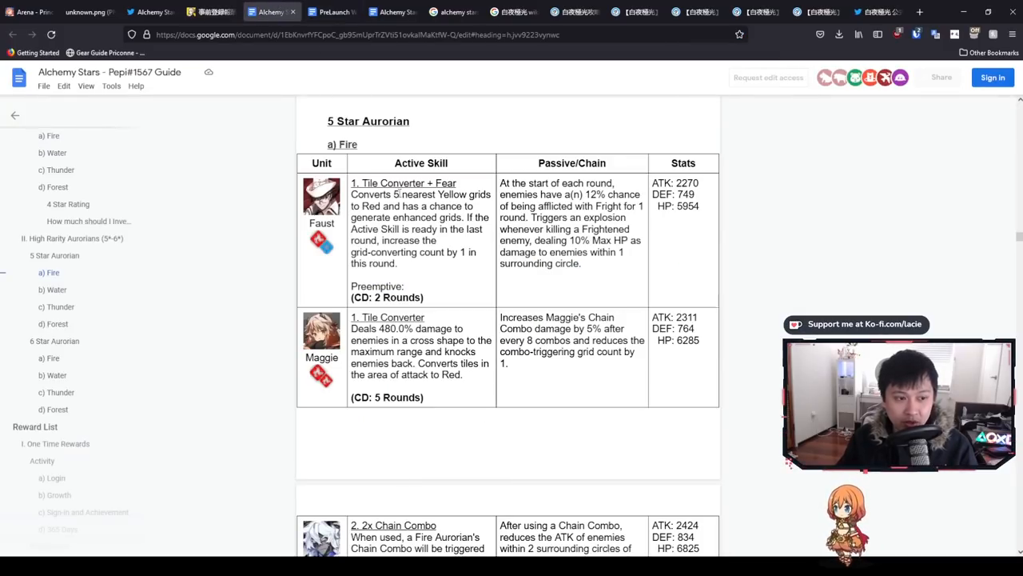
- Scroll past the Fire, Water and Thunder tables to the Forest table with Louise, Odi and Robyn
scroll("down", 3)
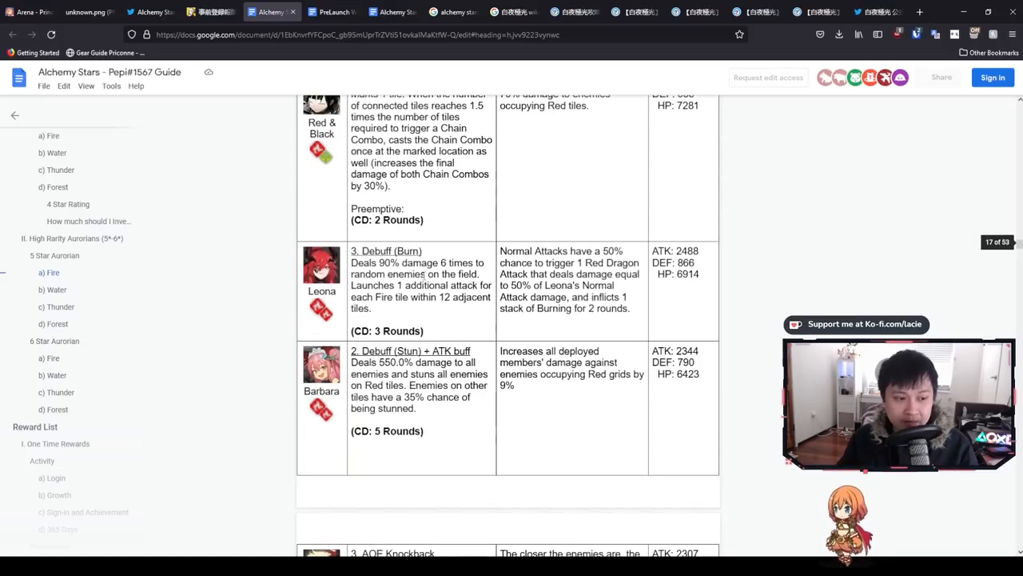
scroll("down", 3)
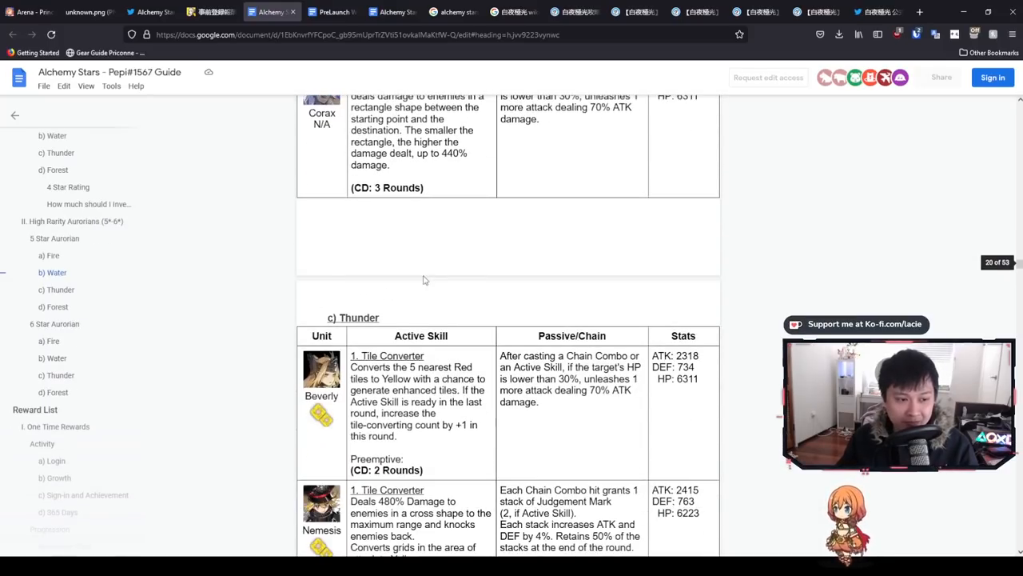
scroll("down", 3)
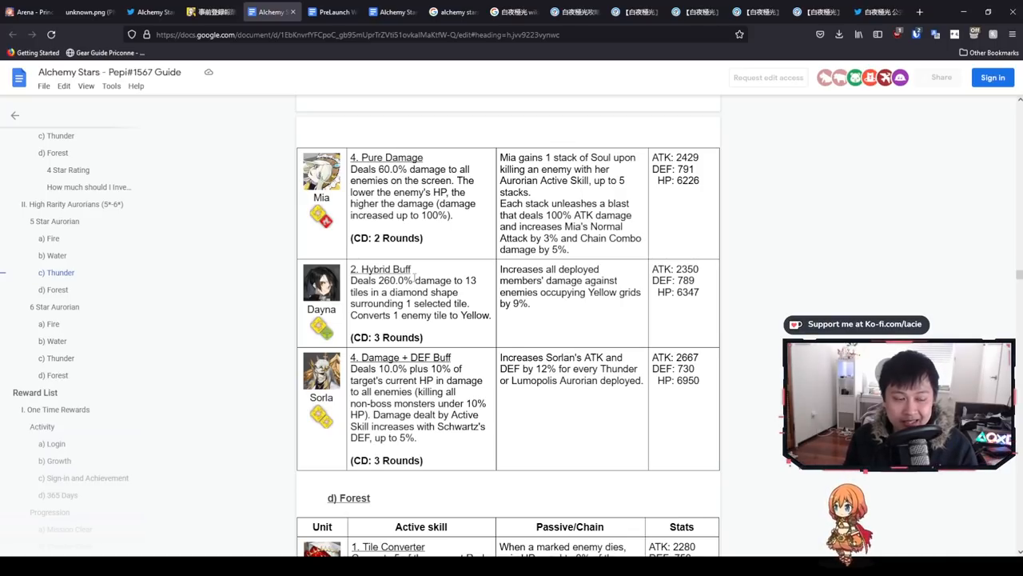
scroll("down", 3)
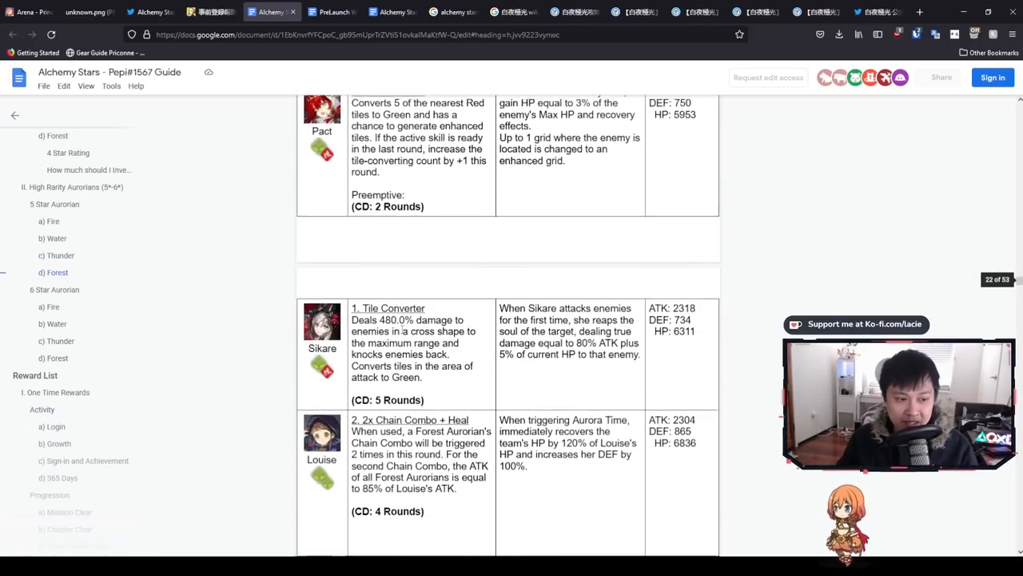
scroll("down", 3)
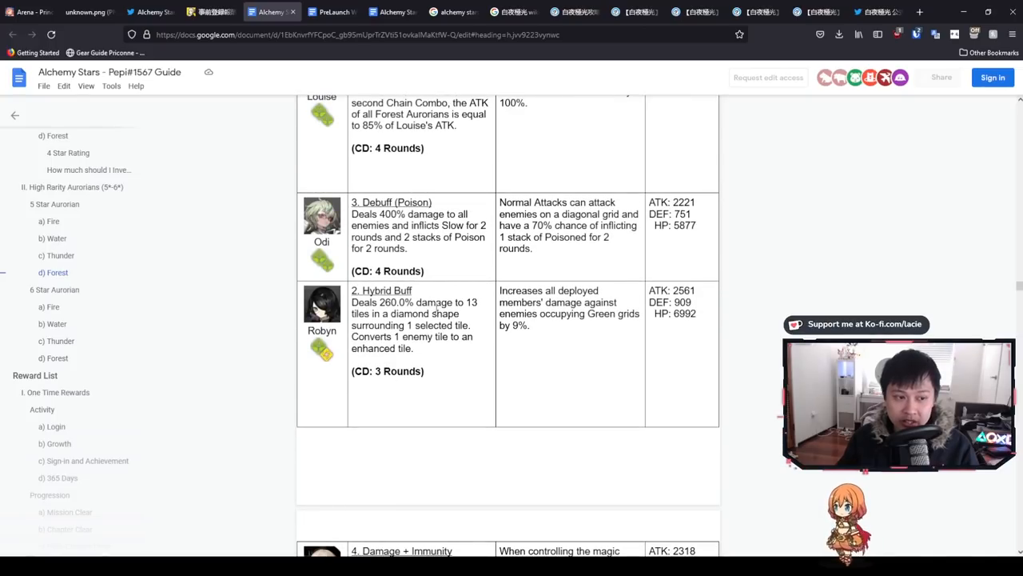
scroll("up", 3)
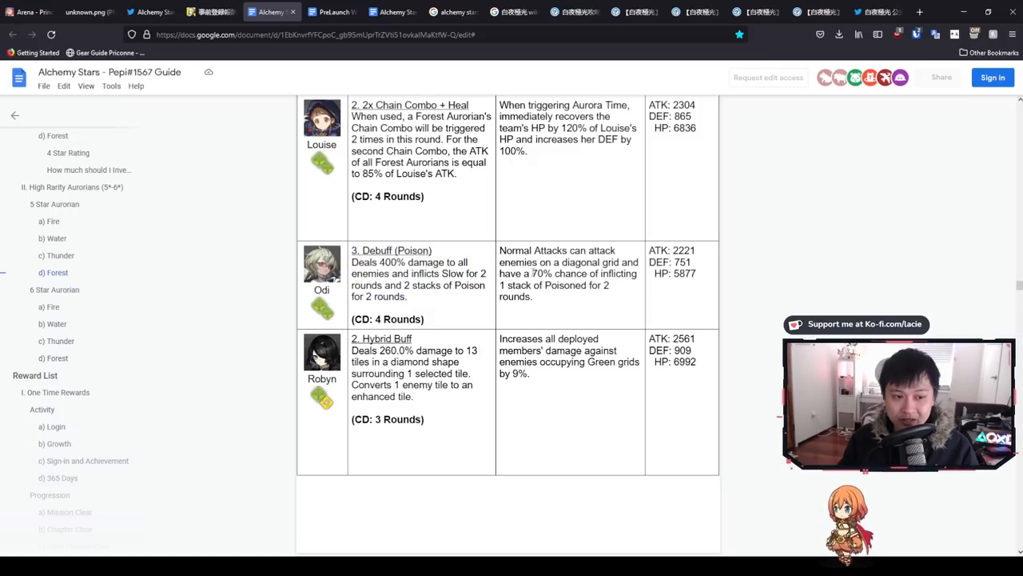
- Highlight Odi and Robyn's rows, then bring up the PreLaunch guide's Odi and Leona write-ups
left_click_drag(499, 250, 534, 296)
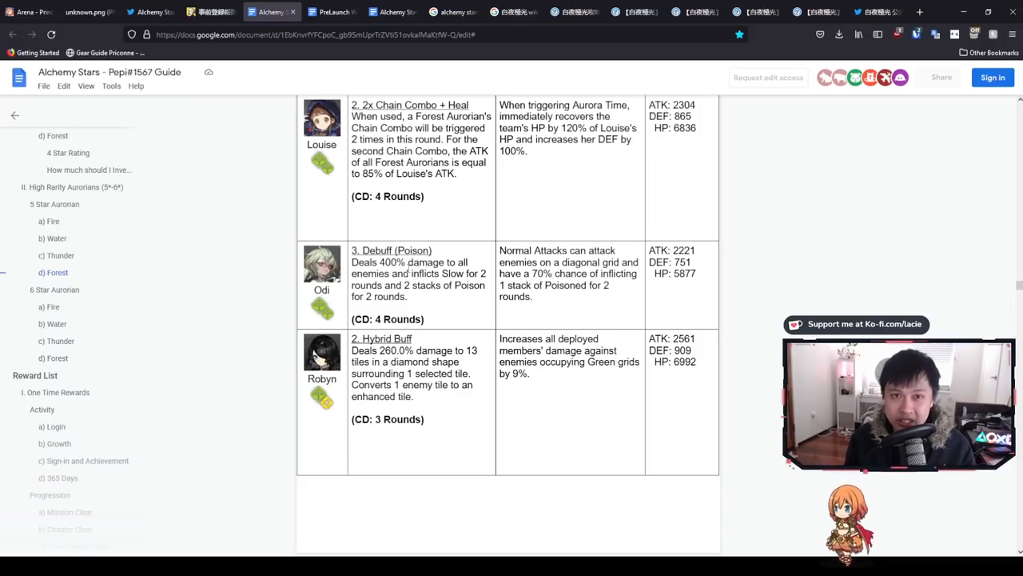
left_click(331, 11)
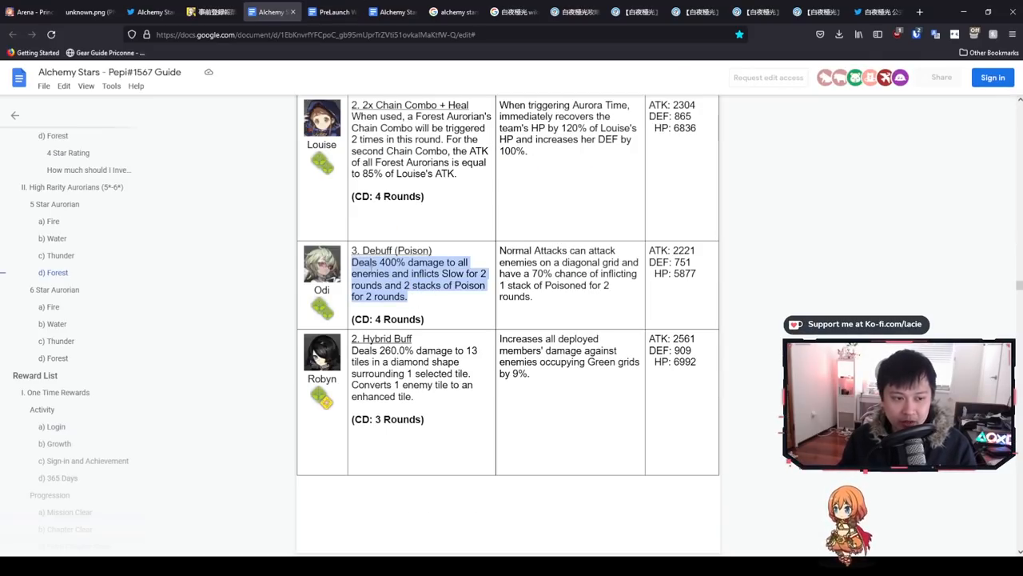
left_click(380, 274)
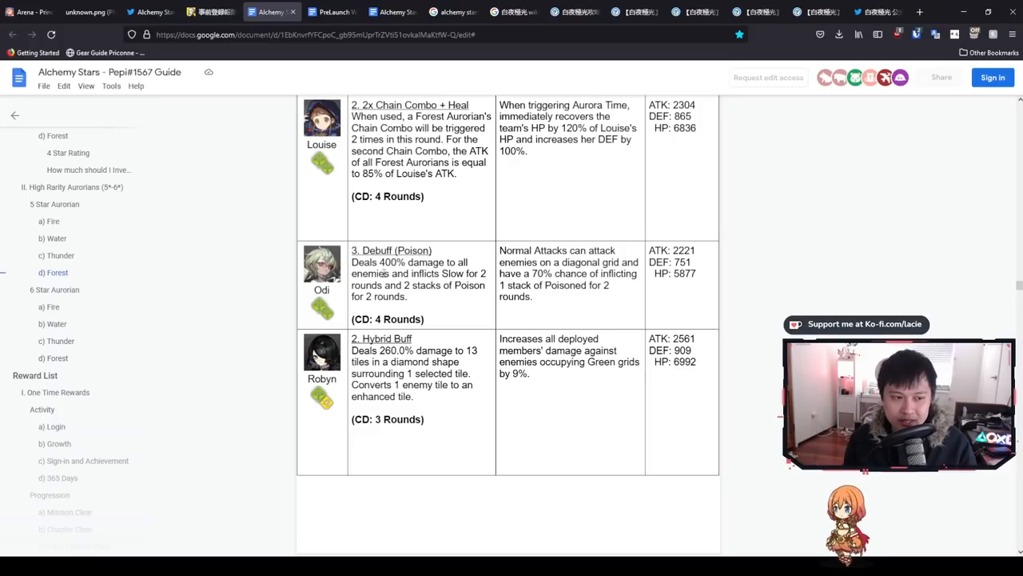
left_click_drag(352, 262, 409, 285)
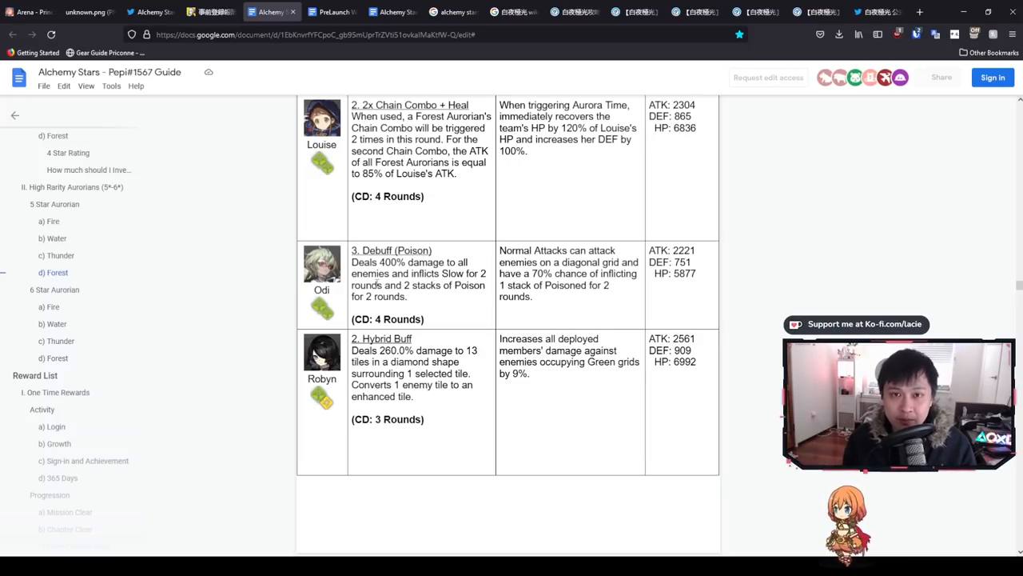
left_click(330, 11)
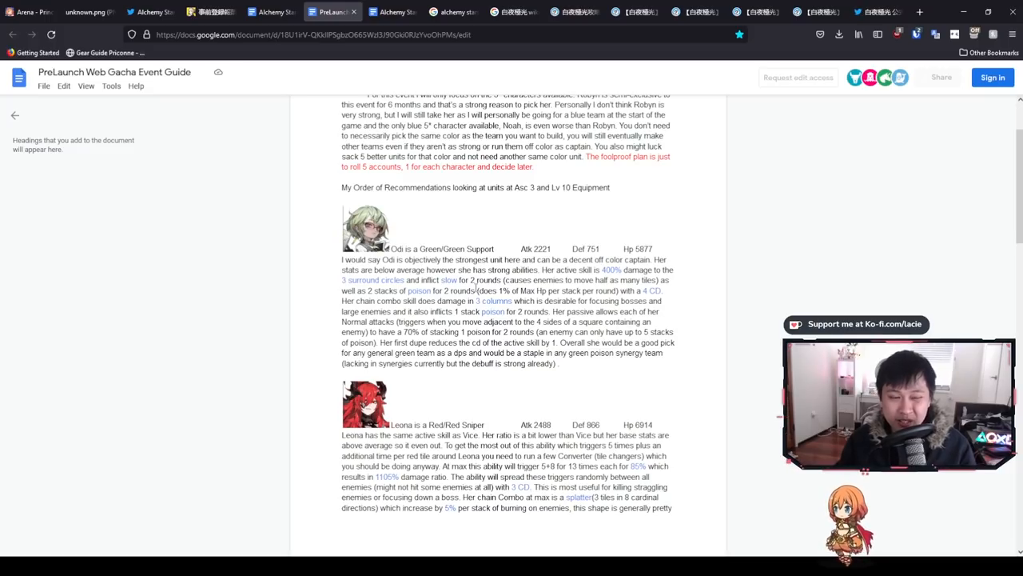
- Scroll through the PreLaunch guide, then return to Pepi's Fire table with Leona and Barbara
scroll("down", 3)
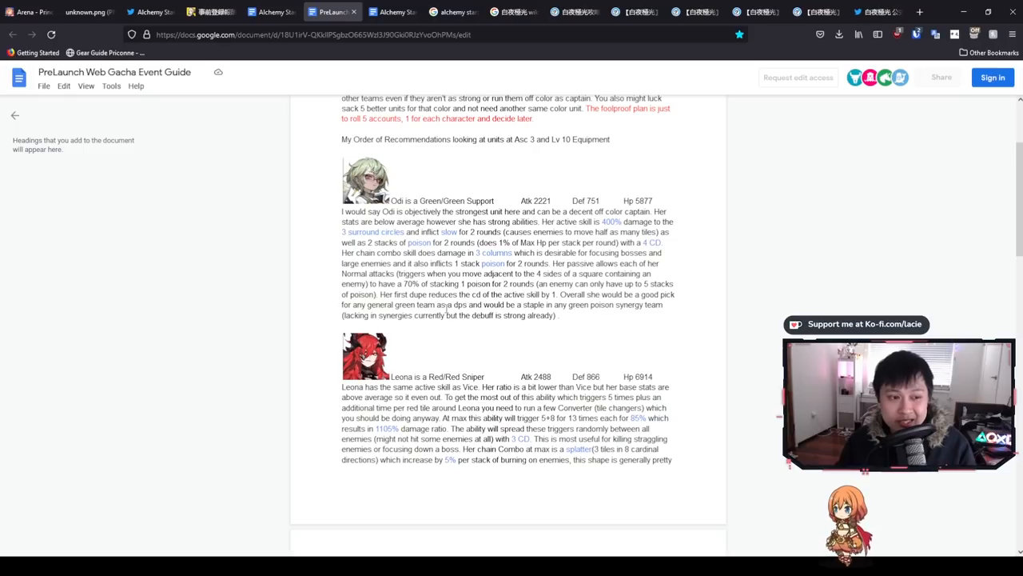
scroll("down", 3)
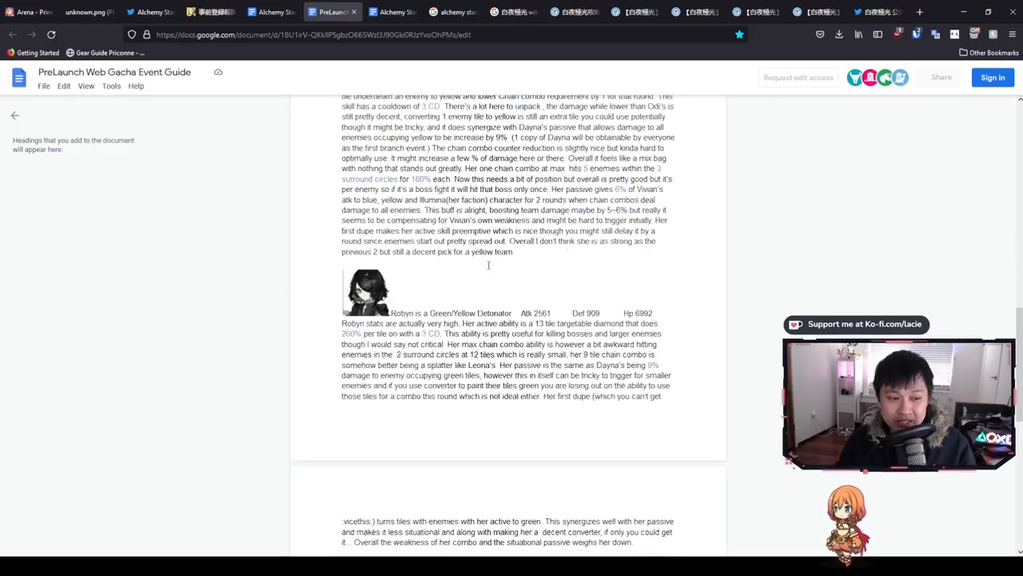
scroll("down", 3)
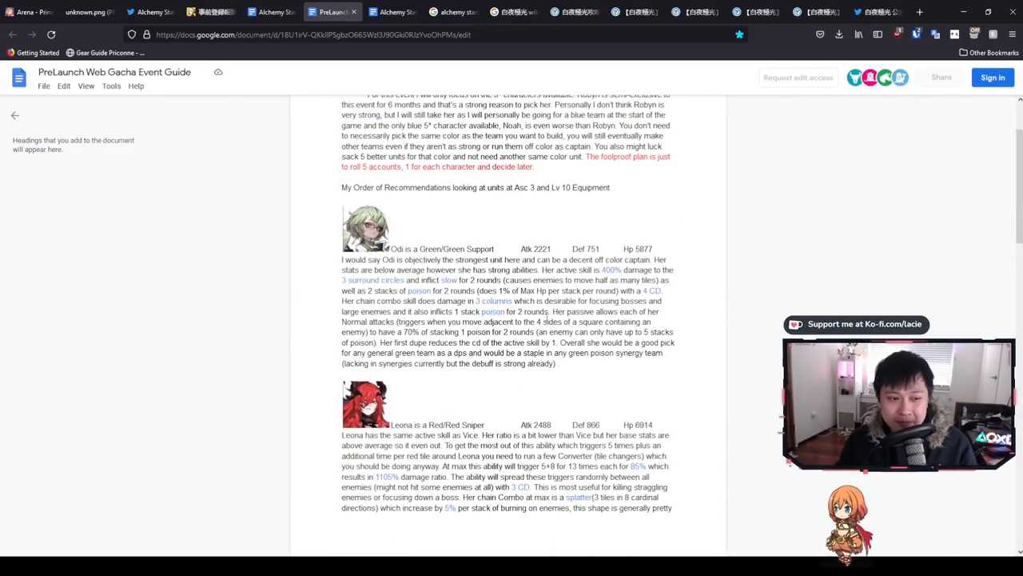
scroll("down", 3)
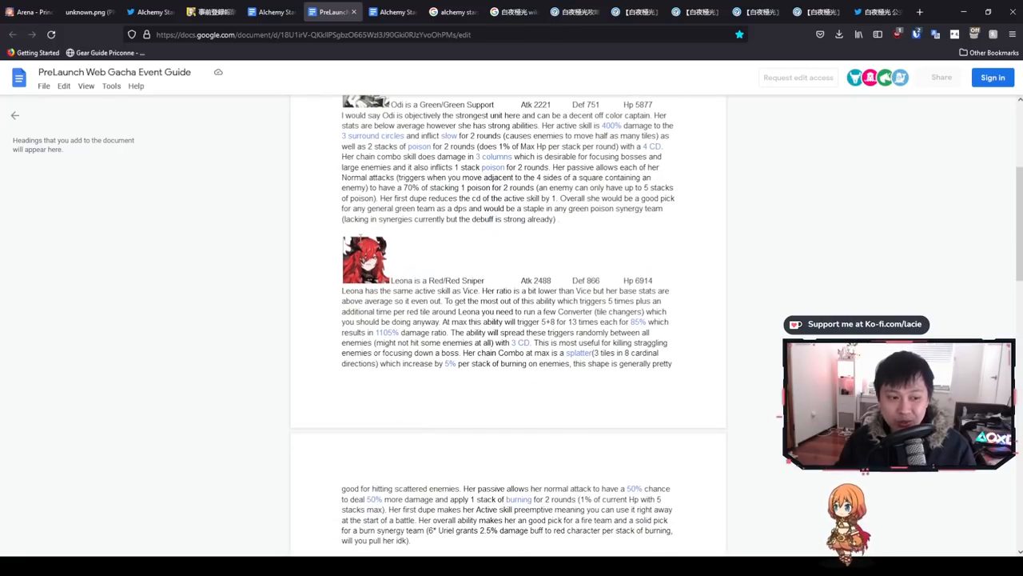
scroll("down", 3)
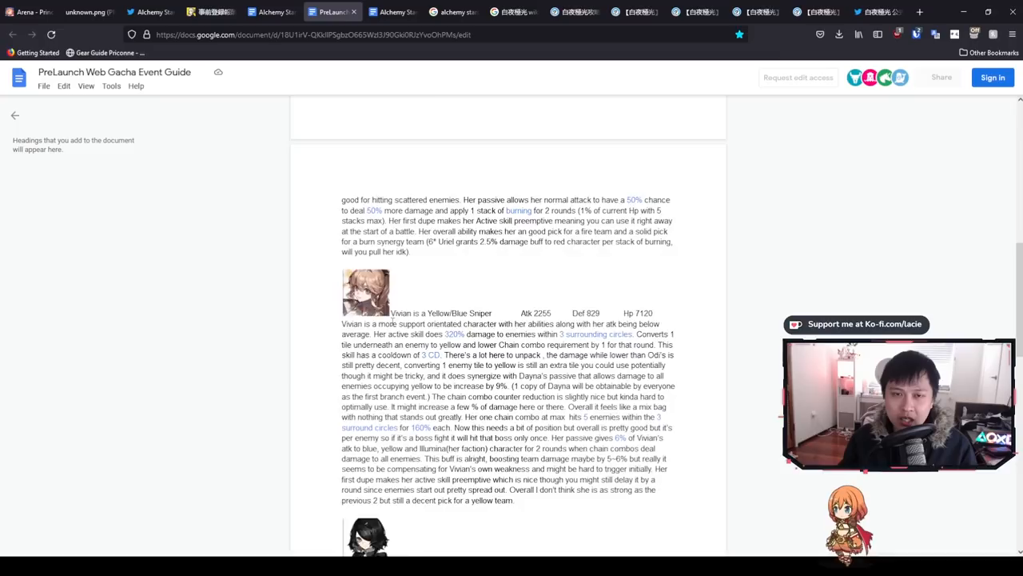
scroll("down", 3)
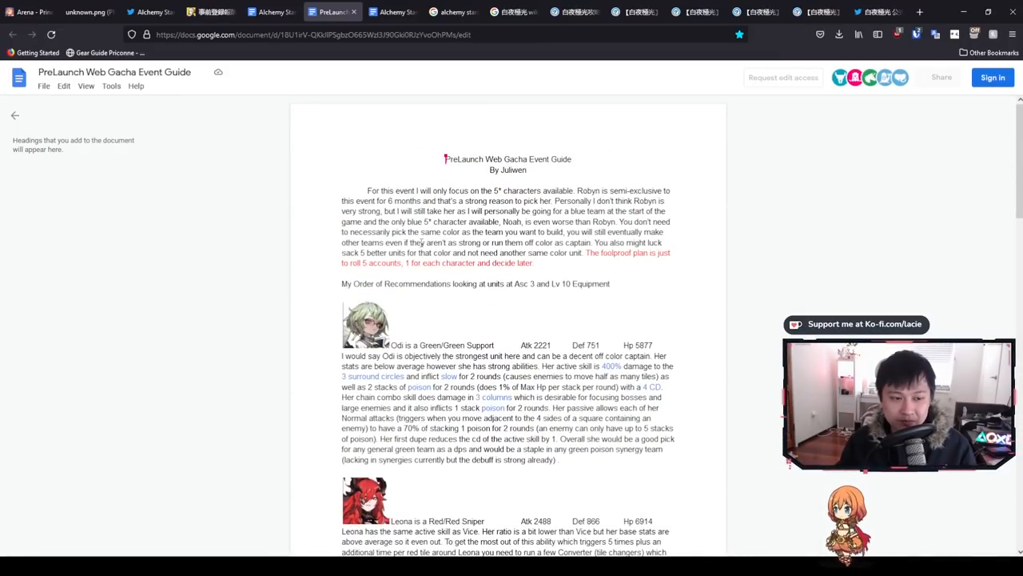
scroll("down", 3)
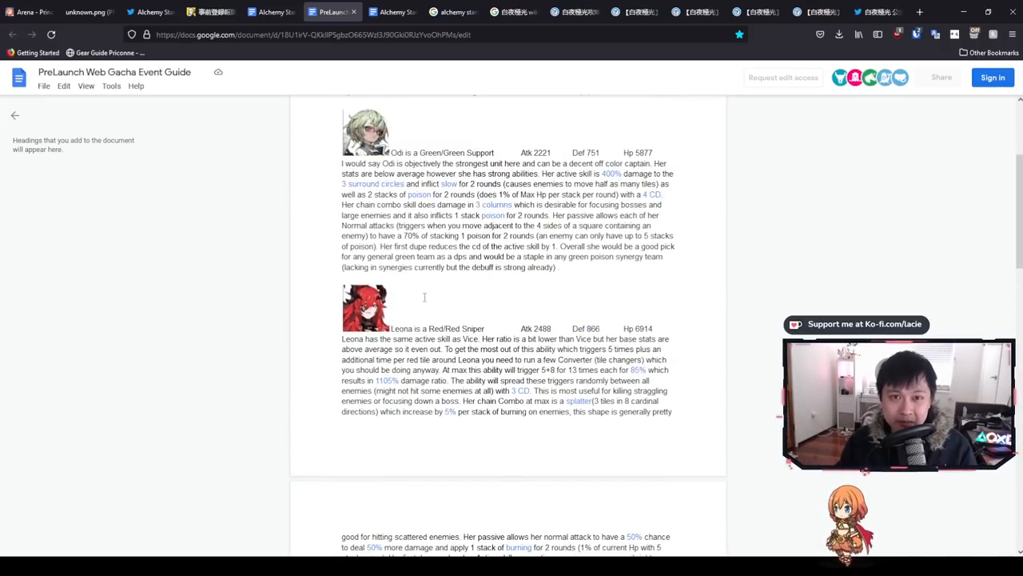
scroll("down", 3)
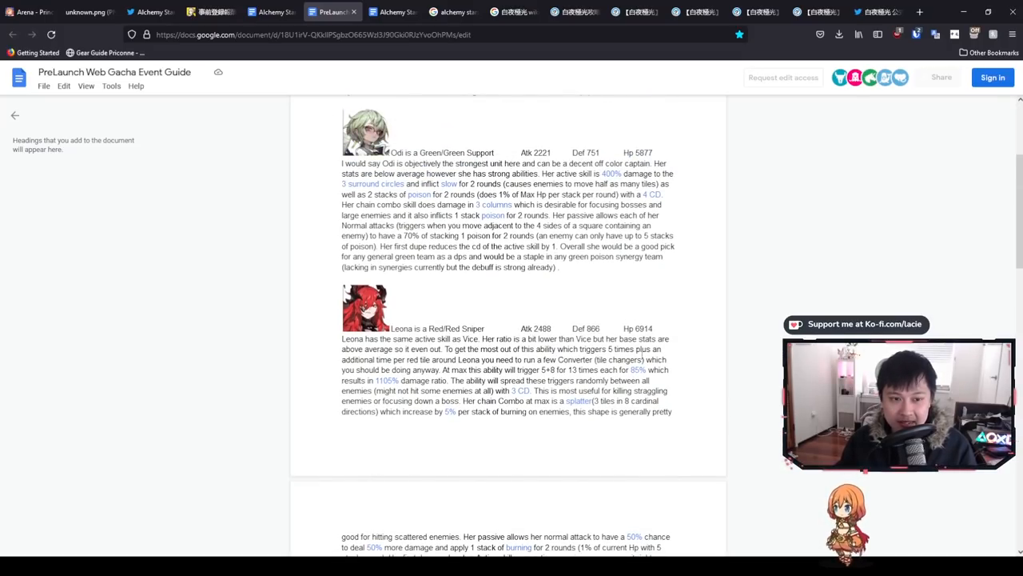
left_click(270, 11)
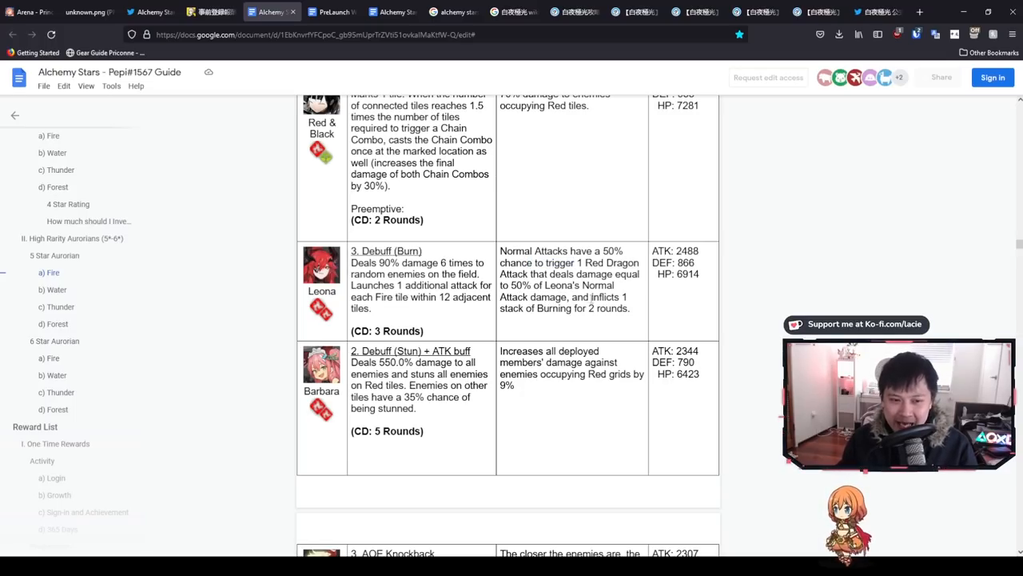
- Highlight text in the Fire table, then bring up the PreLaunch guide's Vivian and Robyn write-ups
left_click_drag(590, 296, 630, 308)
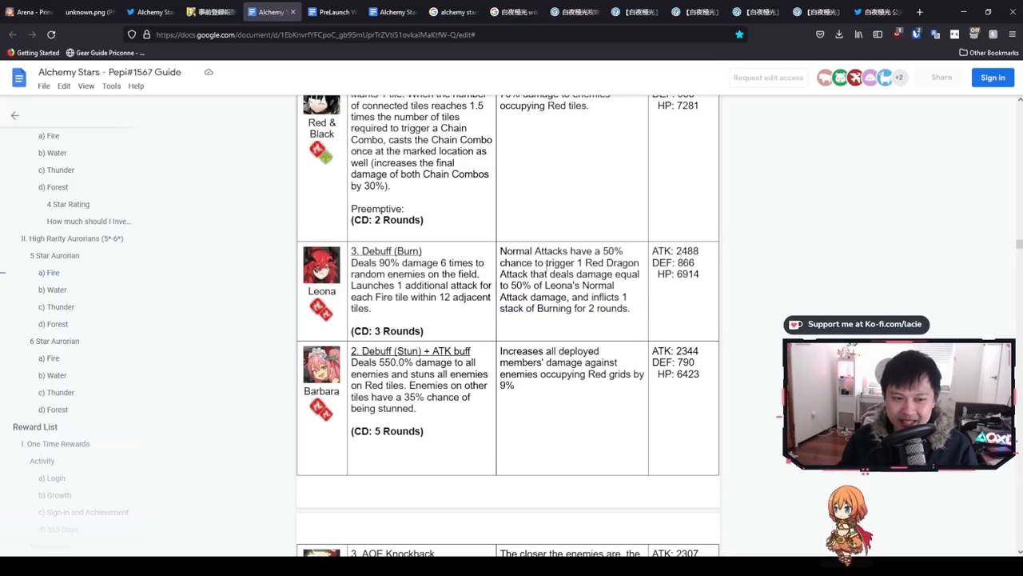
scroll("down", 3)
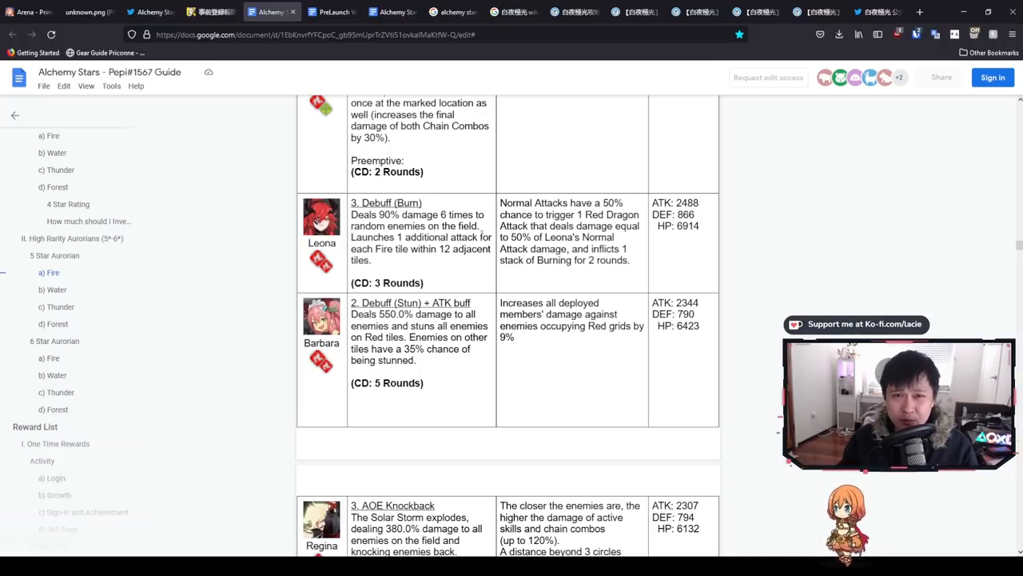
left_click(332, 11)
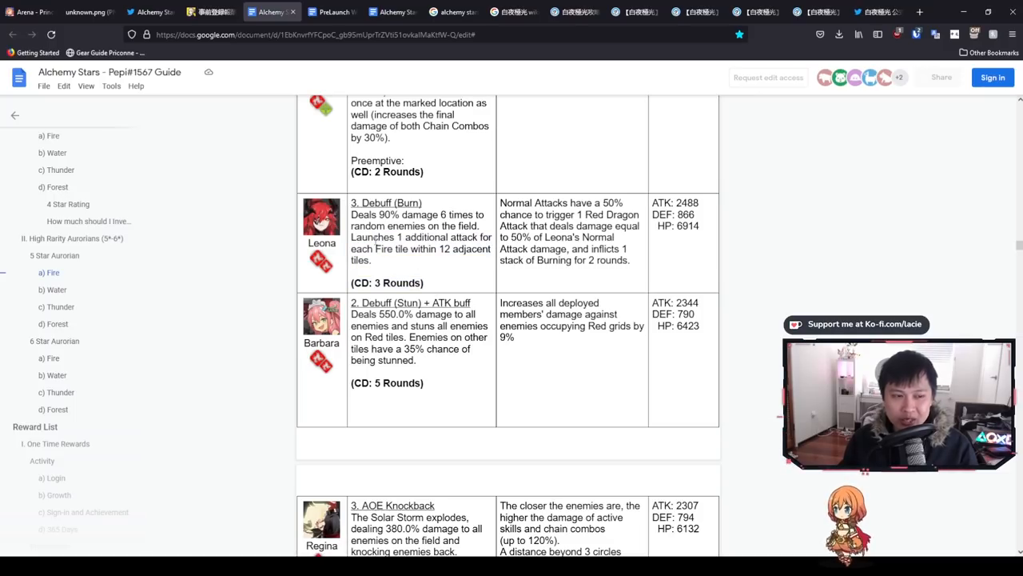
left_click_drag(350, 214, 372, 260)
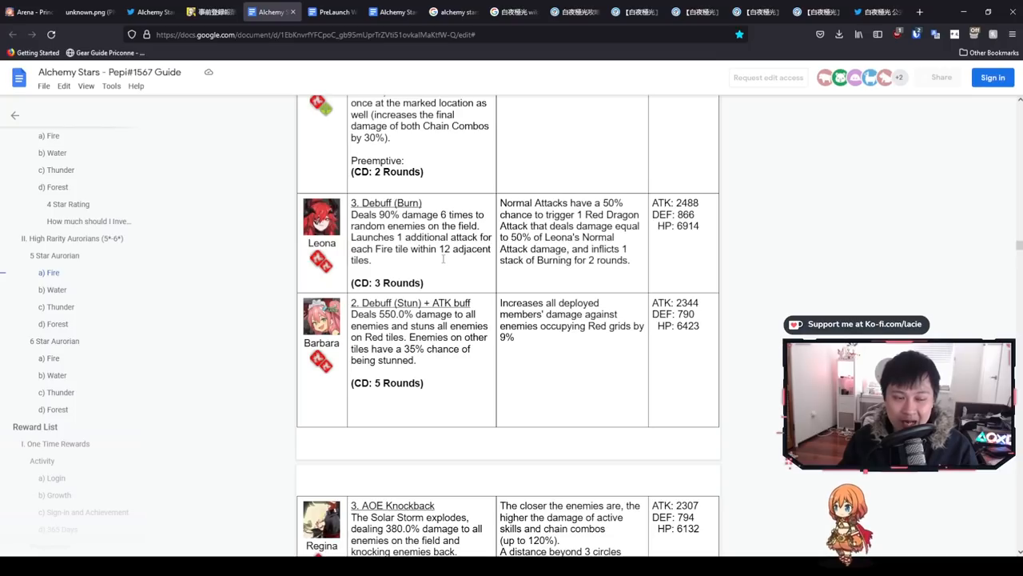
left_click(332, 11)
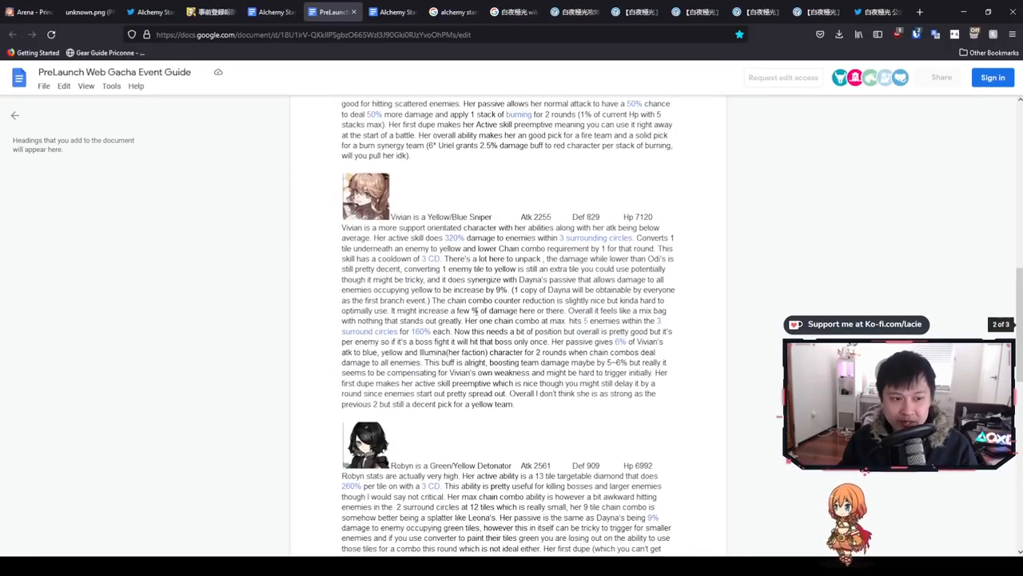
- Scroll the PreLaunch guide, then return to Pepi's Fire table with Leona, Barbara and Regina
scroll("down", 3)
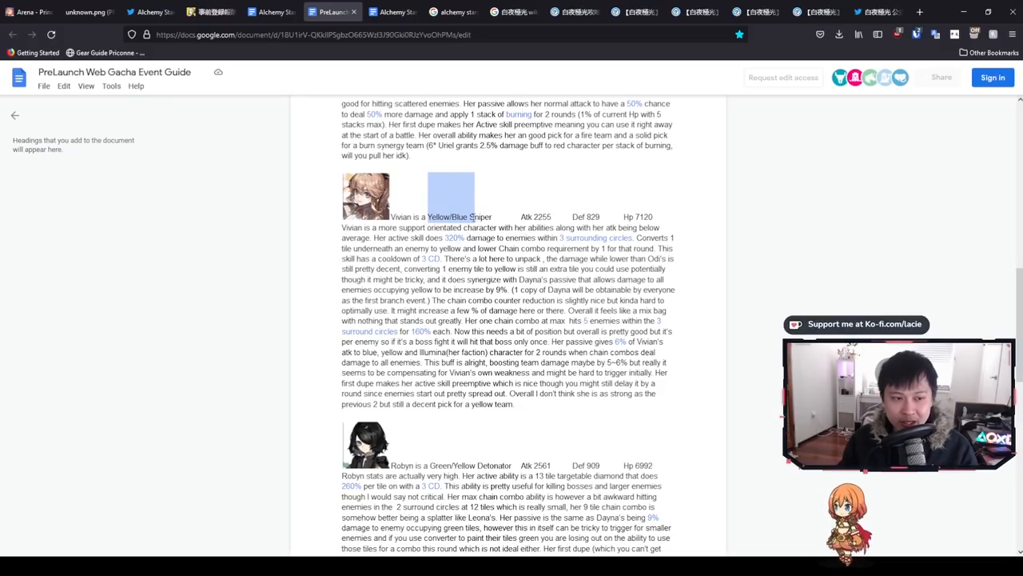
scroll("up", 3)
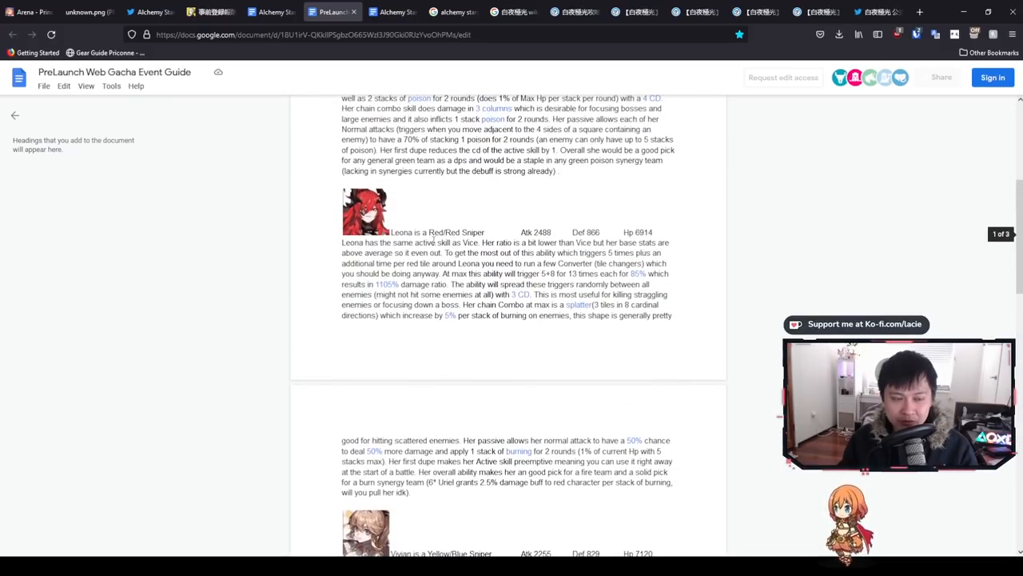
scroll("down", 3)
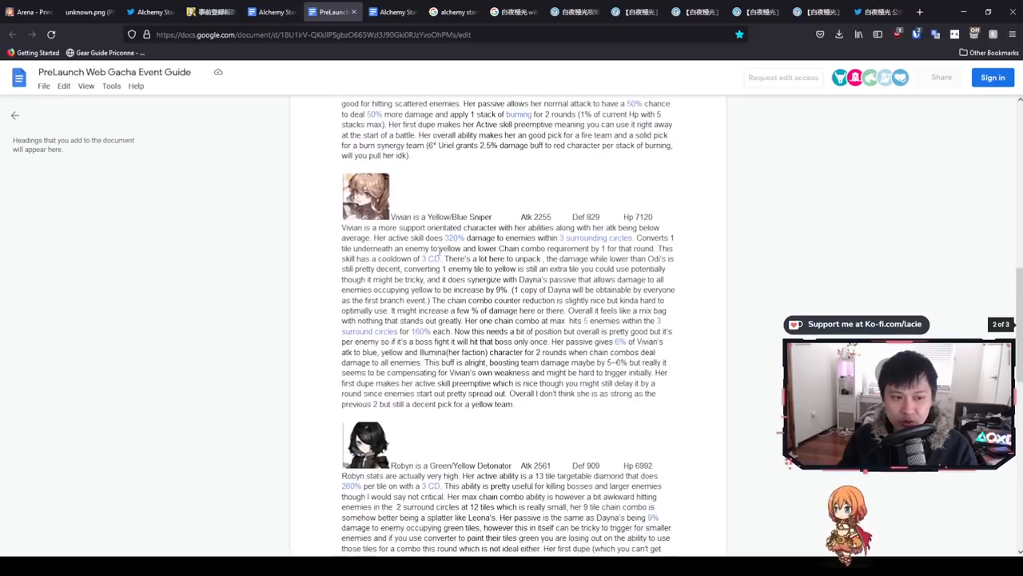
scroll("down", 3)
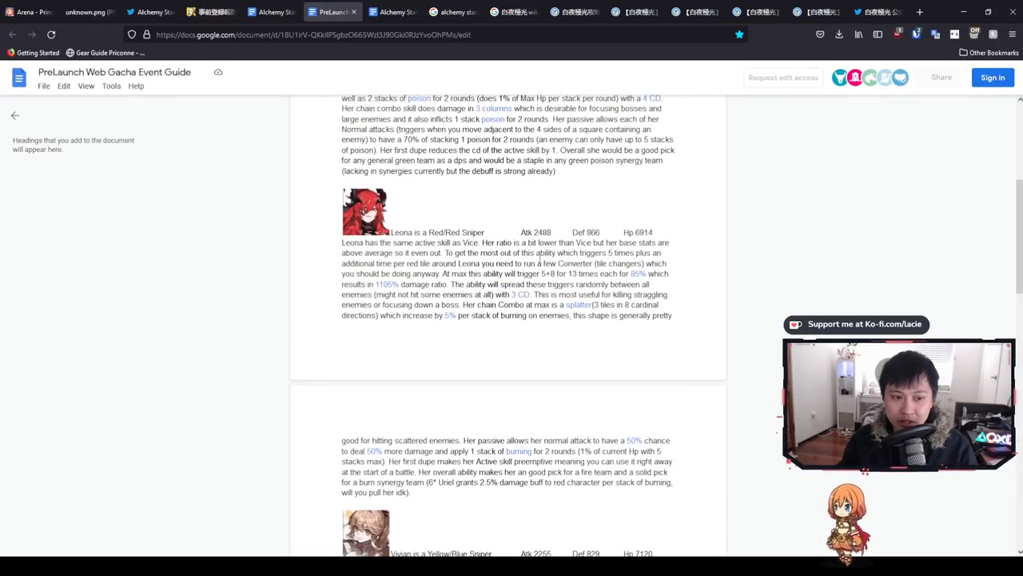
scroll("down", 3)
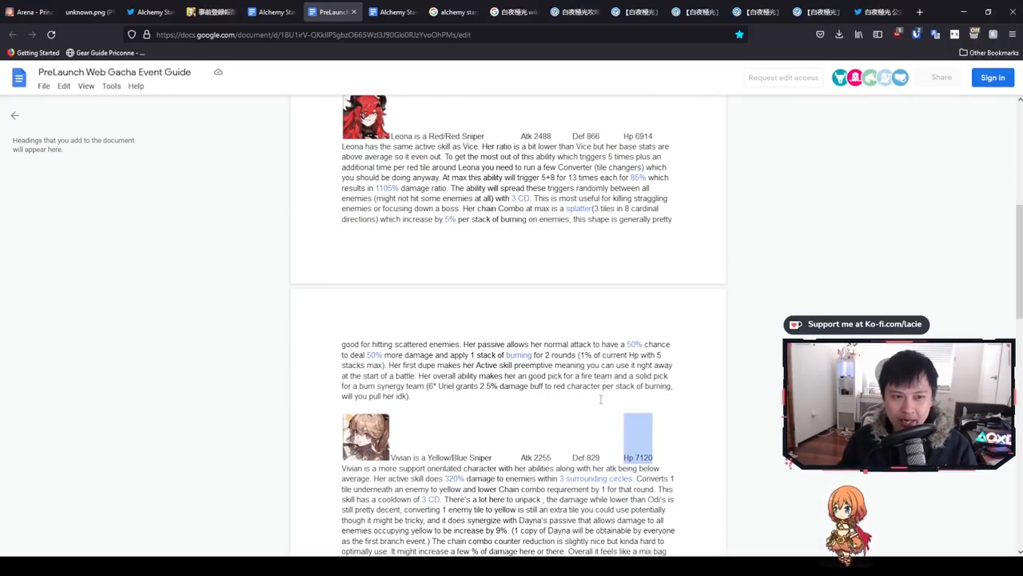
scroll("down", 3)
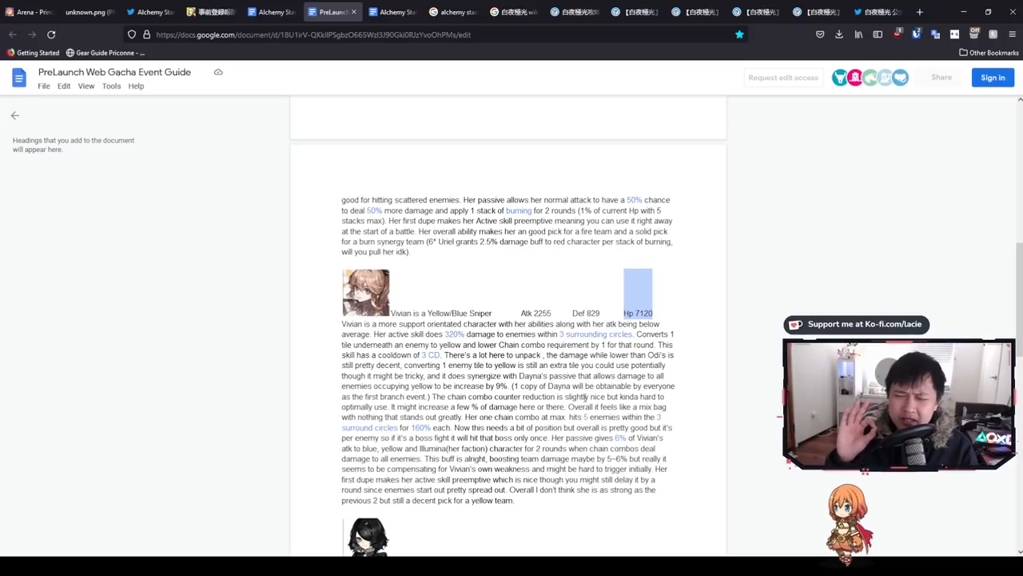
left_click(272, 11)
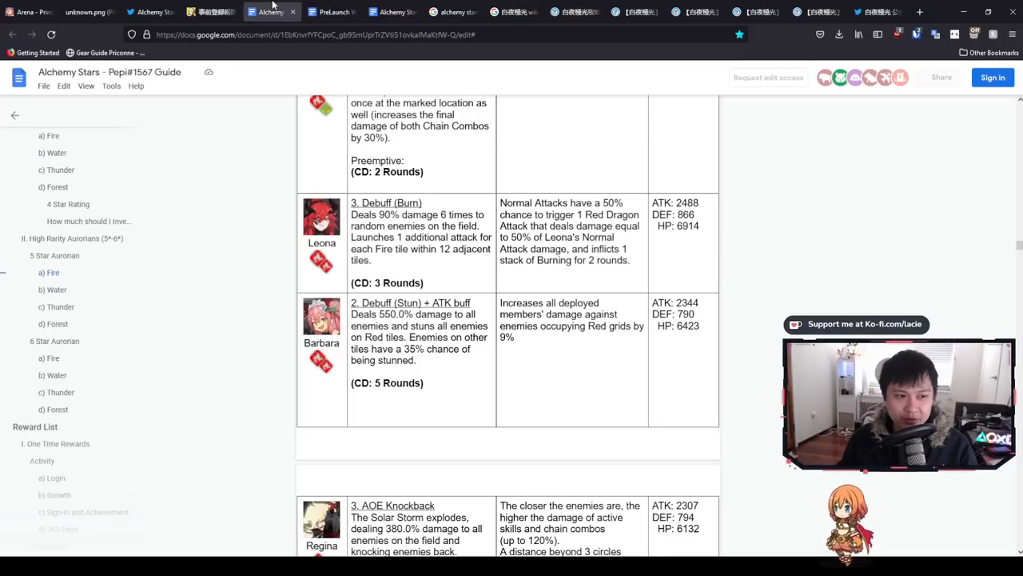
- Scroll to the Nemesis, Vivian and Keating table and highlight Vivian's chain-combo cost reduction
scroll("down", 3)
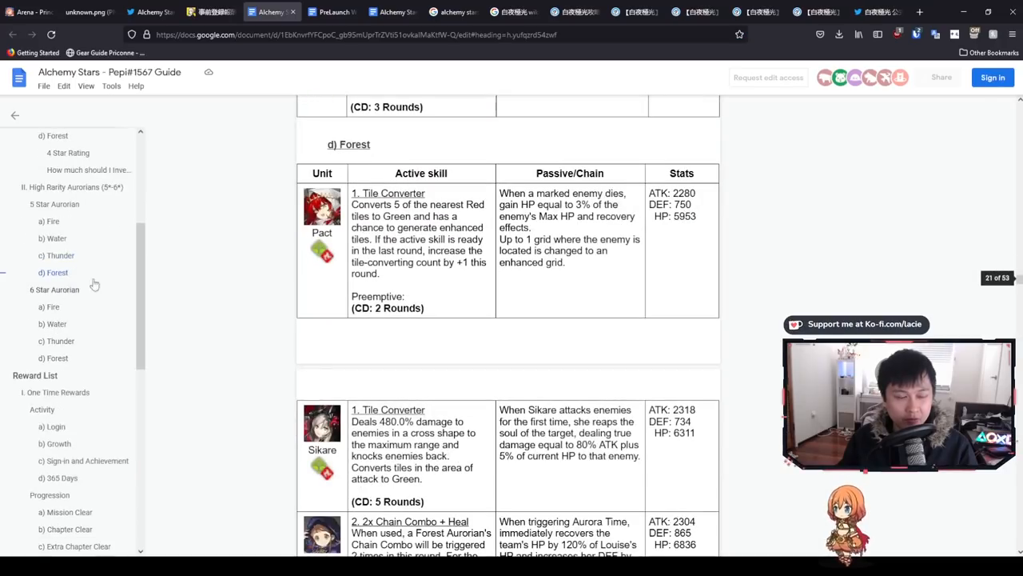
scroll("down", 3)
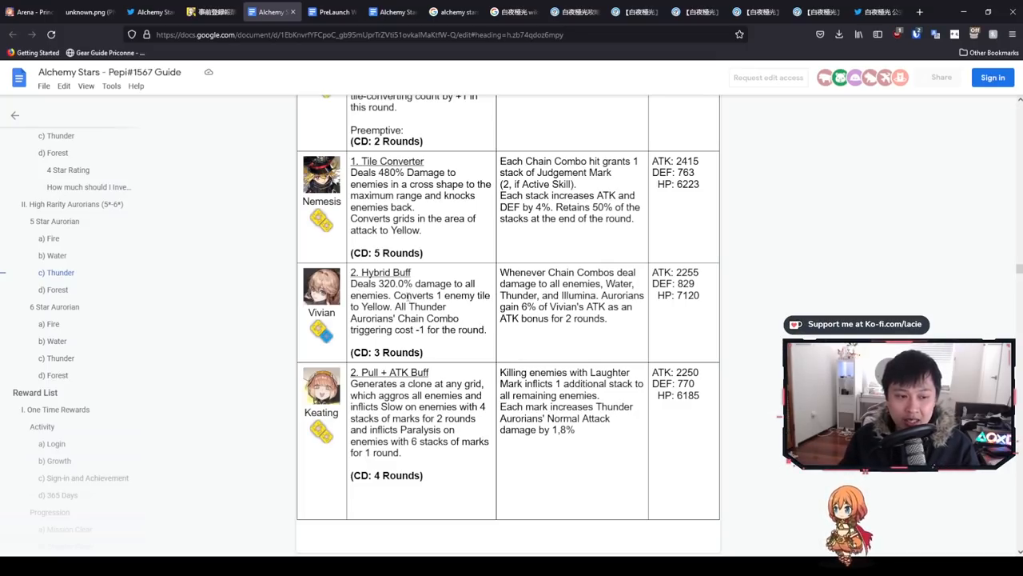
left_click_drag(394, 295, 393, 306)
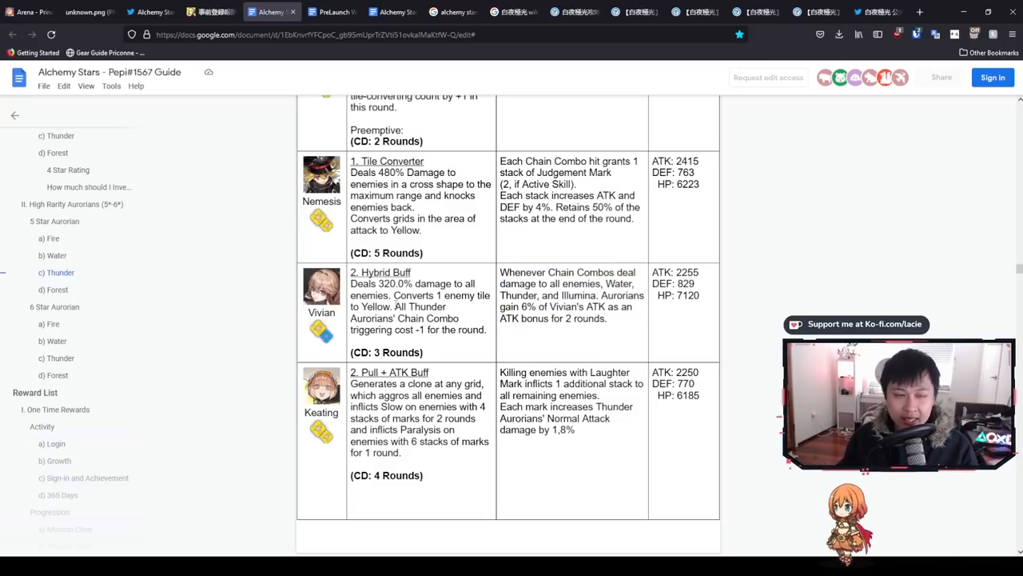
left_click_drag(394, 307, 456, 330)
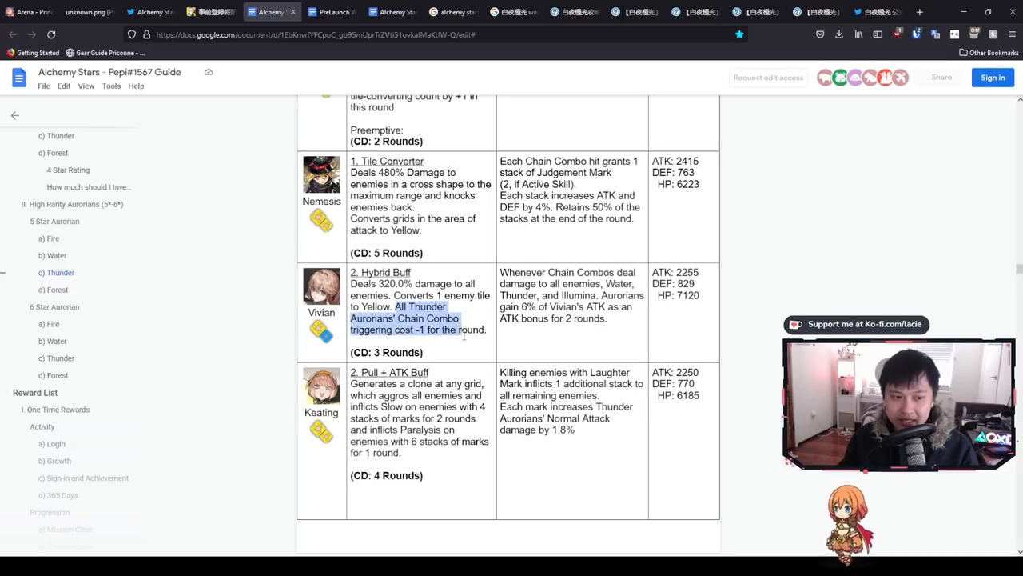
- Highlight Vivian's ATK-sharing passive, clear it, and return to the PreLaunch Web Gacha Event Guide
left_click(473, 341)
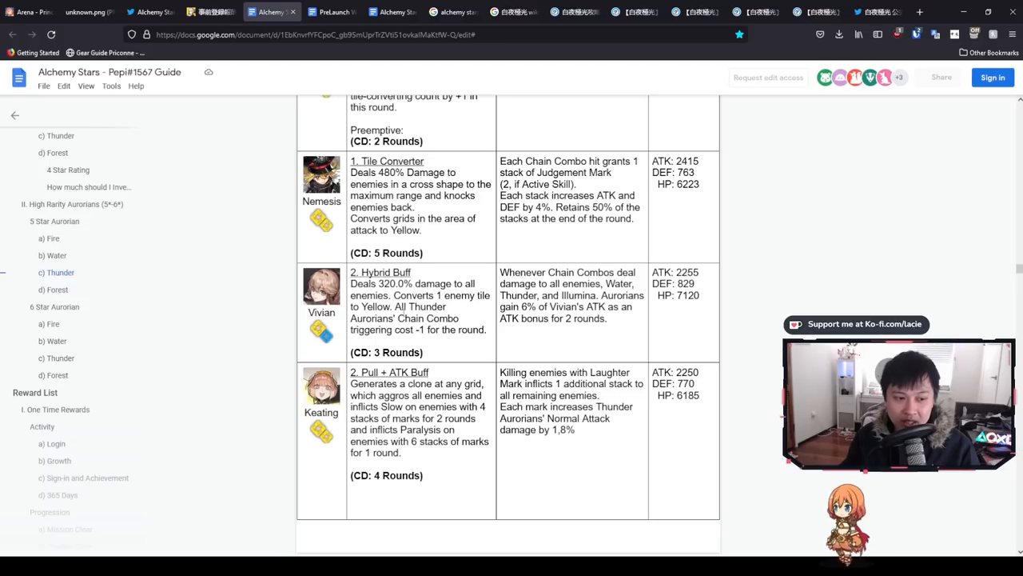
left_click_drag(400, 318, 426, 329)
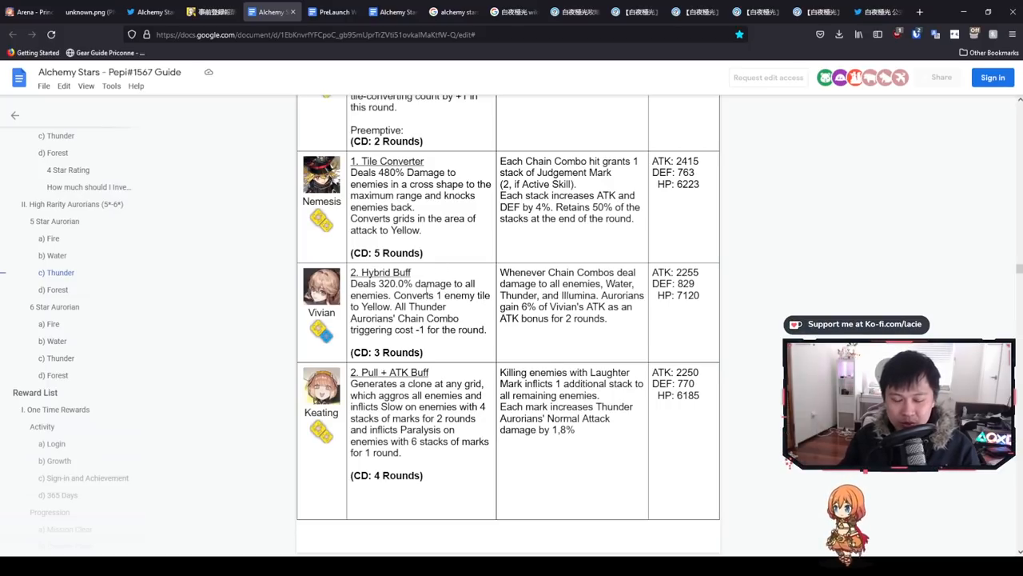
left_click_drag(350, 272, 438, 318)
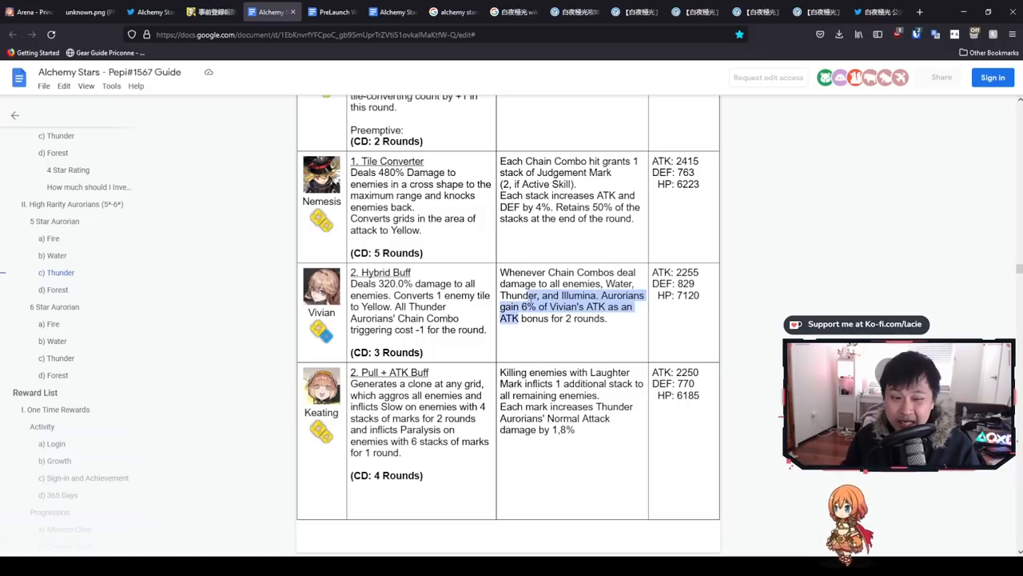
left_click(605, 334)
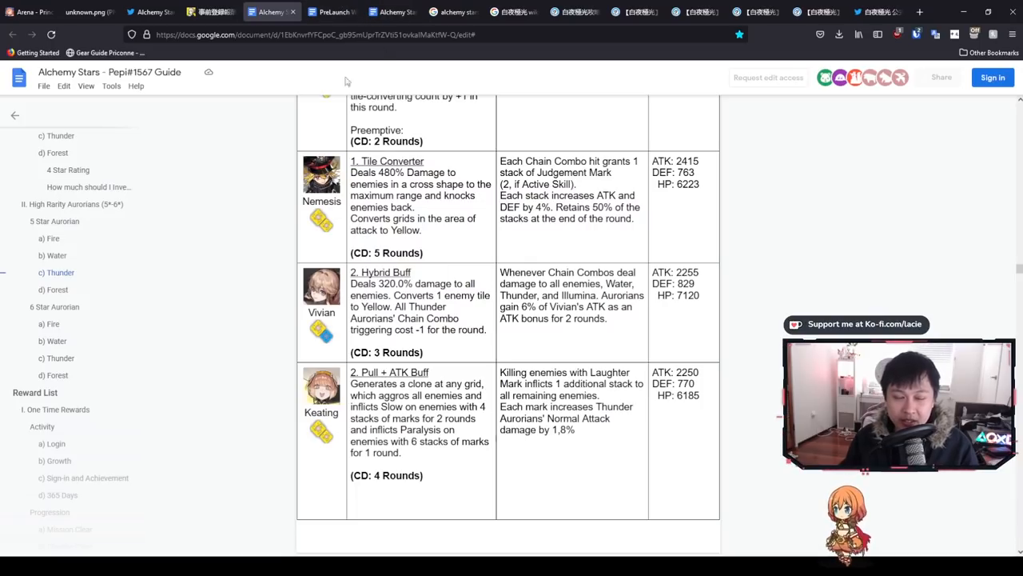
left_click(331, 12)
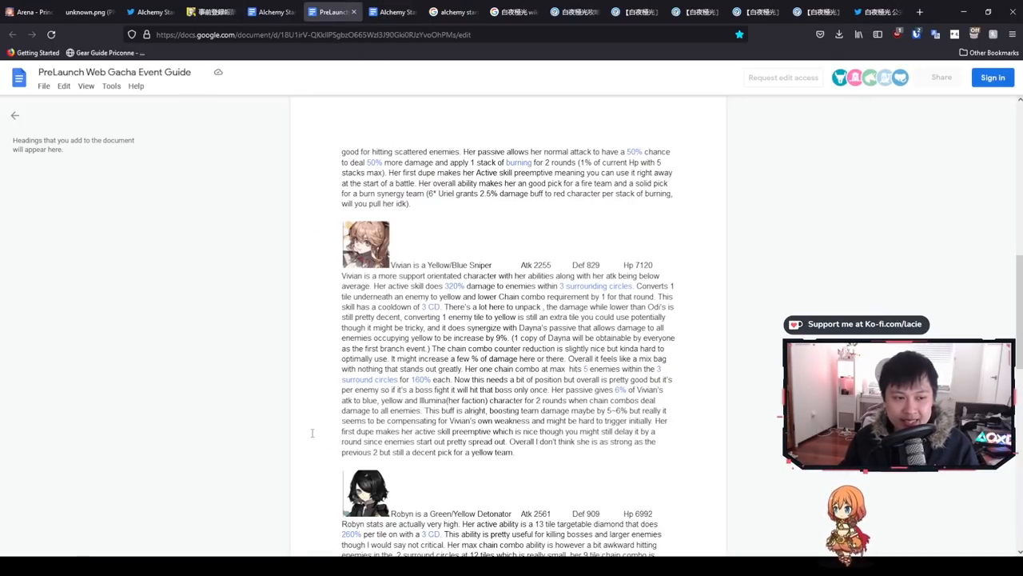
left_click(272, 11)
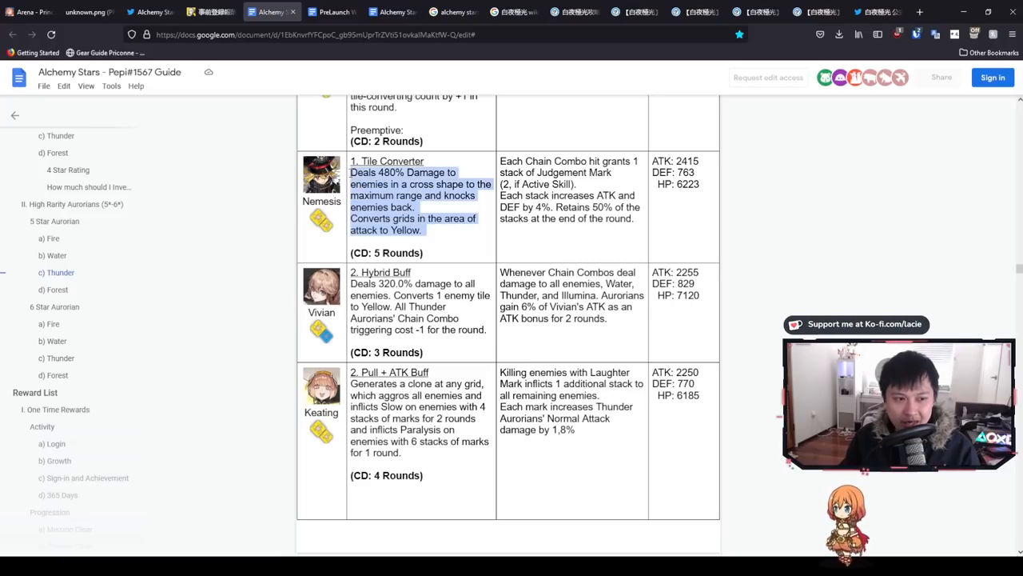
left_click(432, 250)
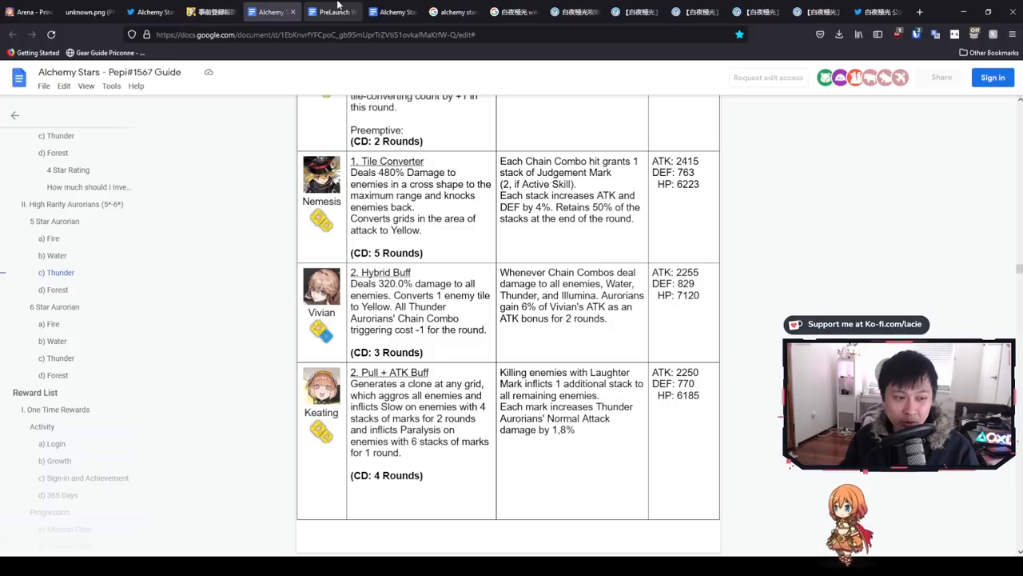
left_click(332, 11)
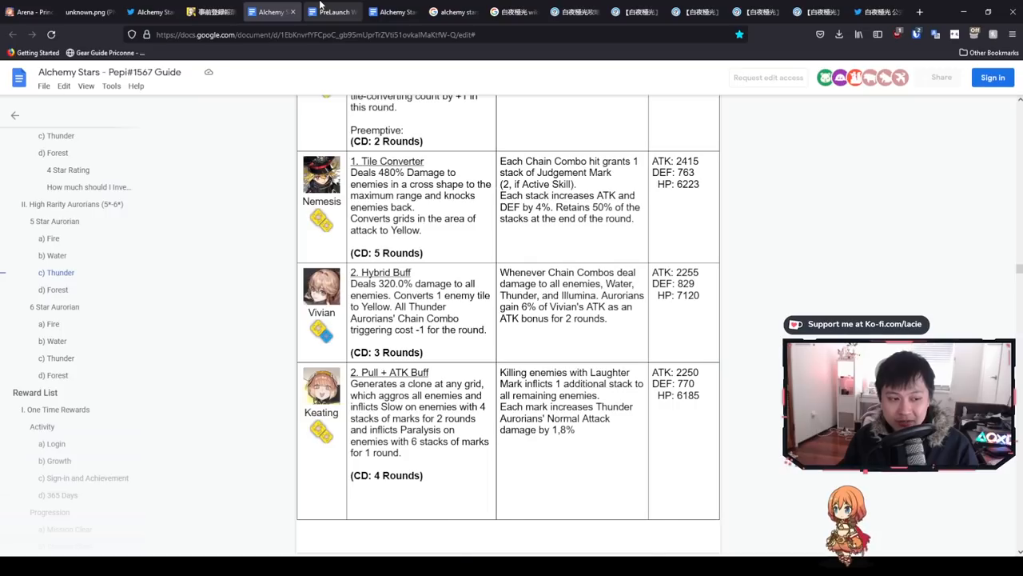
left_click(333, 11)
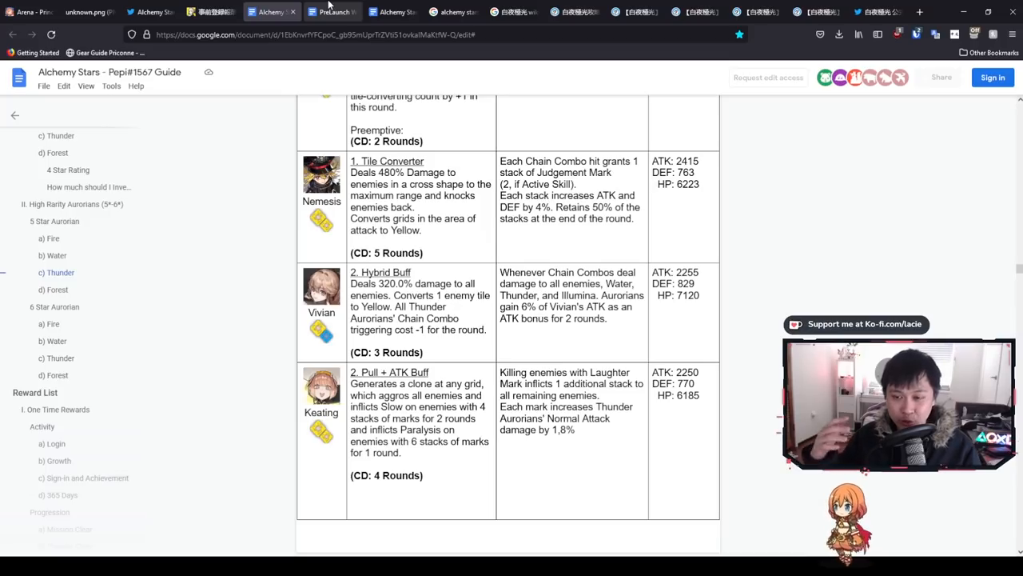
left_click(330, 11)
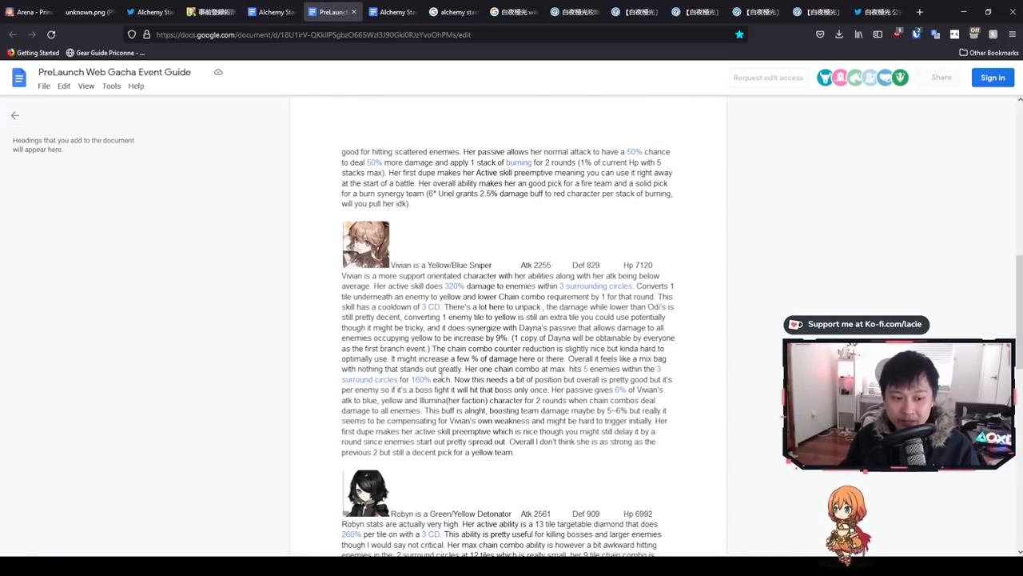
- Scroll down through the PreLaunch guide to read Robyn's section
scroll("down", 3)
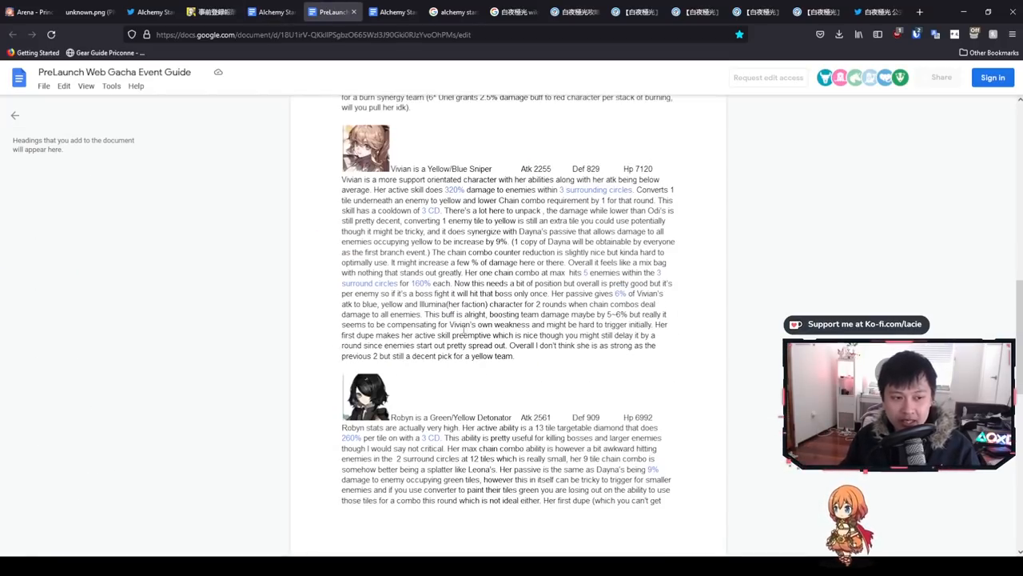
scroll("down", 3)
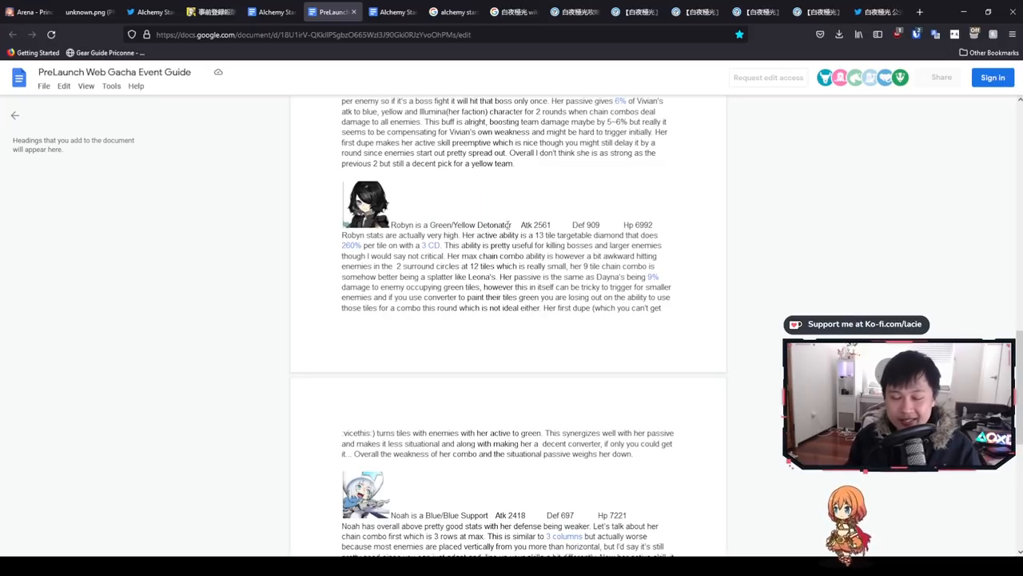
scroll("down", 3)
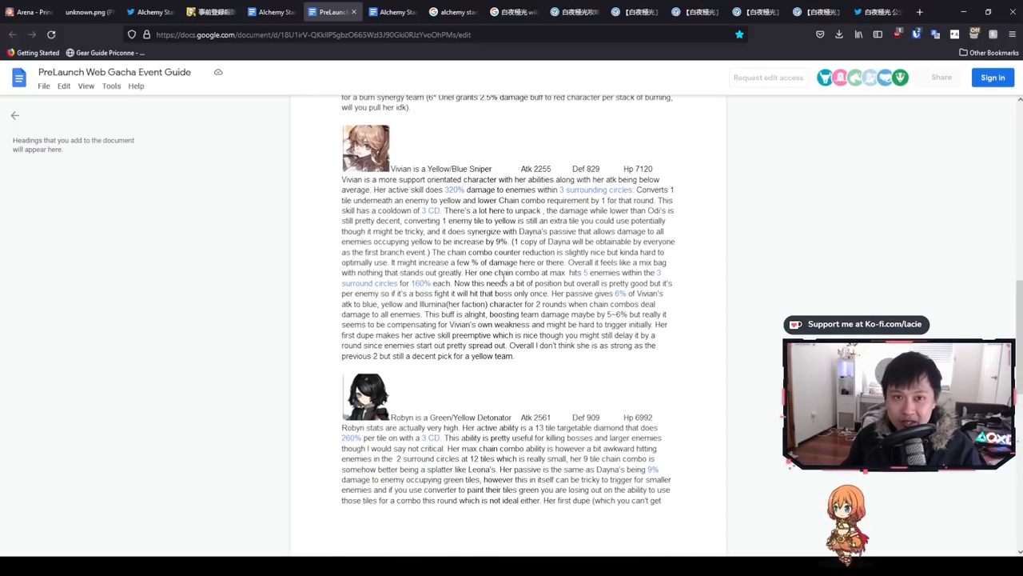
scroll("down", 3)
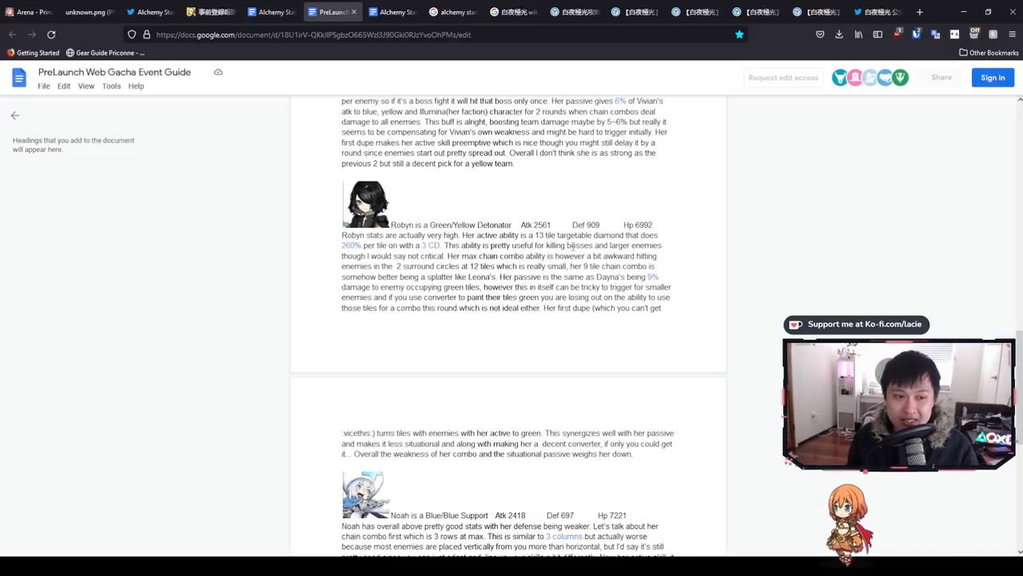
scroll("up", 3)
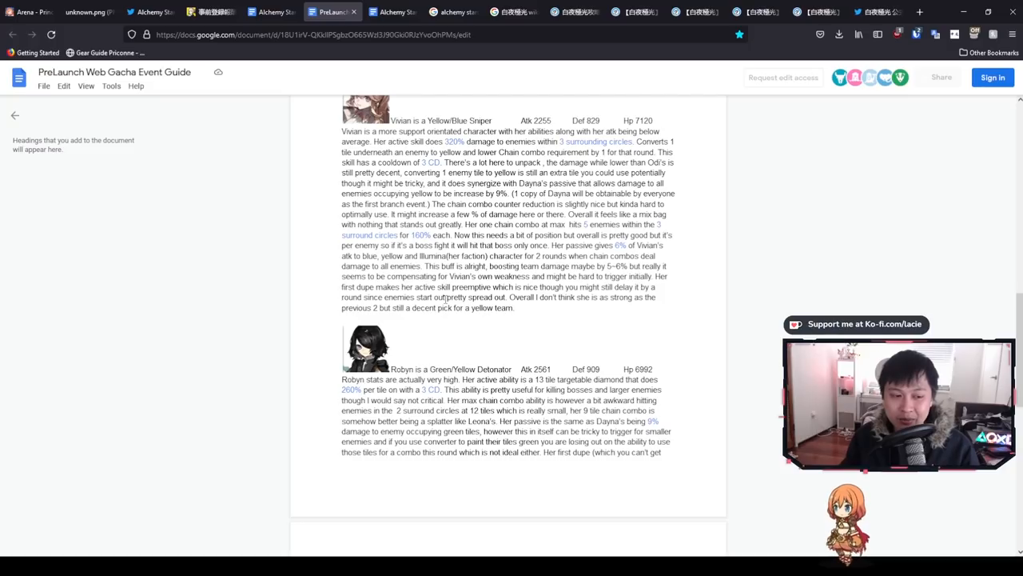
scroll("down", 3)
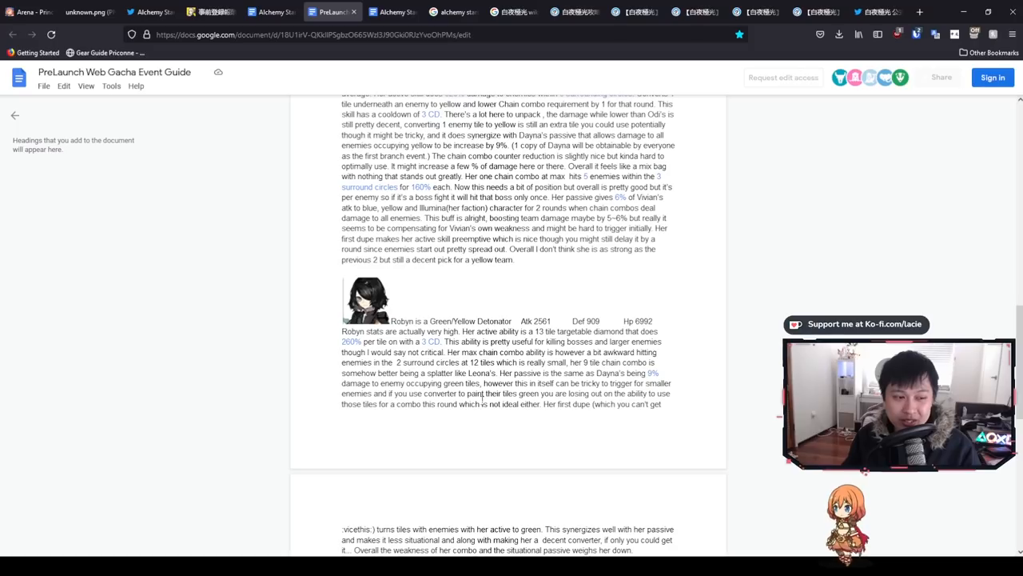
scroll("down", 3)
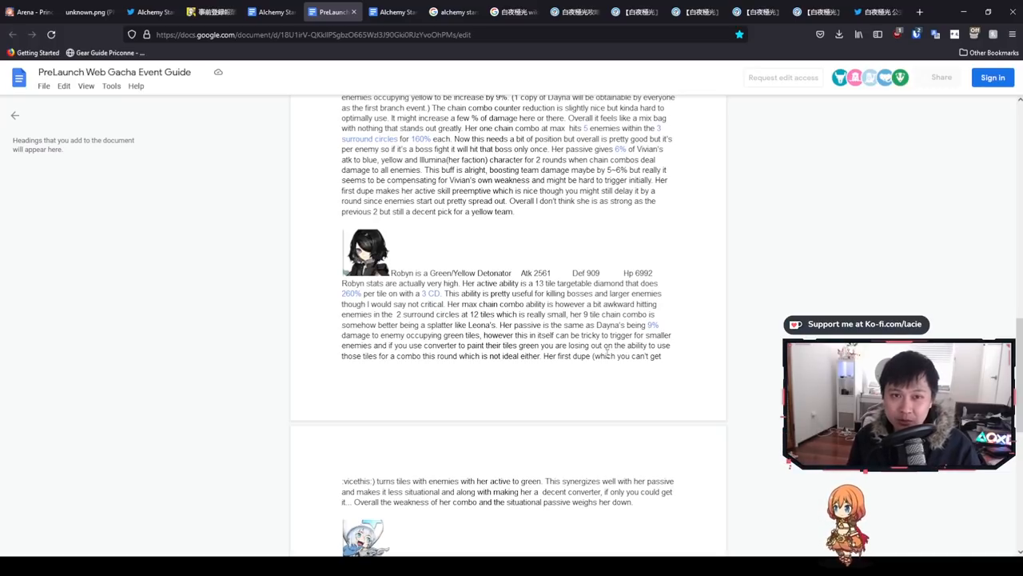
scroll("down", 3)
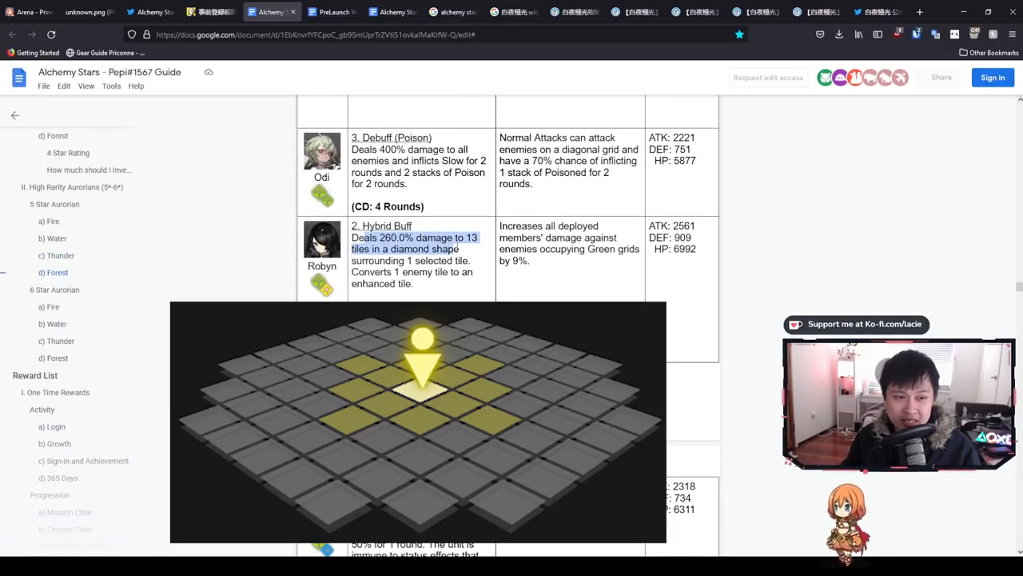
- Clear Robyn's highlight and move up the Forest table to Sikare, Louise and Odi
left_click(432, 284)
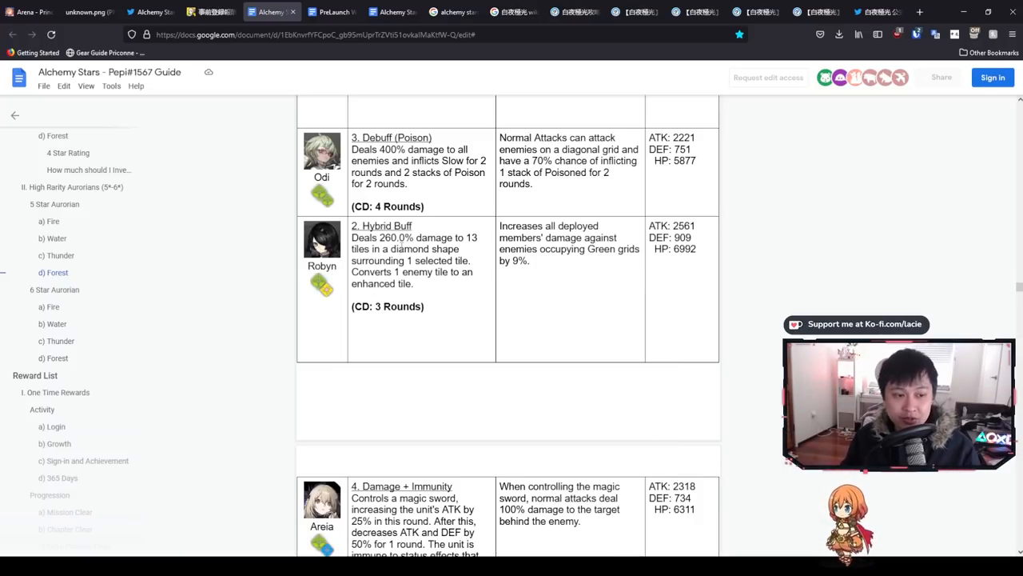
left_click_drag(366, 249, 405, 260)
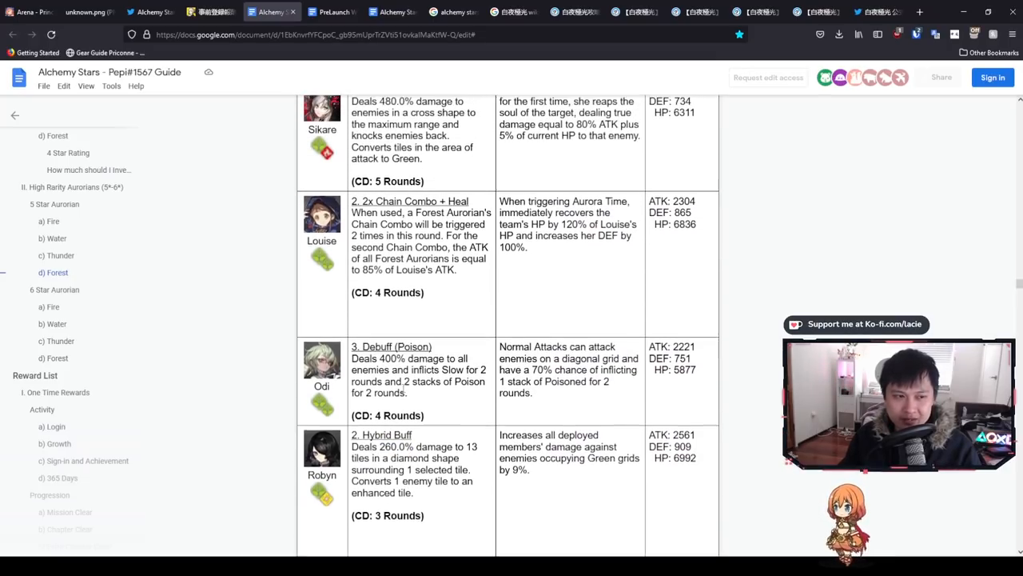
scroll("up", 3)
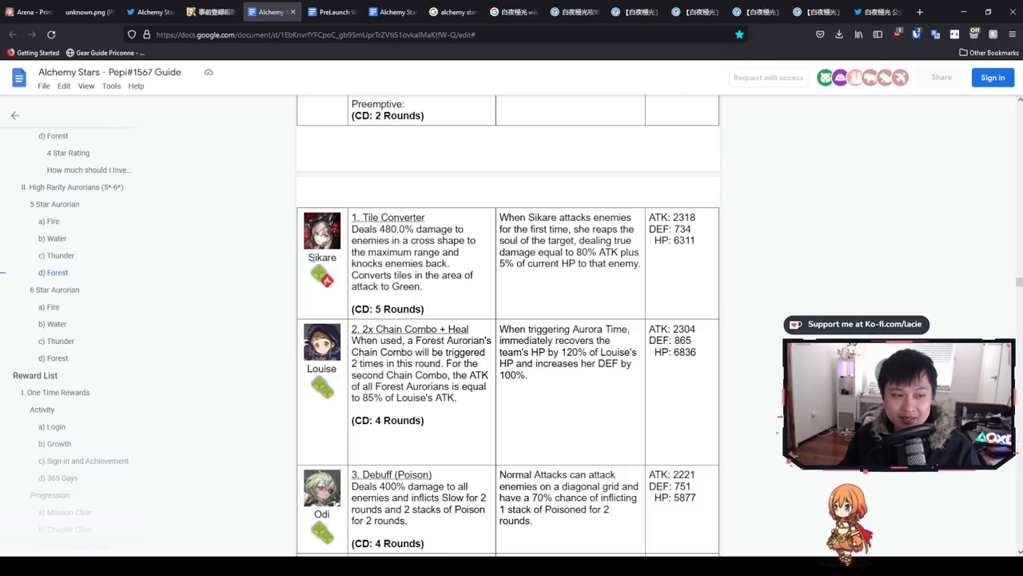
- Highlight Sikare's 480.0% damage value while moving down the Forest table
scroll("down", 3)
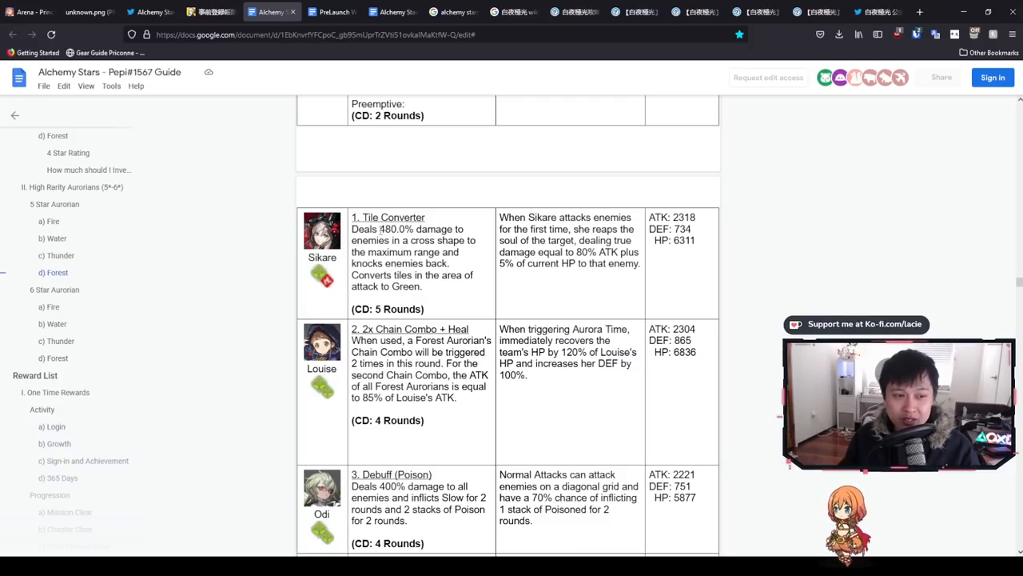
double_click(396, 228)
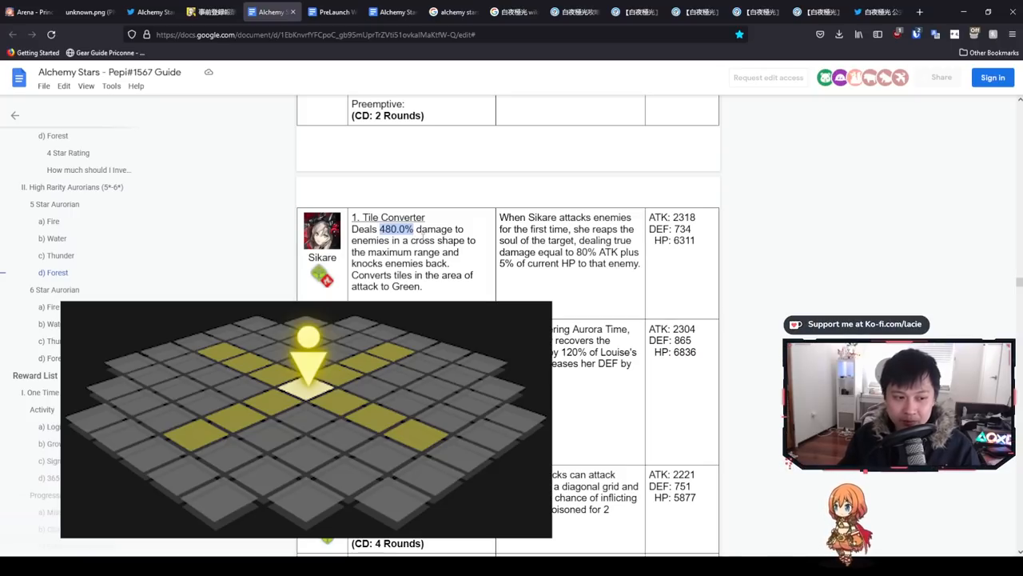
scroll("down", 3)
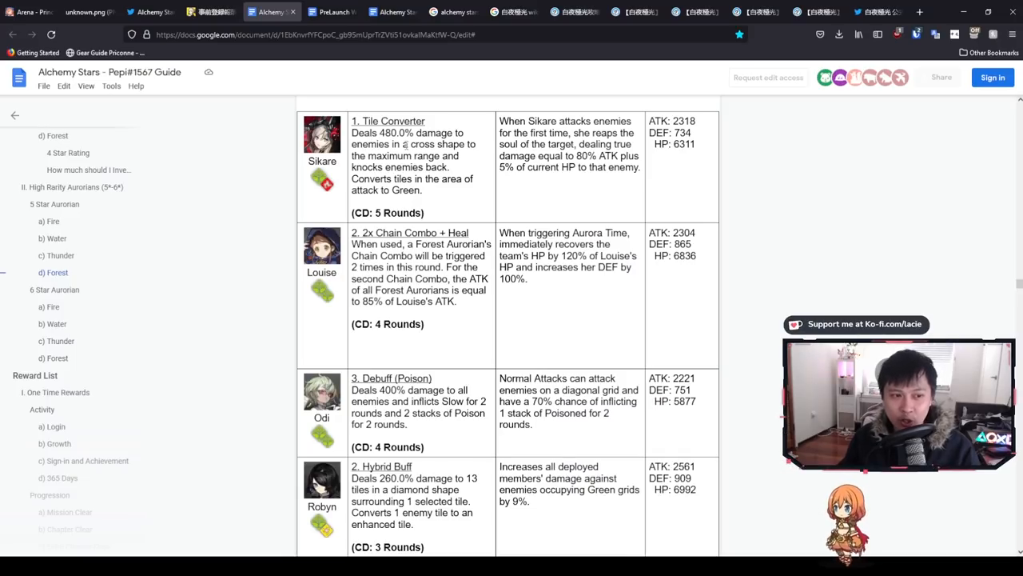
double_click(435, 144)
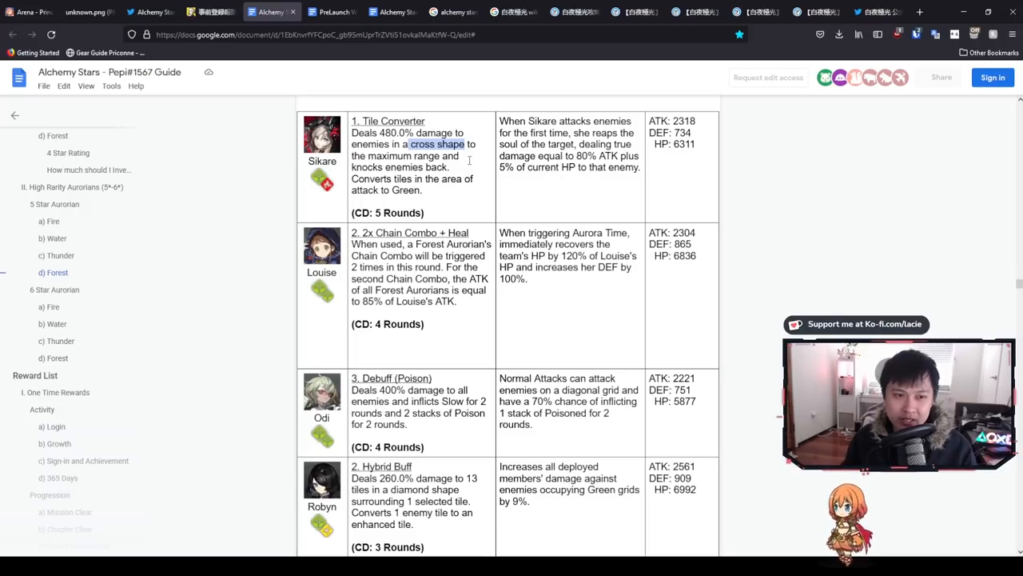
scroll("down", 3)
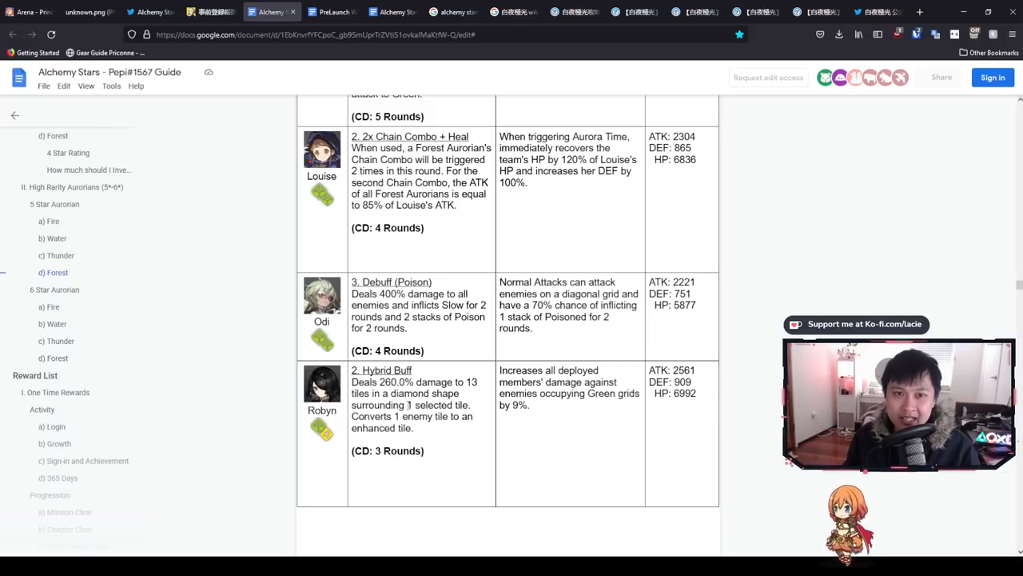
- Highlight Robyn's skill text on tile count, enhanced tiles and enemy tile conversion
double_click(367, 416)
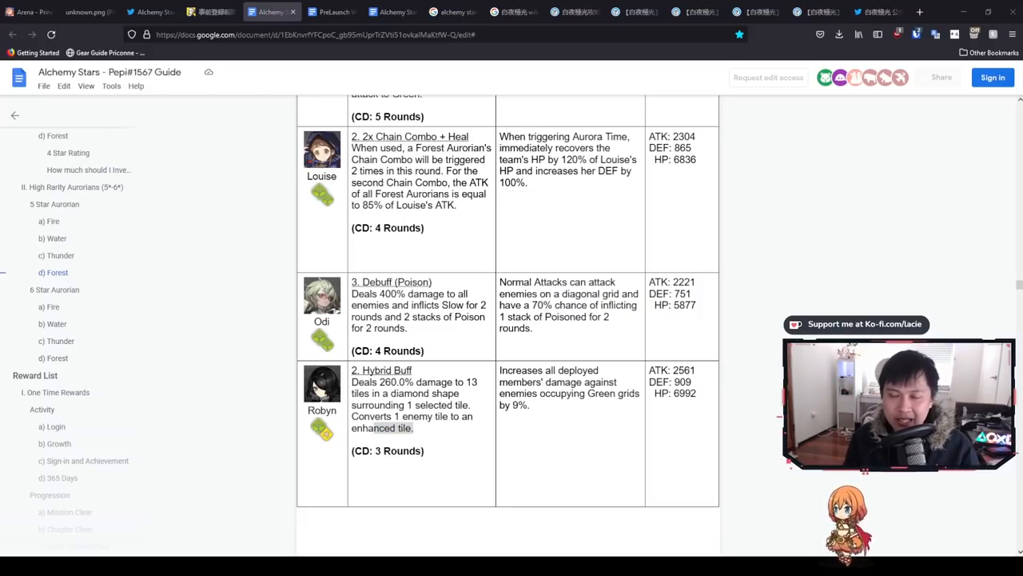
left_click_drag(383, 393, 413, 428)
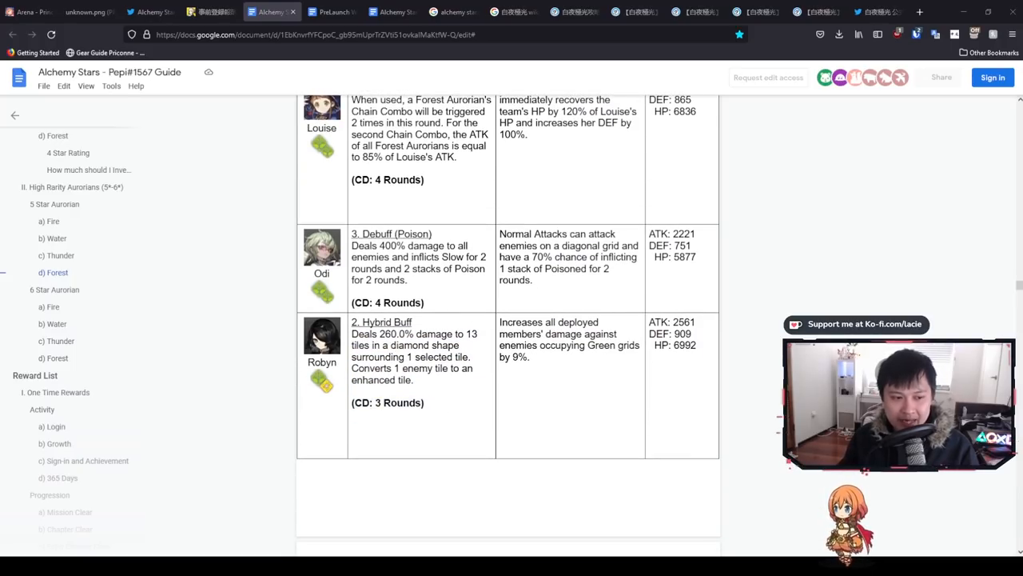
left_click_drag(386, 344, 449, 357)
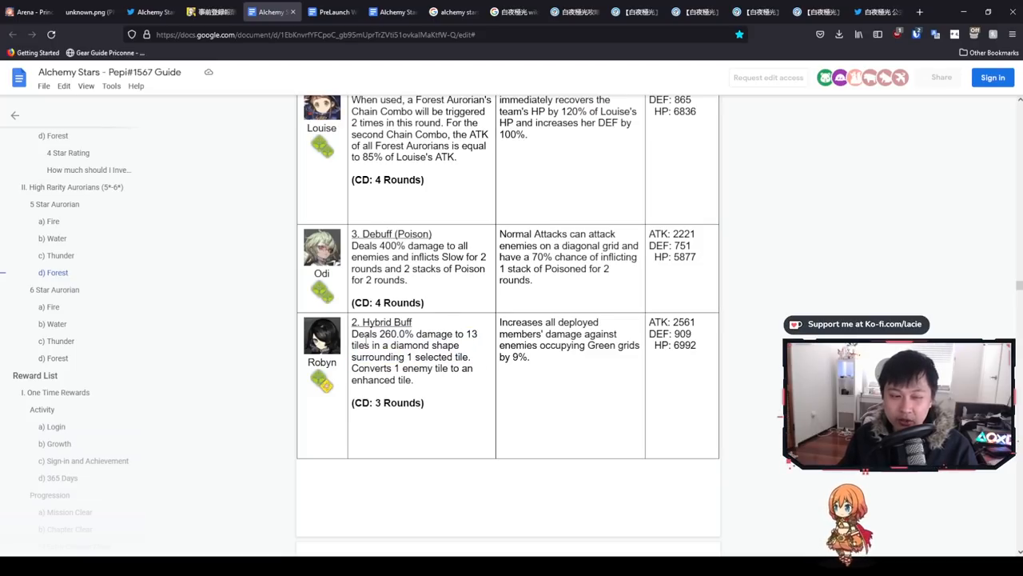
left_click_drag(386, 368, 413, 380)
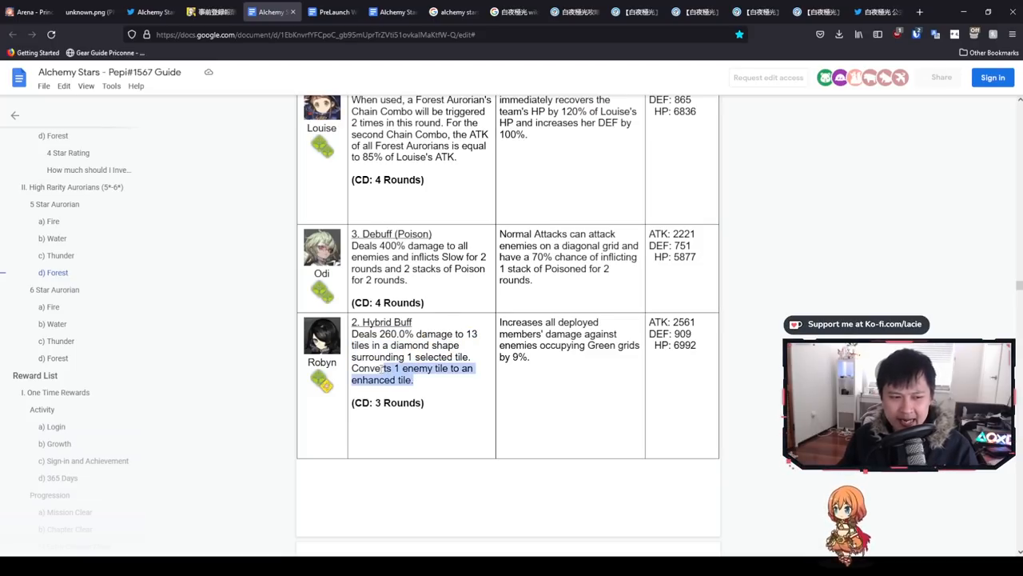
left_click(426, 390)
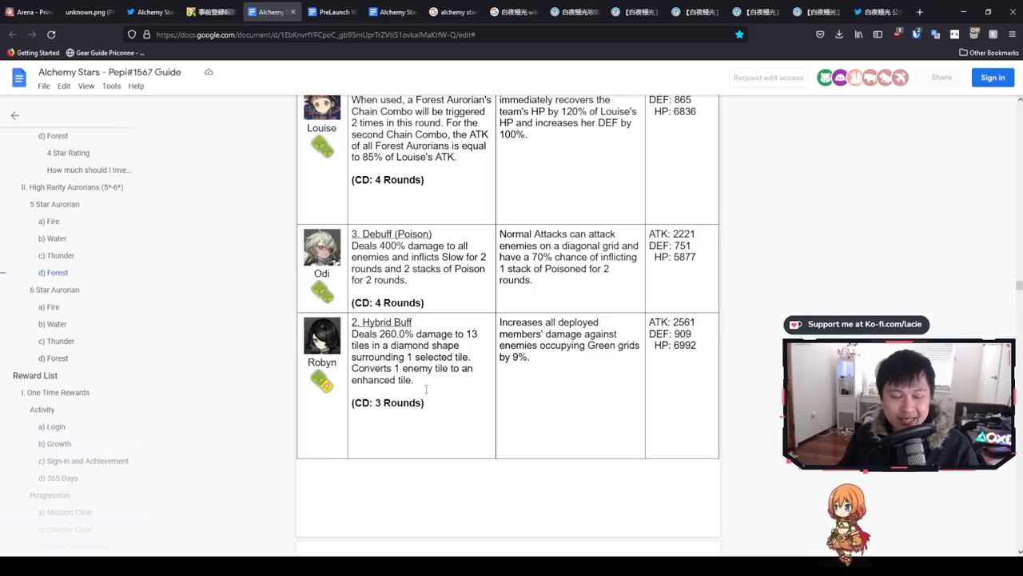
left_click_drag(351, 322, 406, 379)
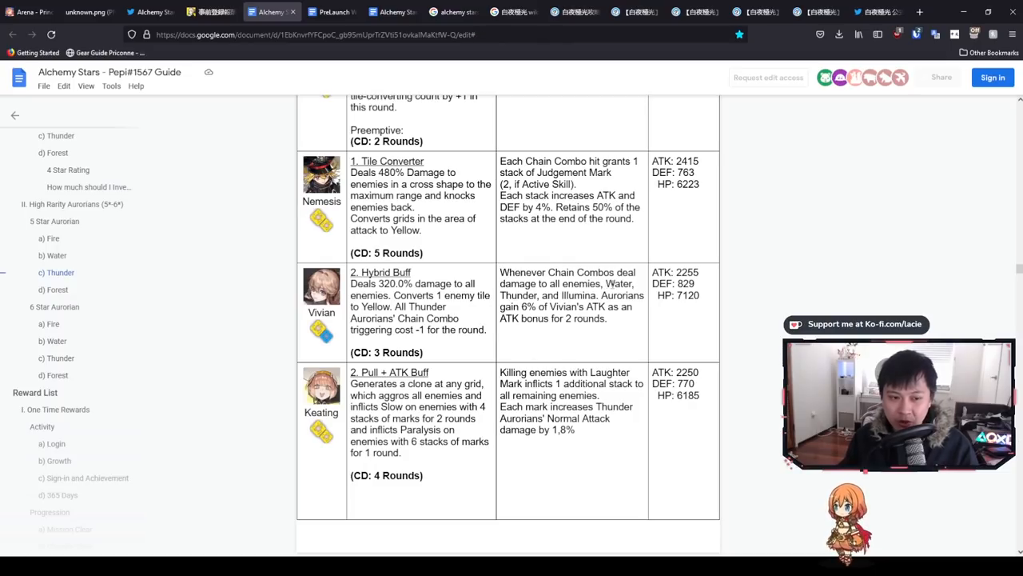
- Select 'Illumina' in Vivian's passive, jump to the Forest section, then switch guides
double_click(577, 295)
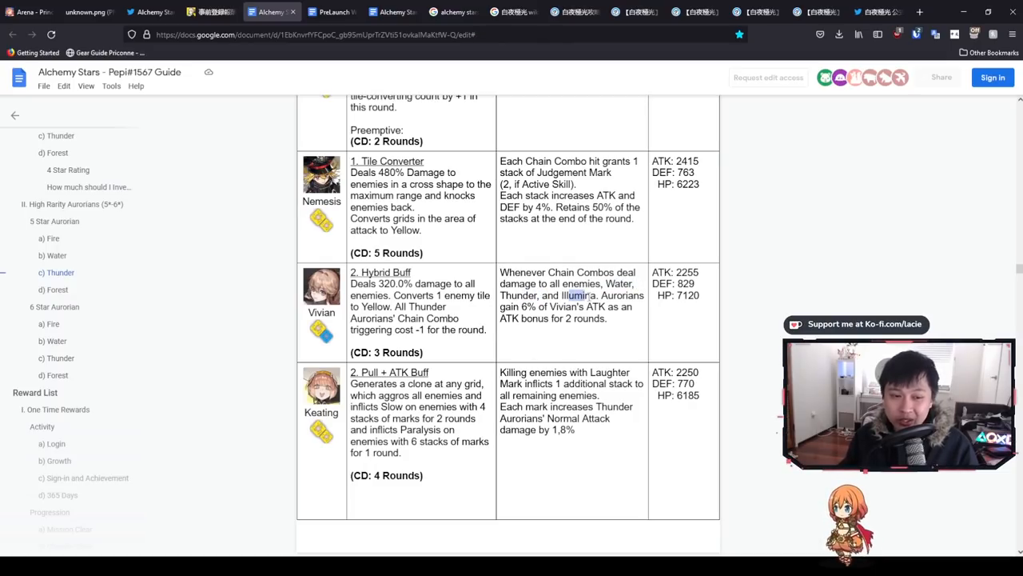
double_click(577, 295)
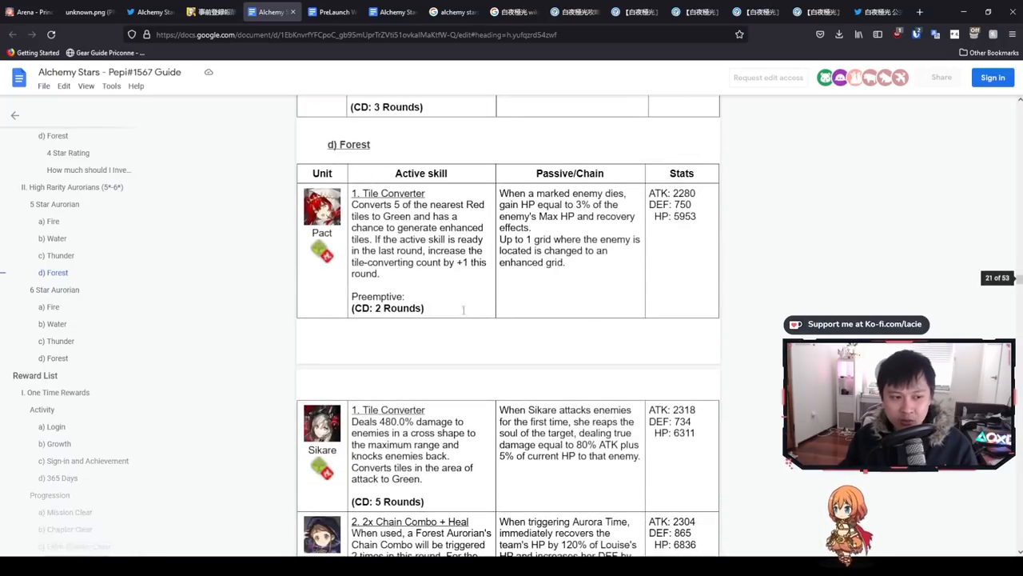
scroll("down", 3)
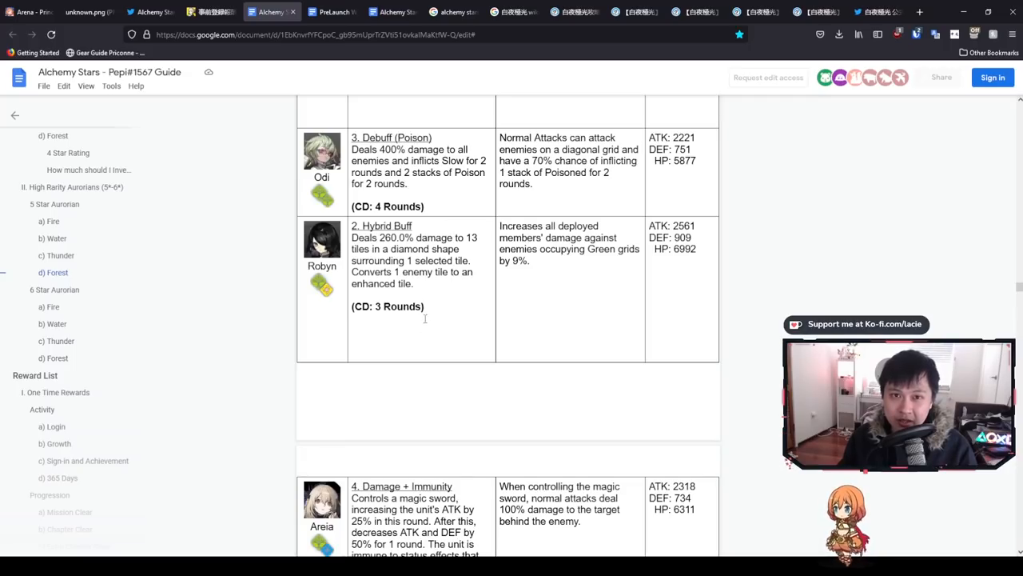
left_click(333, 11)
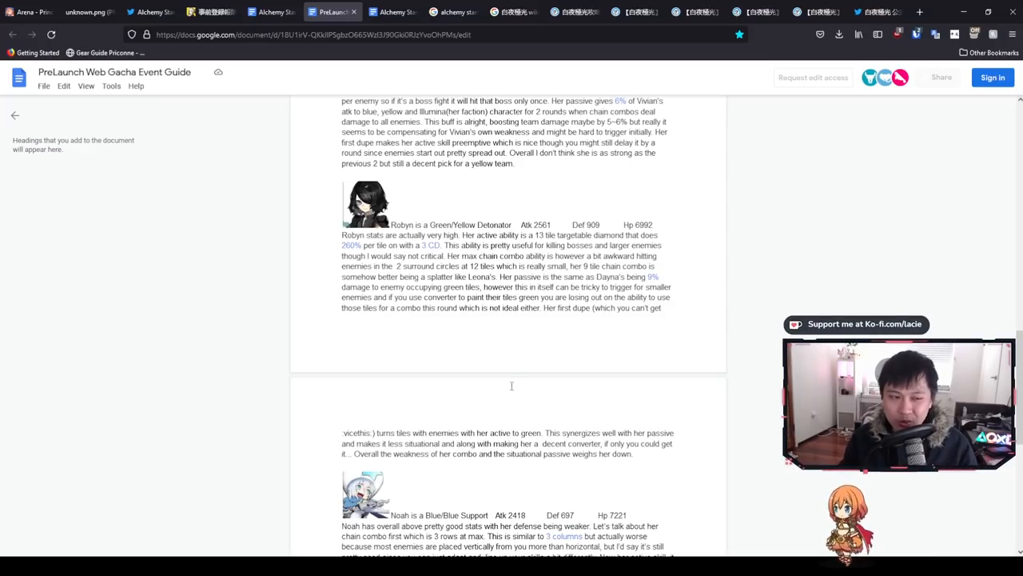
- Scroll down past Robyn's write-up to Noah's paragraph
scroll("down", 3)
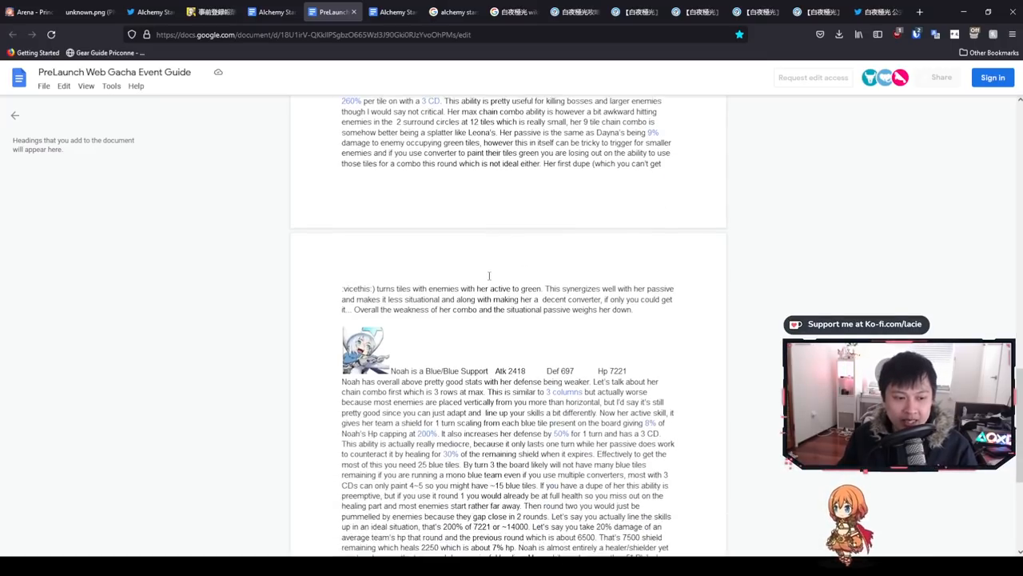
scroll("down", 3)
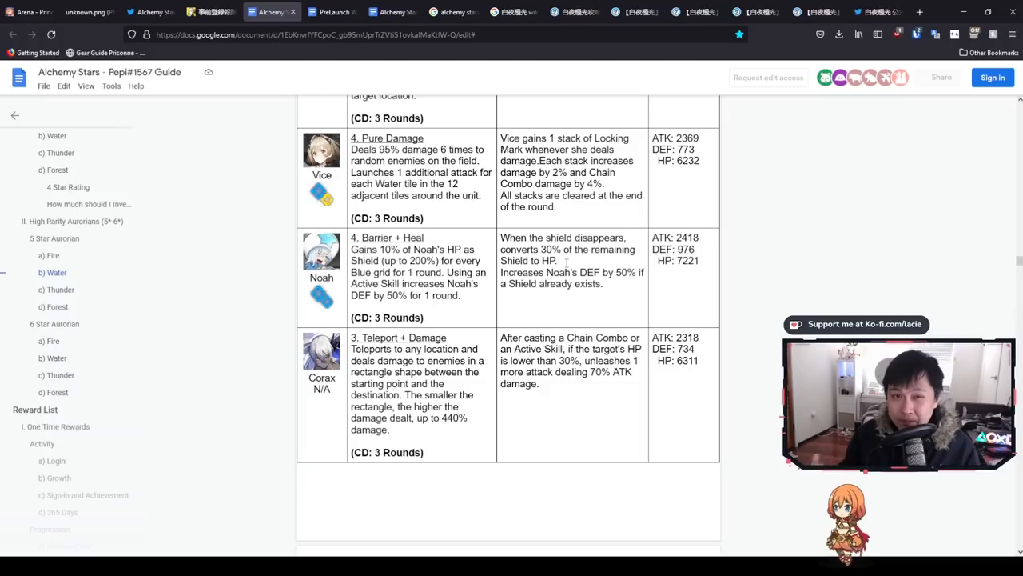
- Highlight a line of guide text, then return to the PreLaunch Web Gacha Event Guide
left_click_drag(501, 272, 608, 284)
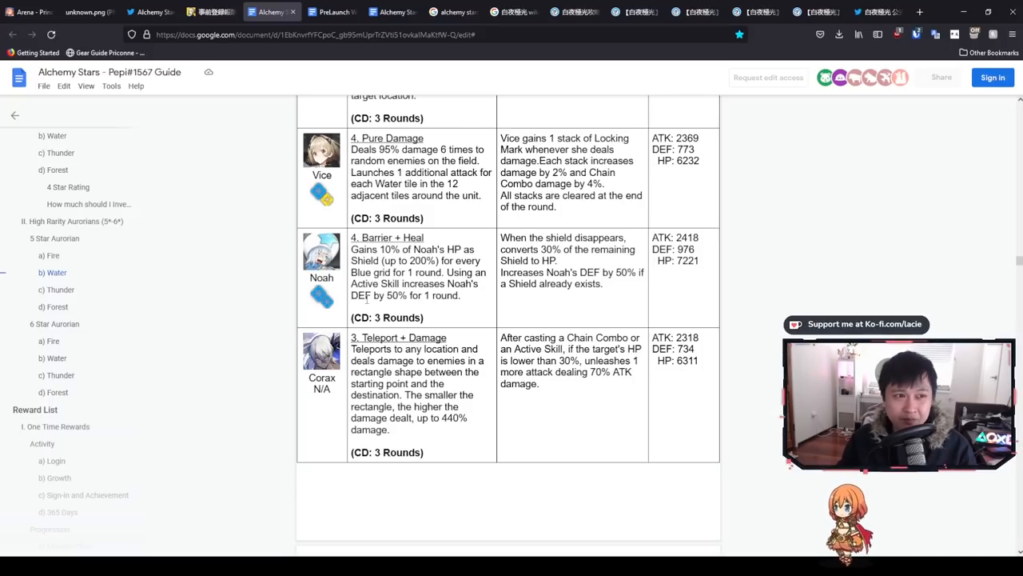
left_click(331, 11)
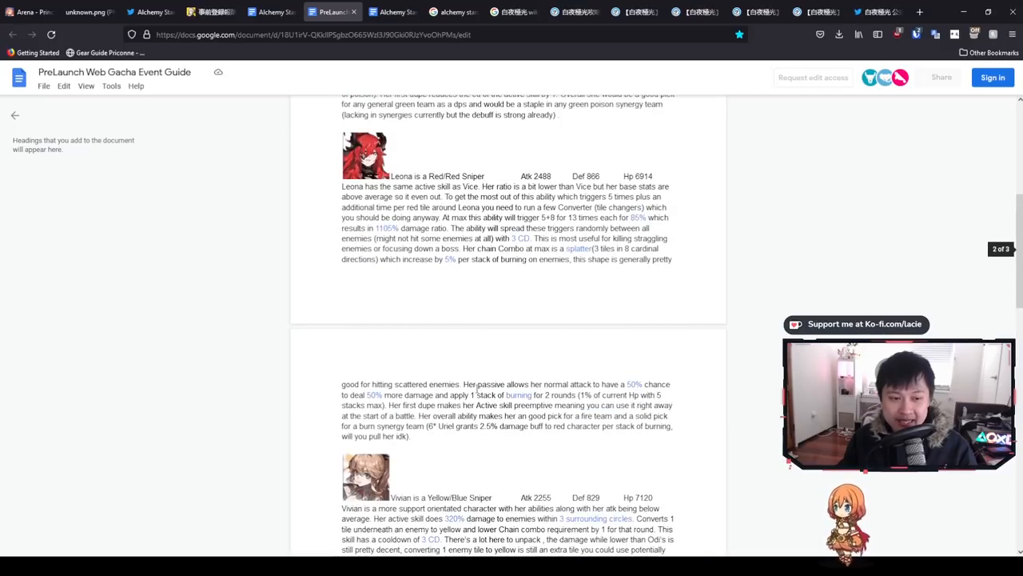
scroll("down", 3)
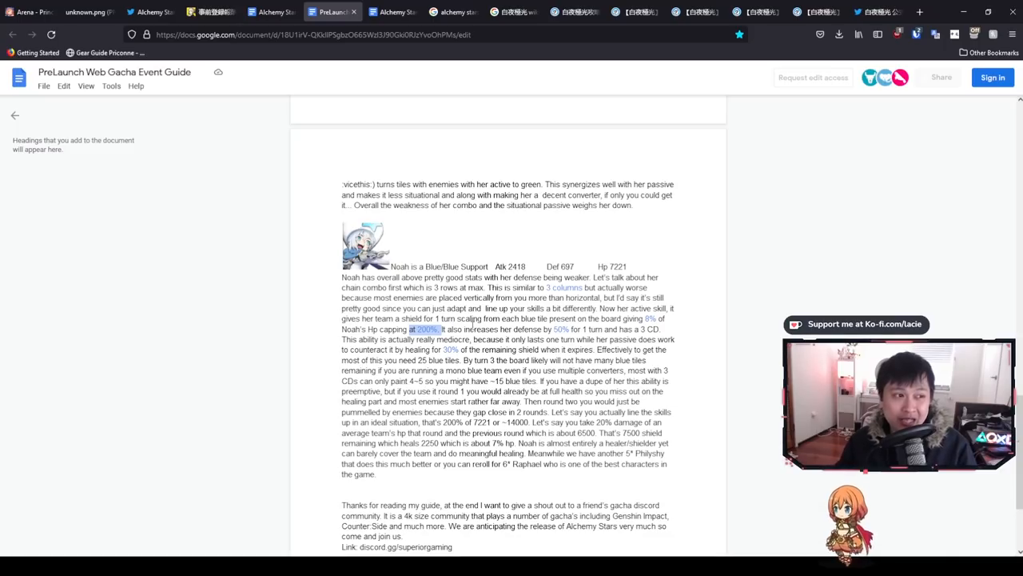
scroll("up", 3)
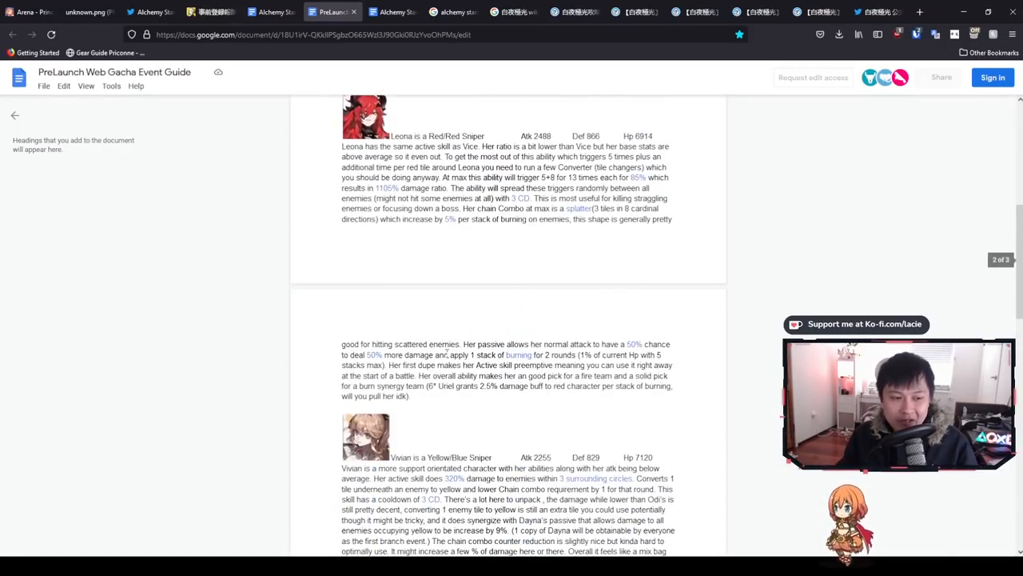
scroll("down", 3)
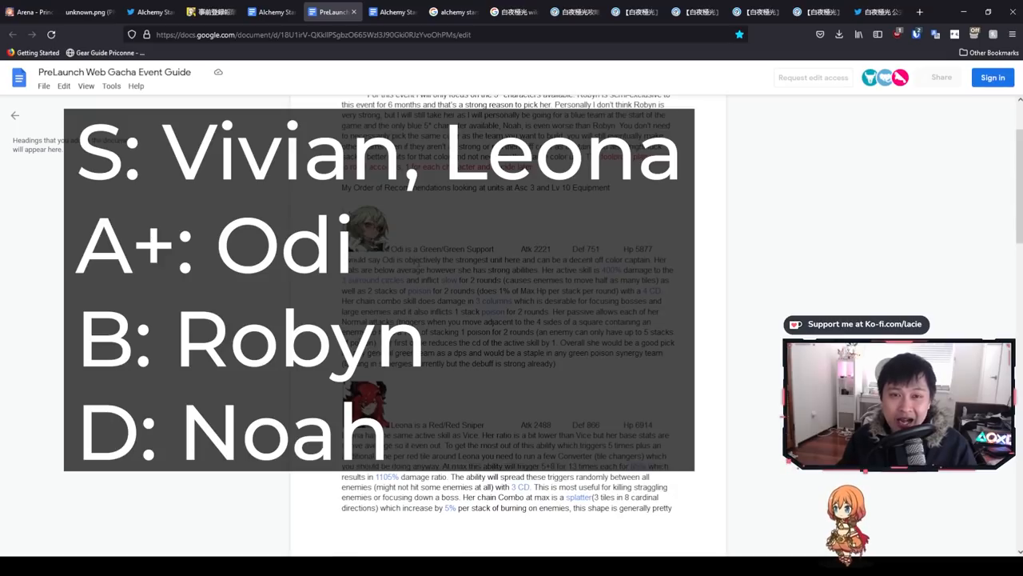
scroll("down", 3)
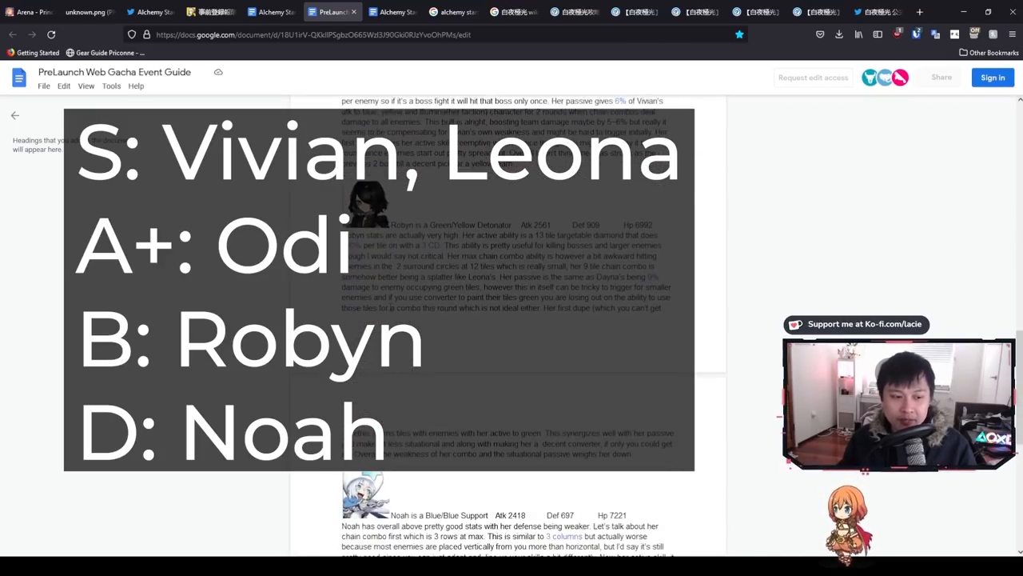
scroll("down", 3)
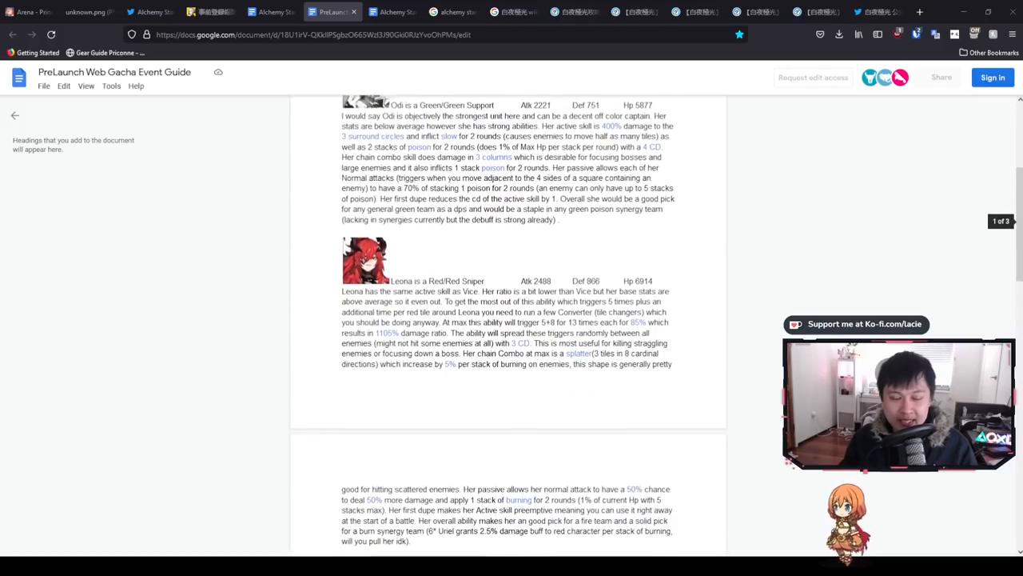
scroll("down", 3)
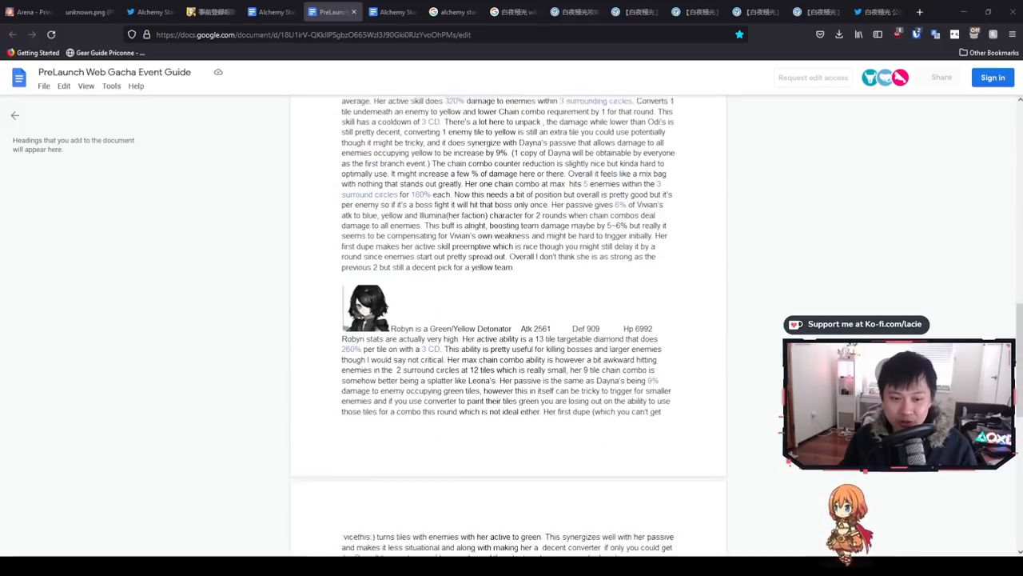
scroll("down", 3)
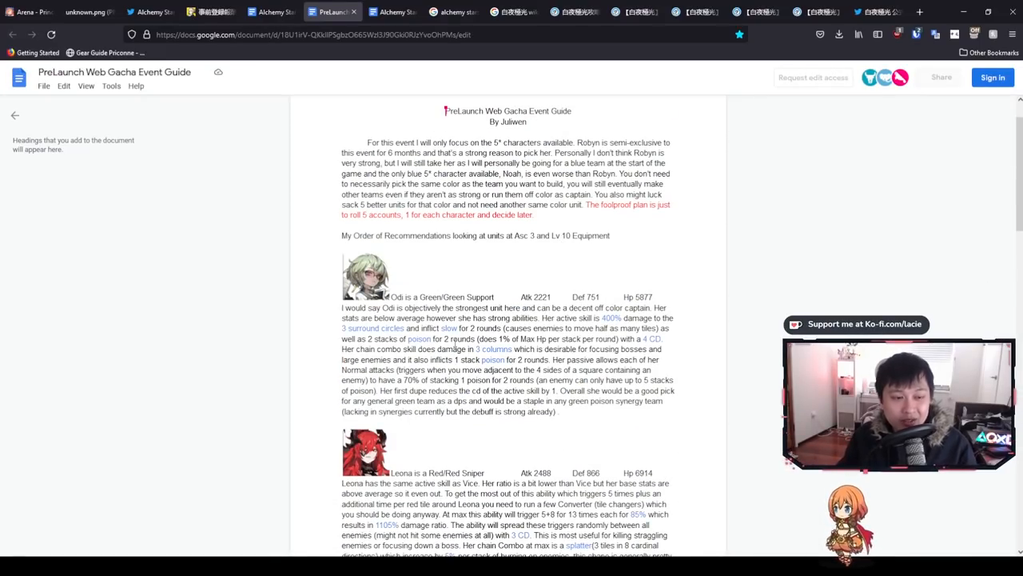
scroll("down", 3)
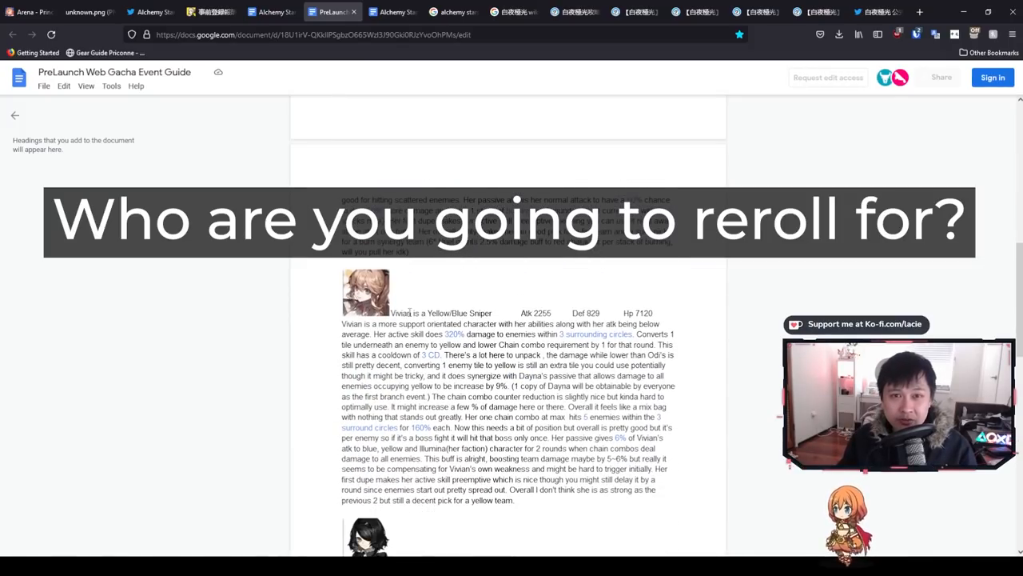
scroll("down", 3)
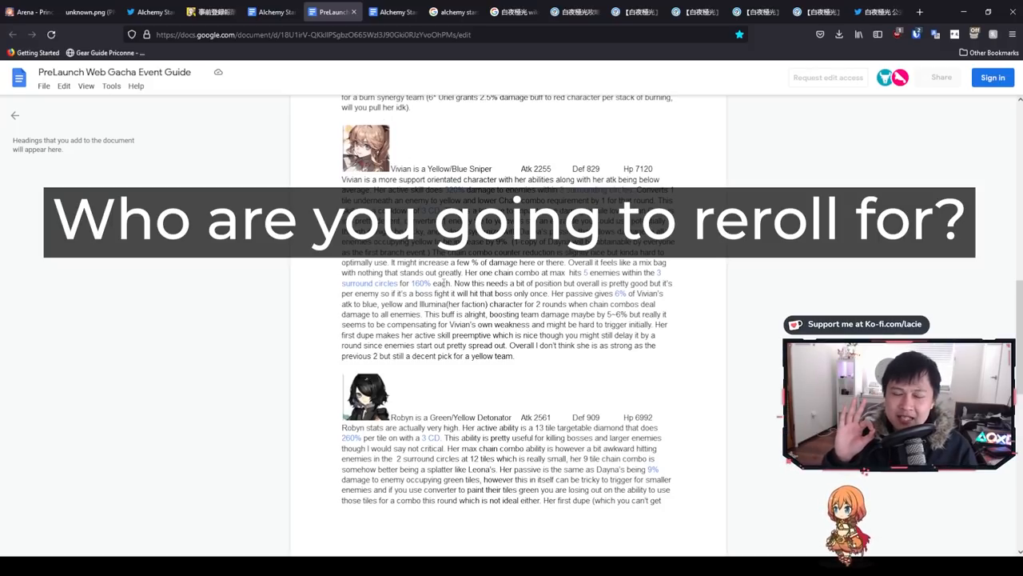
scroll("down", 3)
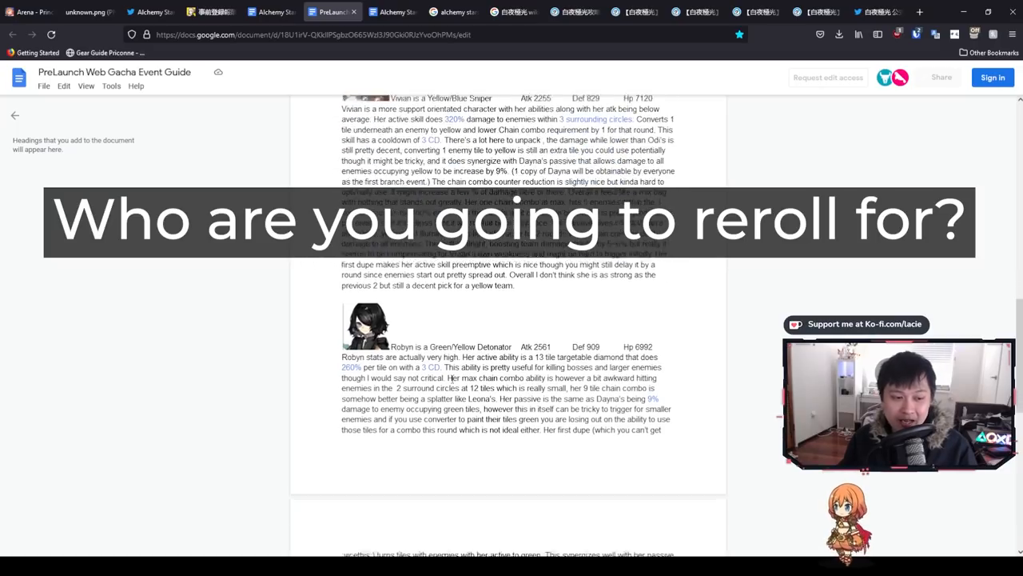
scroll("down", 3)
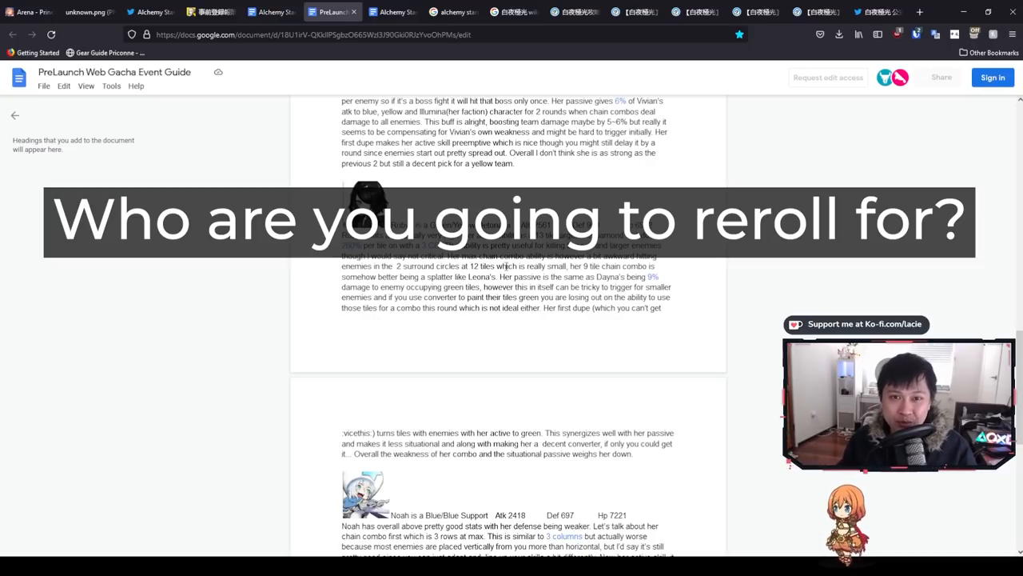
scroll("down", 3)
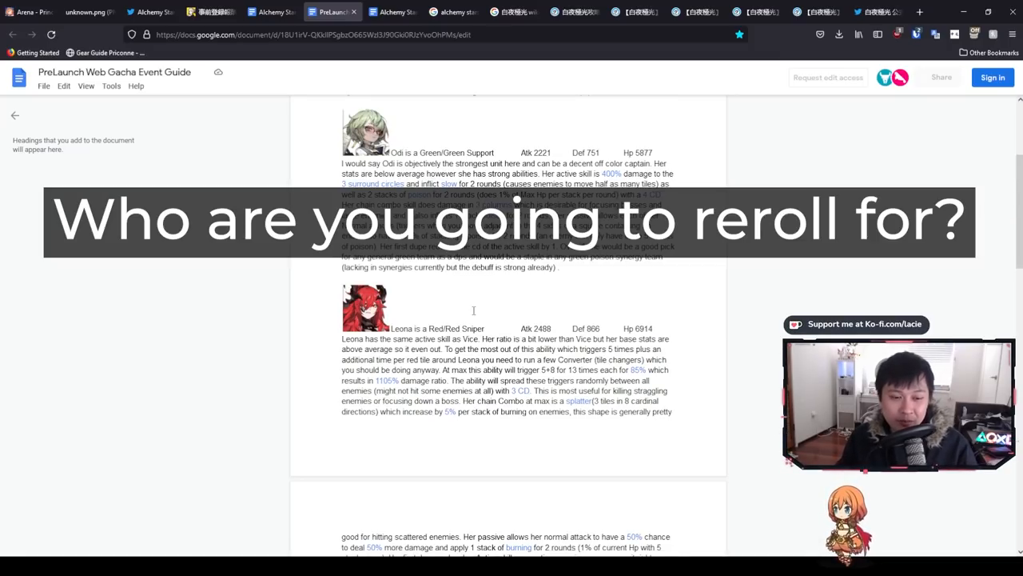
scroll("down", 3)
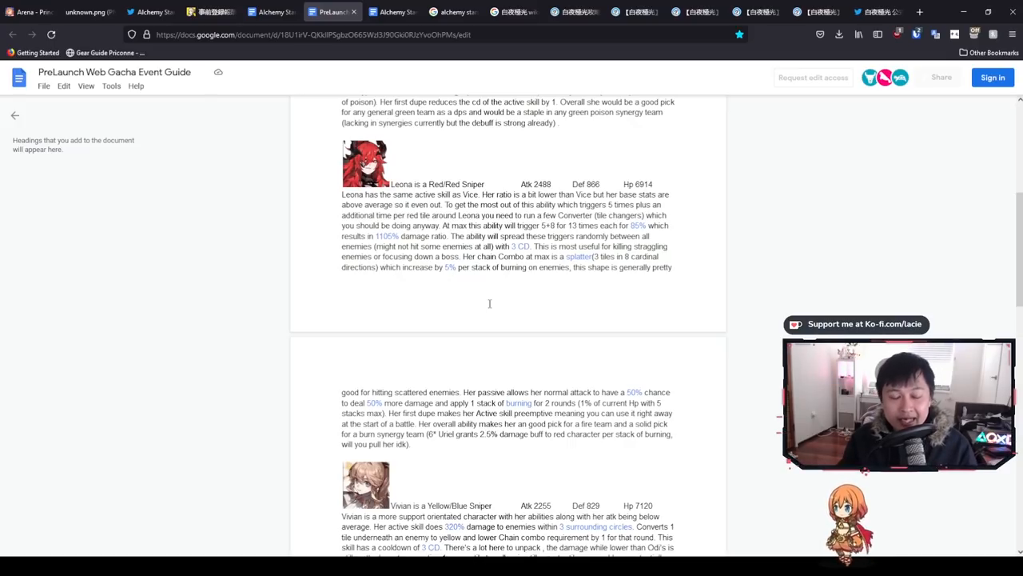
scroll("down", 3)
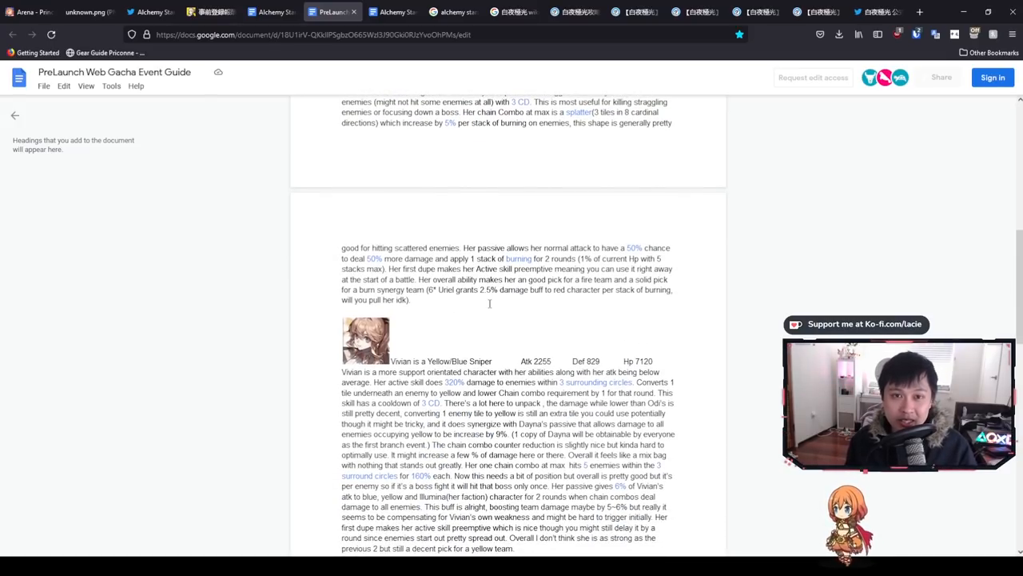